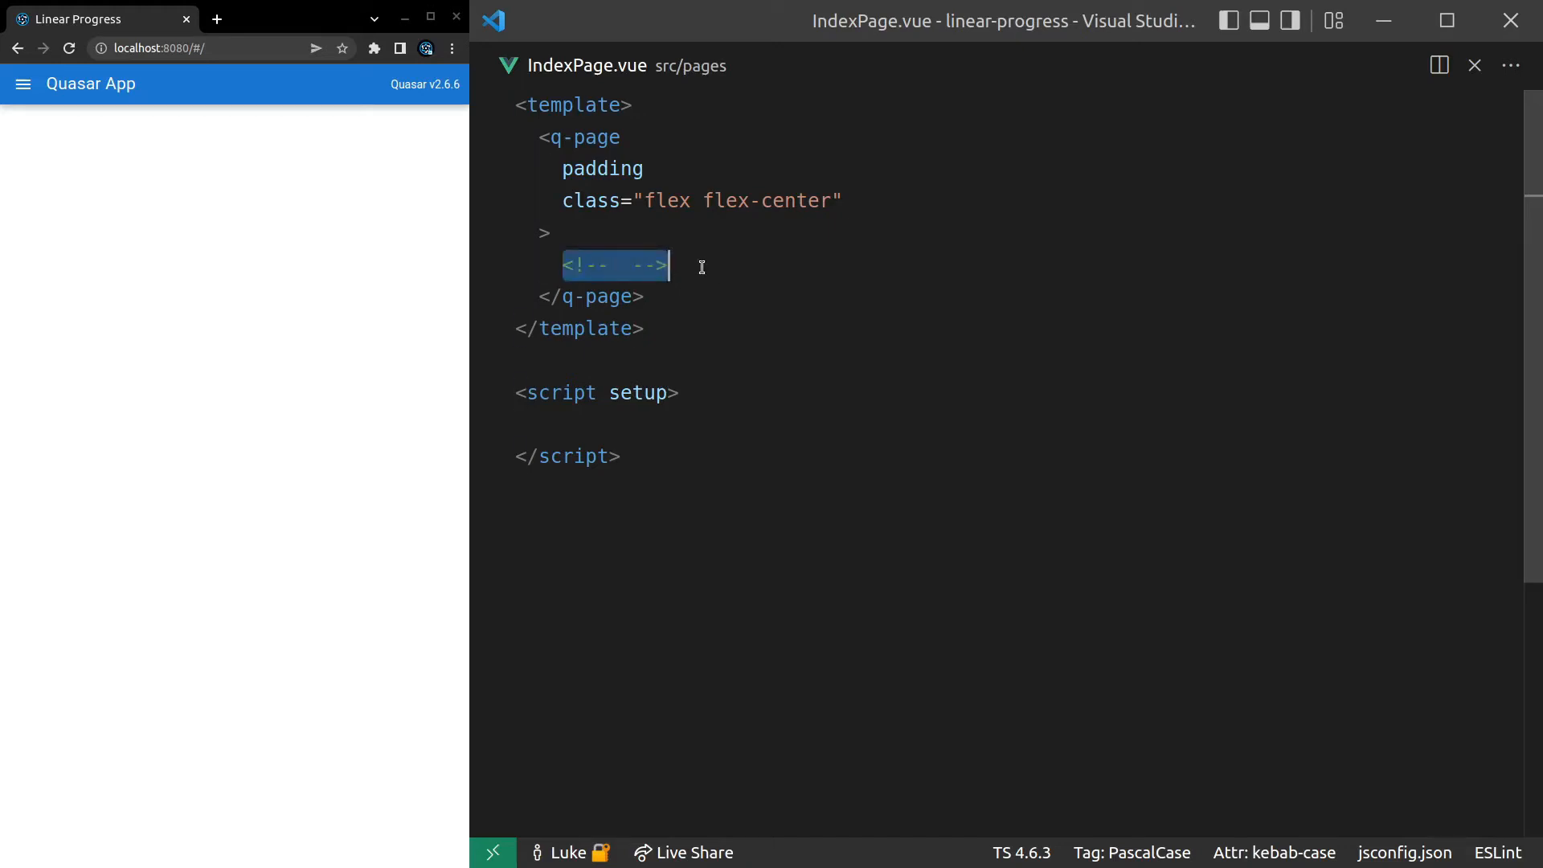
- Replace the placeholder comment with a q-linear-progress element bound to :value="0.5"
{"action": "type", "text": "q-line"}
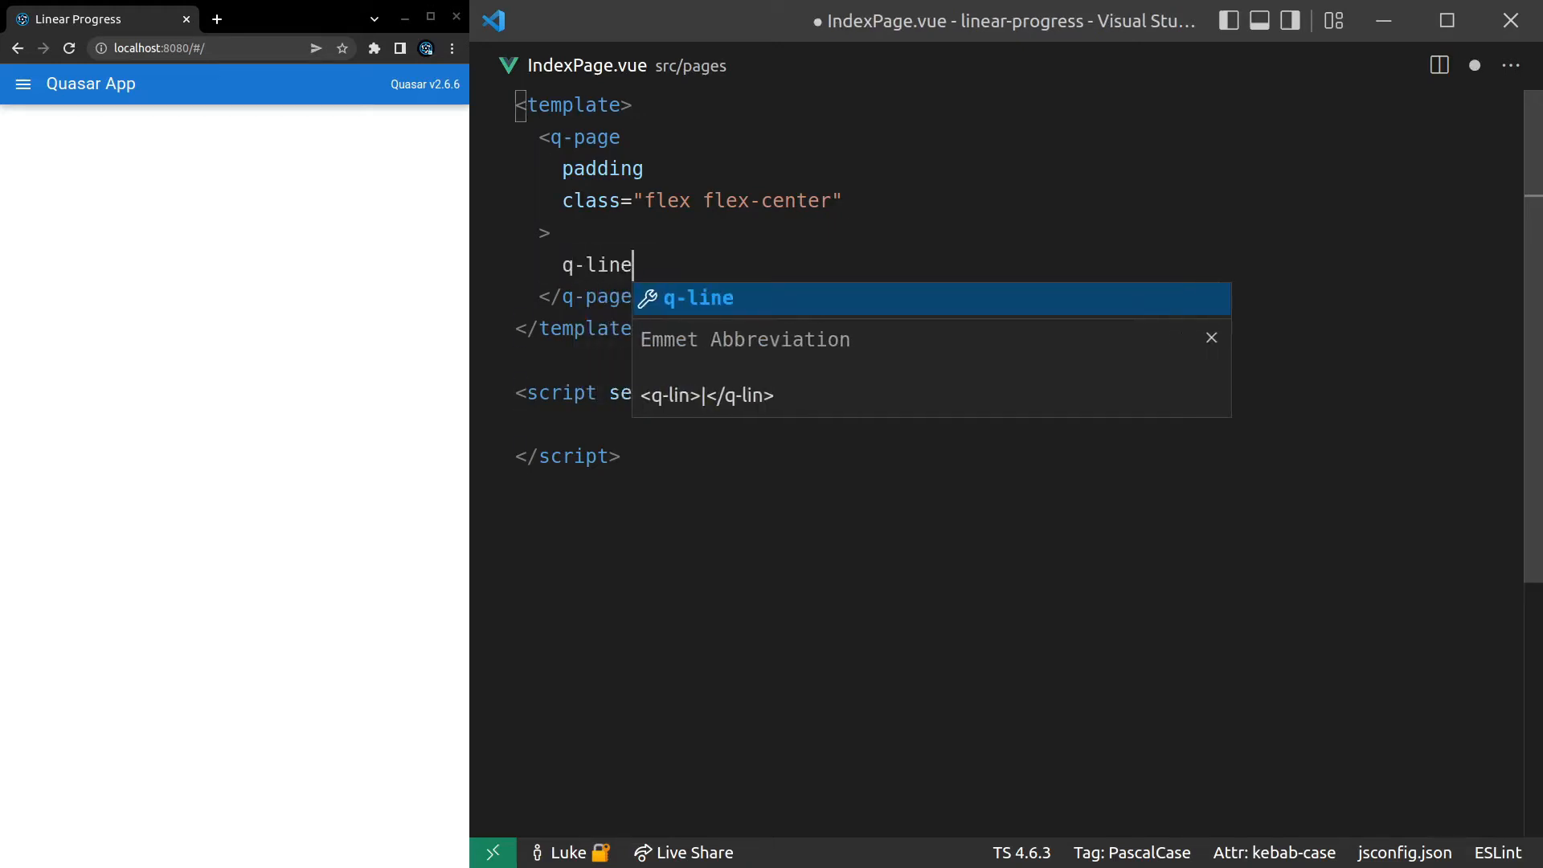
{"action": "type", "text": "ar-progress"}
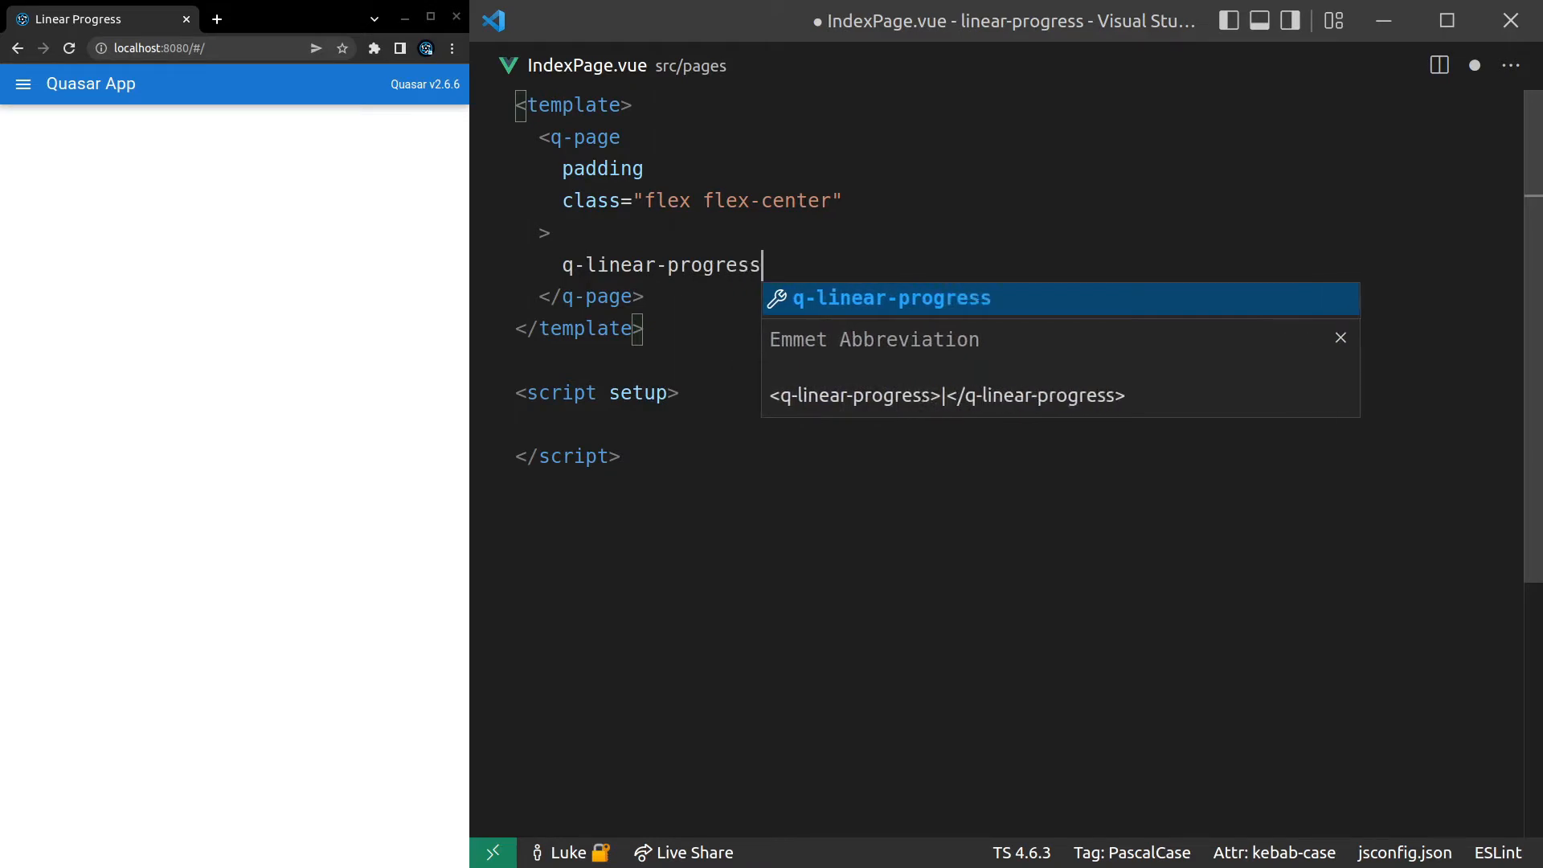
{"action": "key", "text": "Tab"}
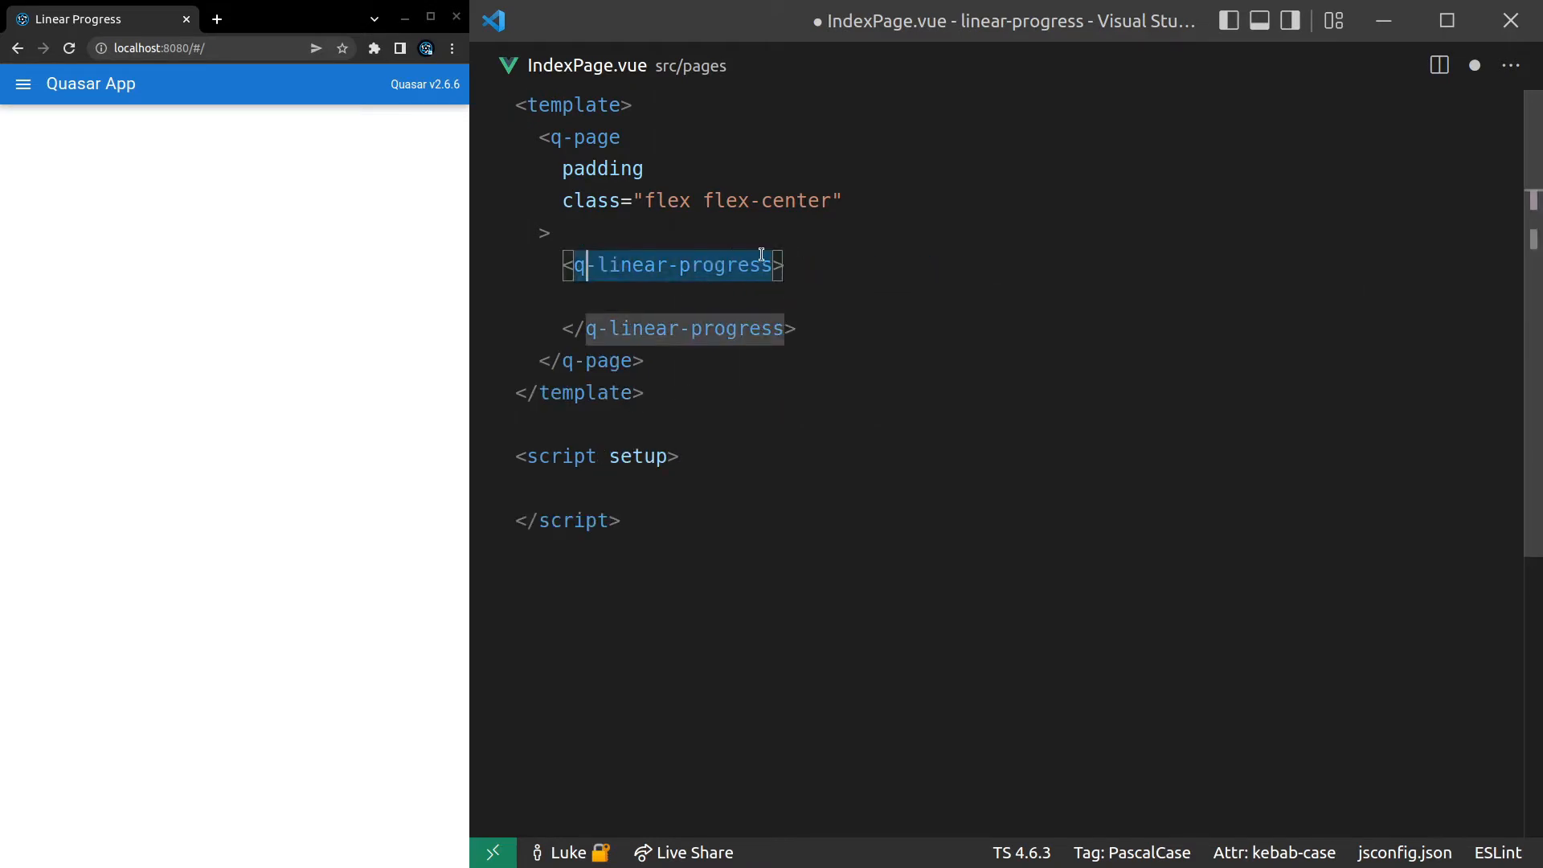
{"action": "type", "text": ":value"}
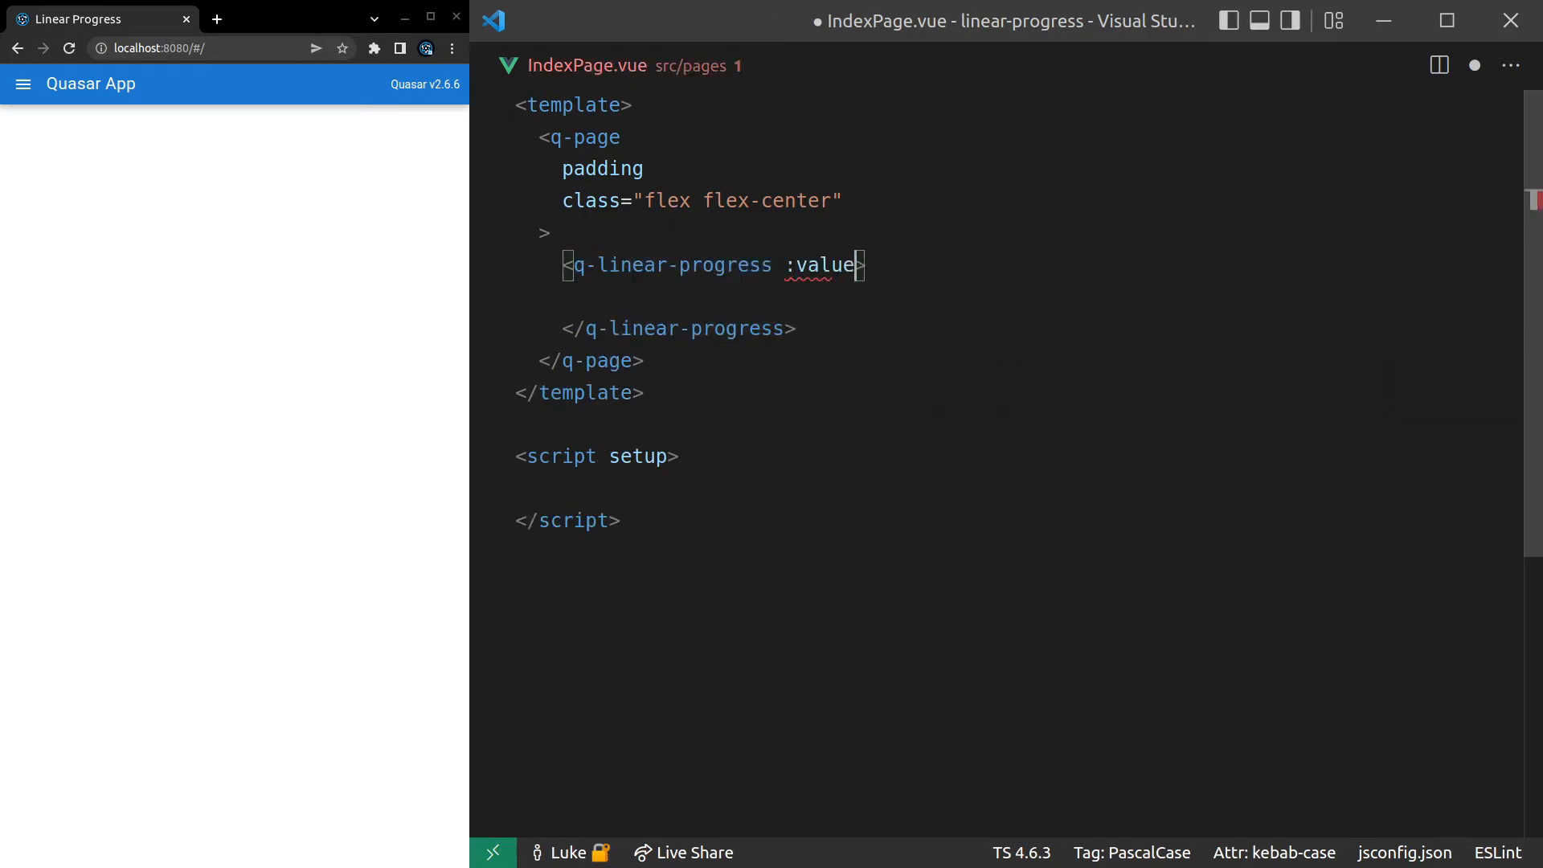
{"action": "type", "text": "=\"0.5\" /"}
{"action": "left_click", "coordinate": [1012, 488]}
{"action": "type", "text": "import { } from \"module\";"}
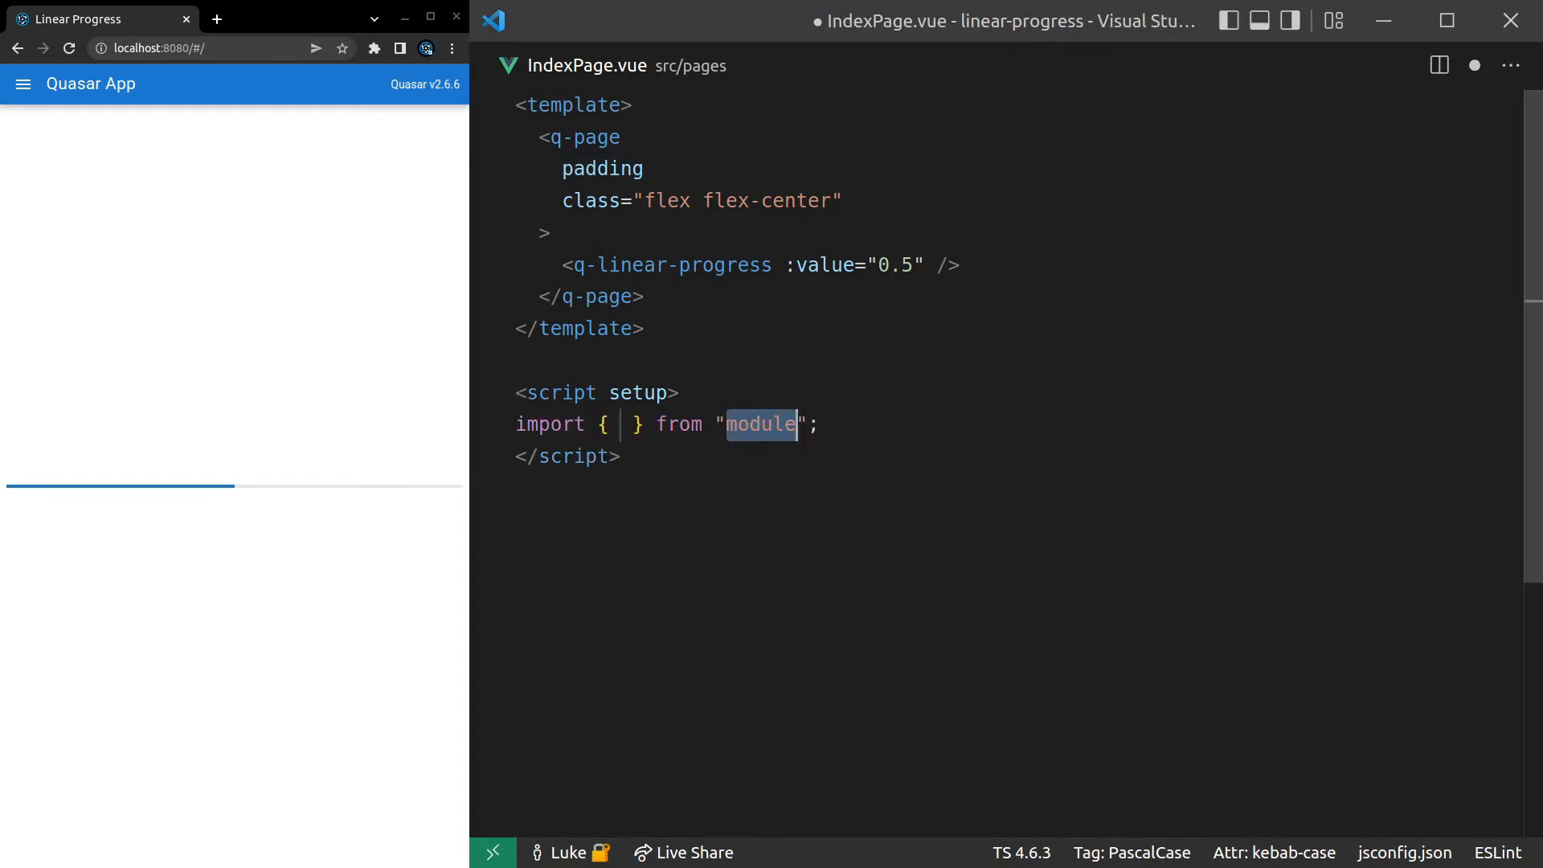
- Import ref from vue, declare const progress = ref(0.4), and bind the bar's value to progress
{"action": "type", "text": "ref"}
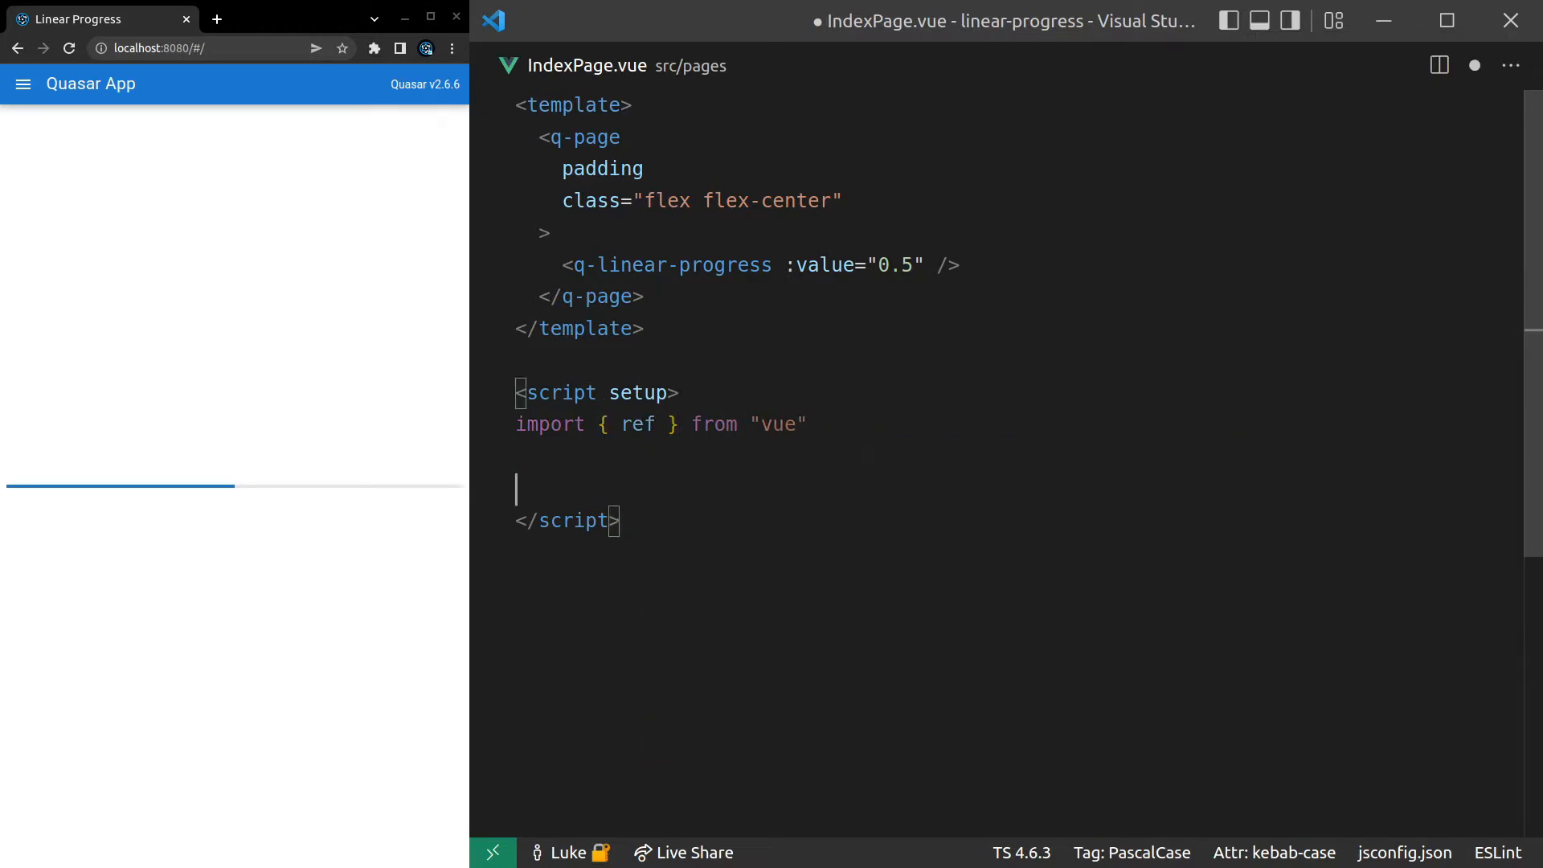
{"action": "type", "text": "const progress ="}
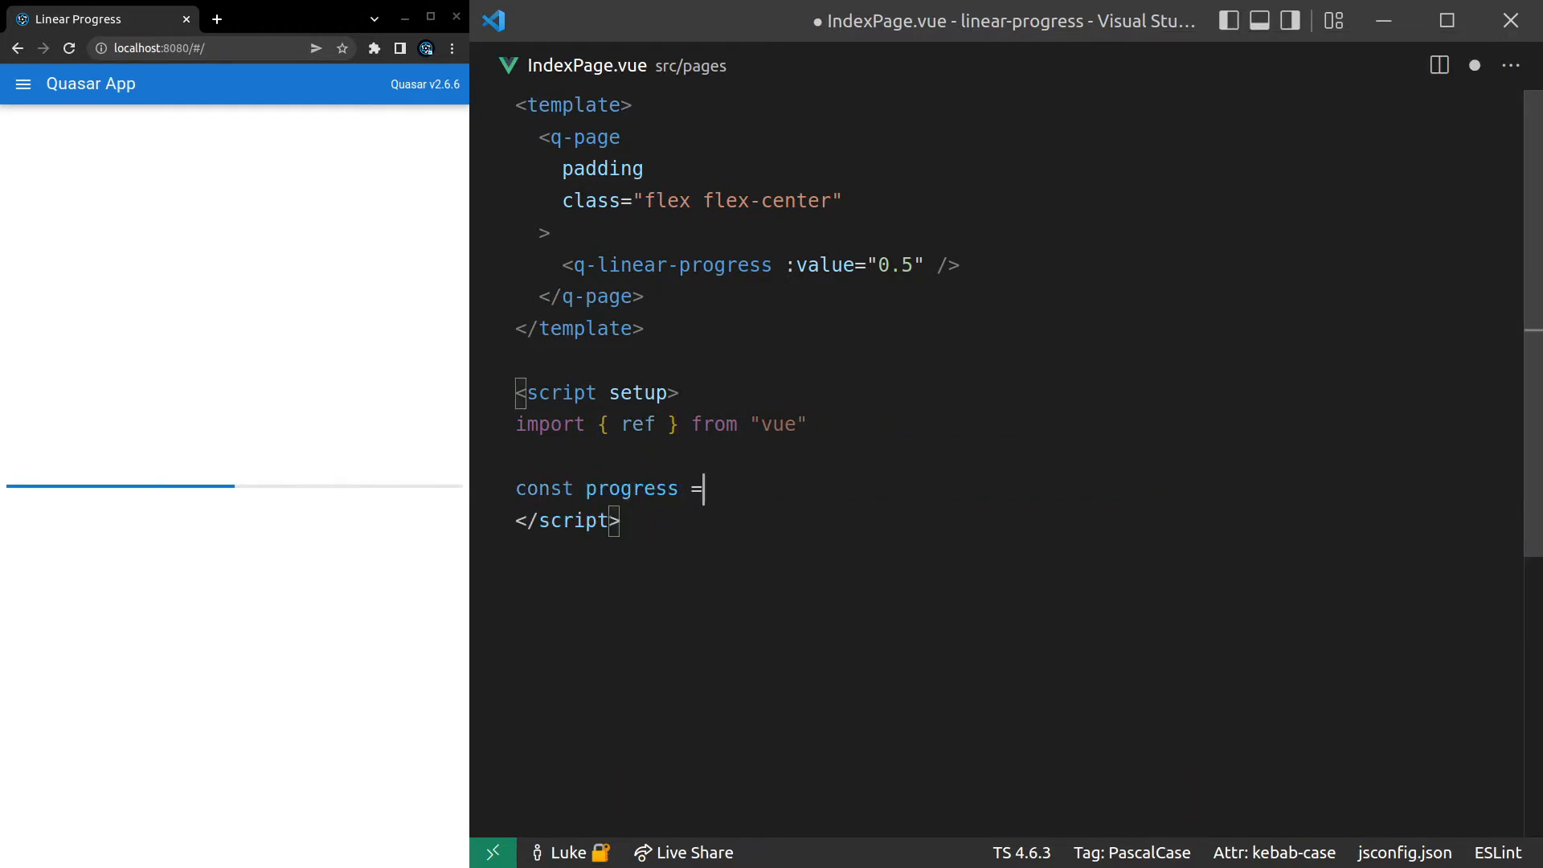
{"action": "type", "text": "ref()"}
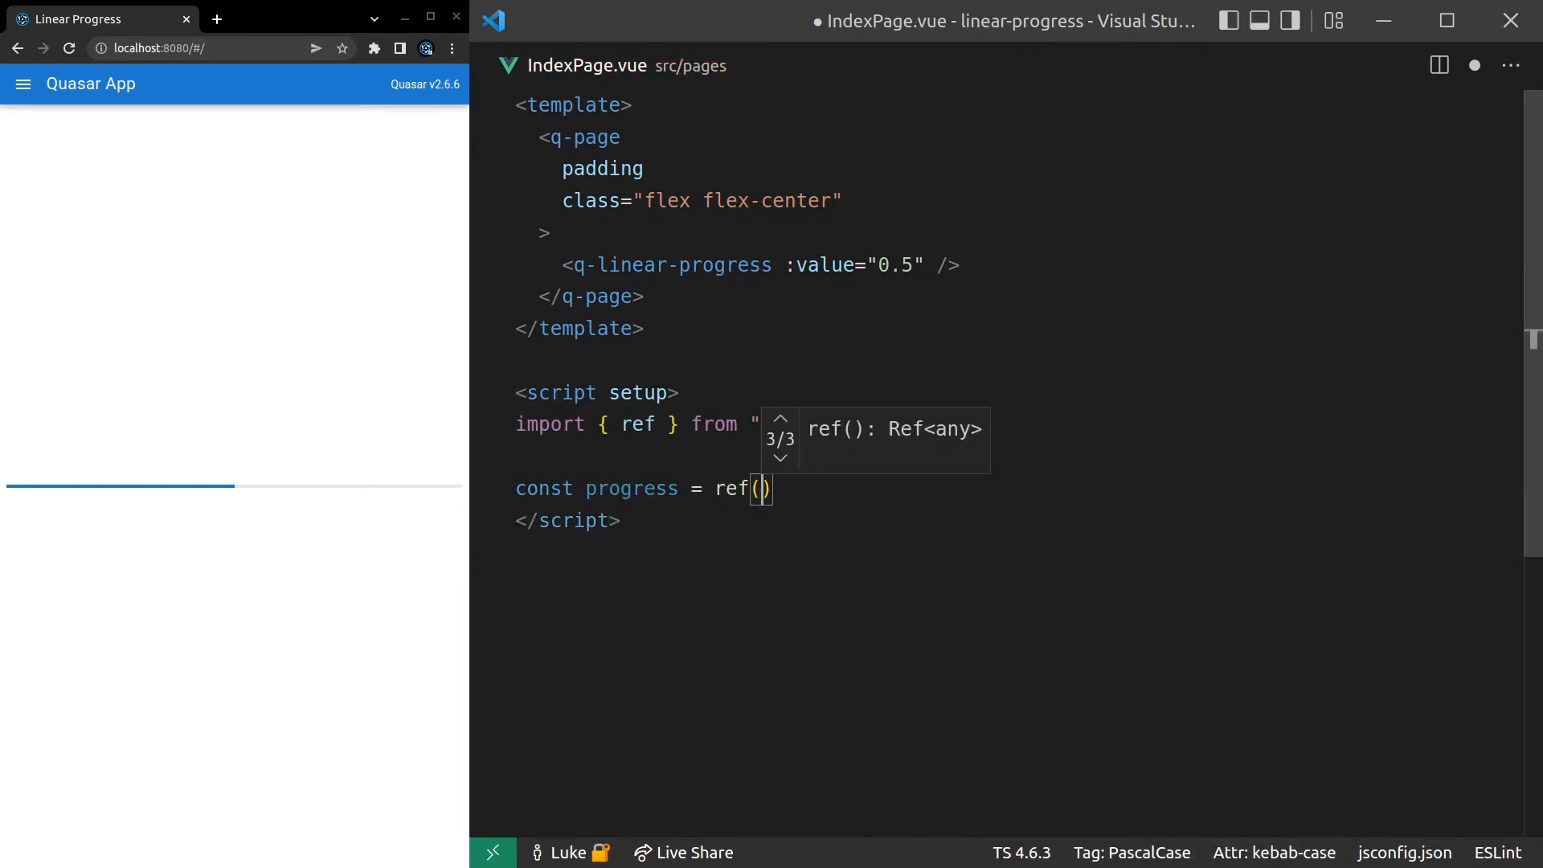
{"action": "type", "text": "0.4"}
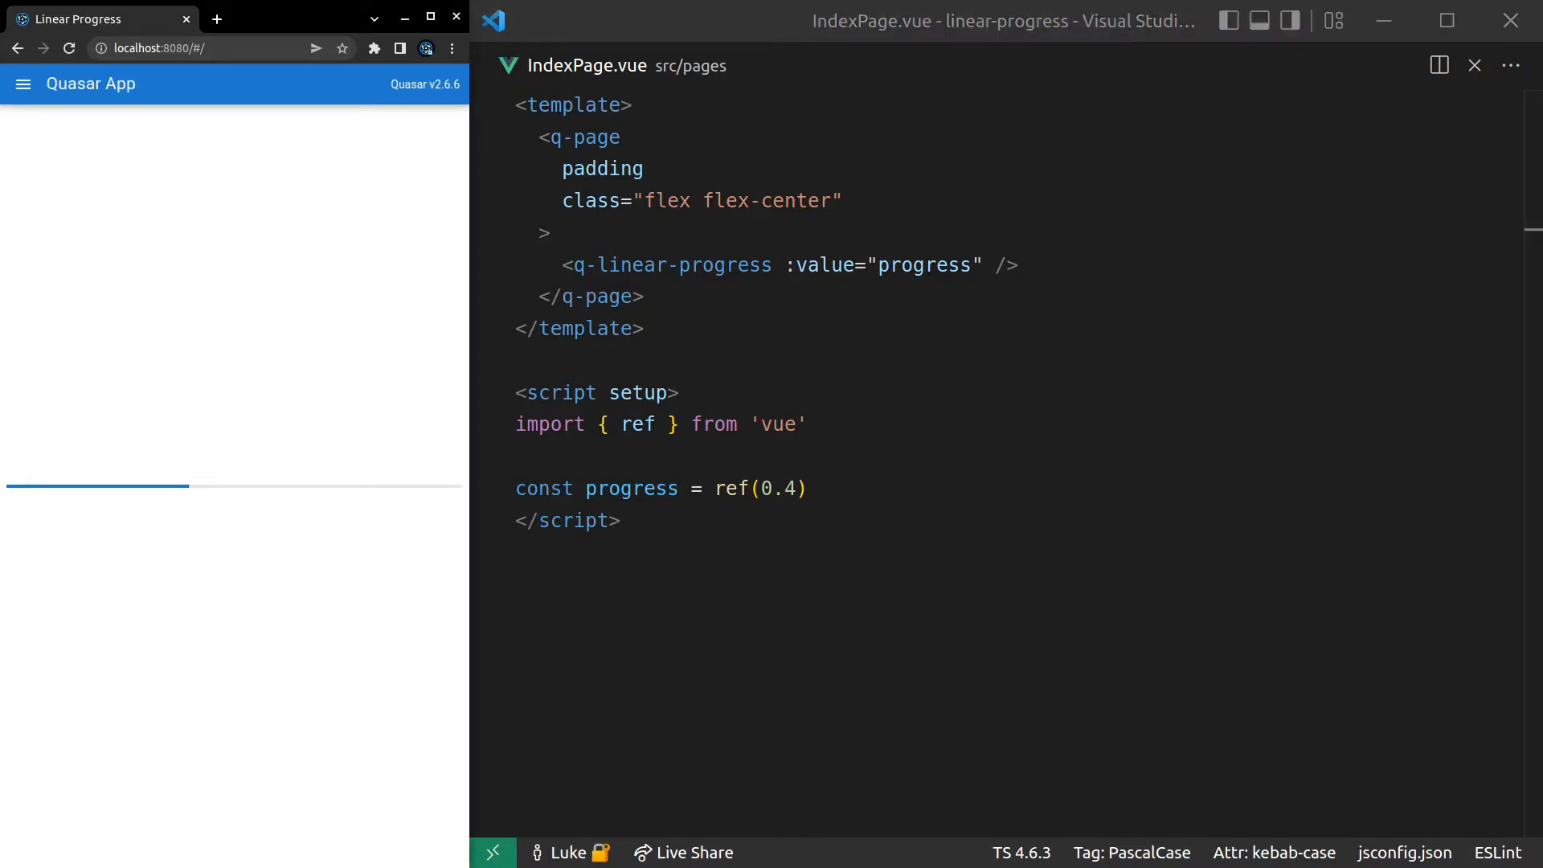
- Give q-linear-progress size="xl" (after trying xs) and a rounded attribute, then save
{"action": "double_click", "coordinate": [672, 265]}
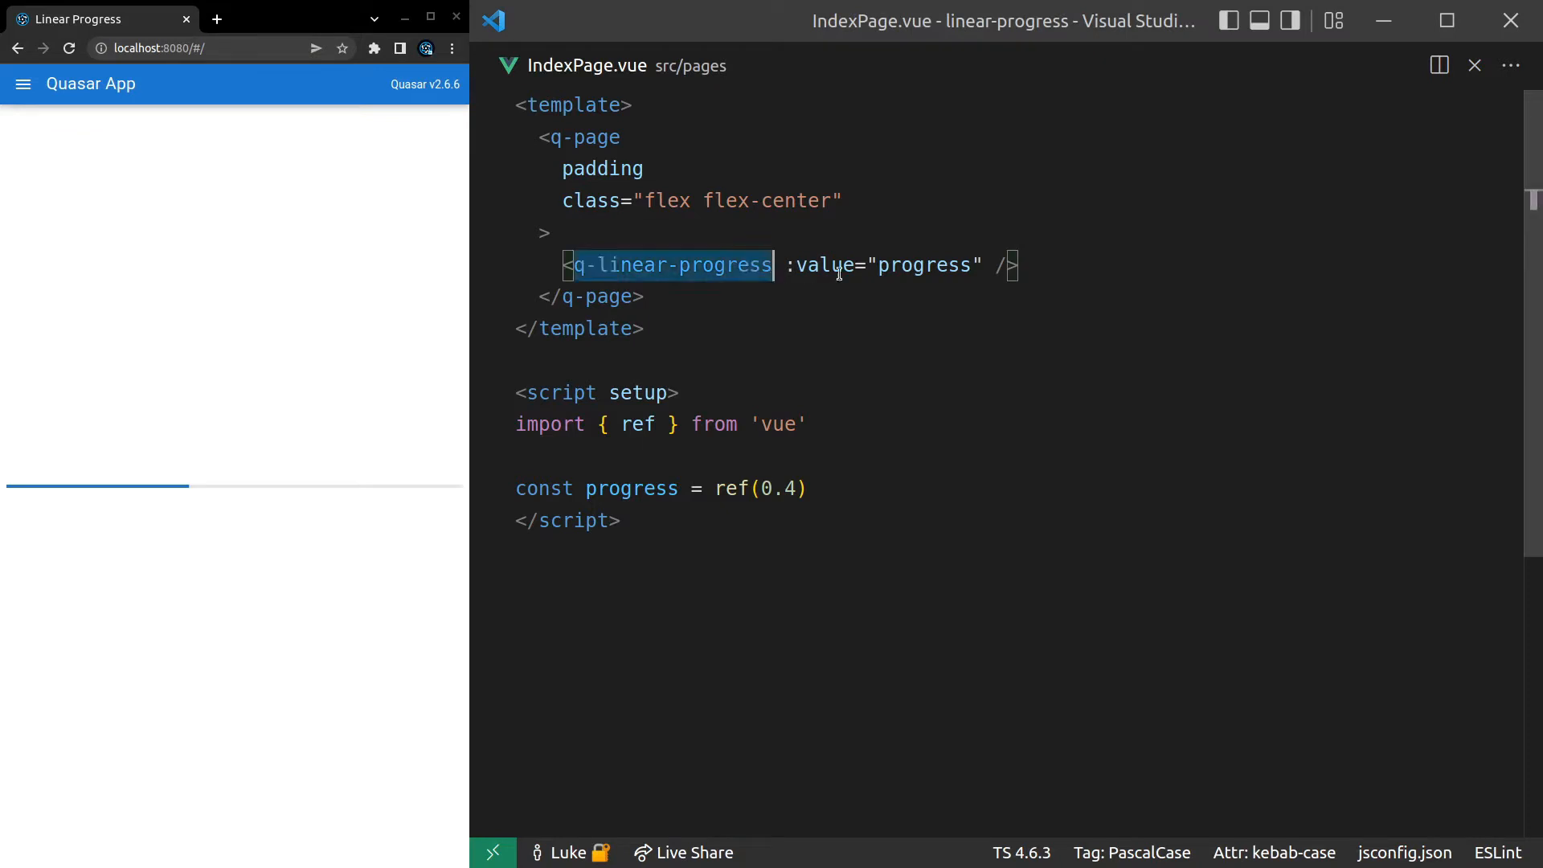
{"action": "type", "text": "size=\"\""}
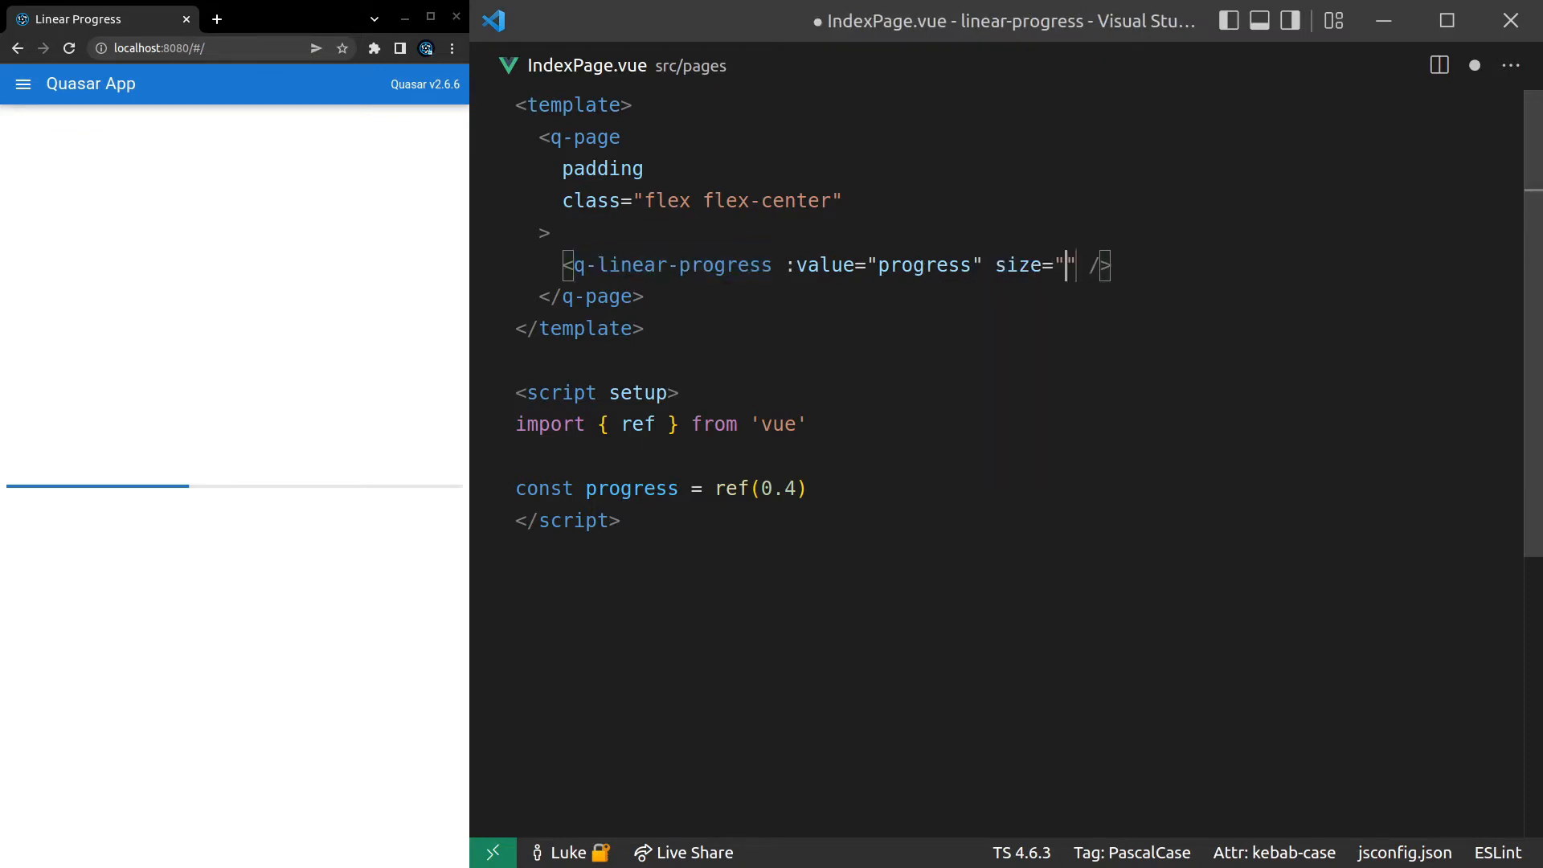
{"action": "type", "text": "xs\""}
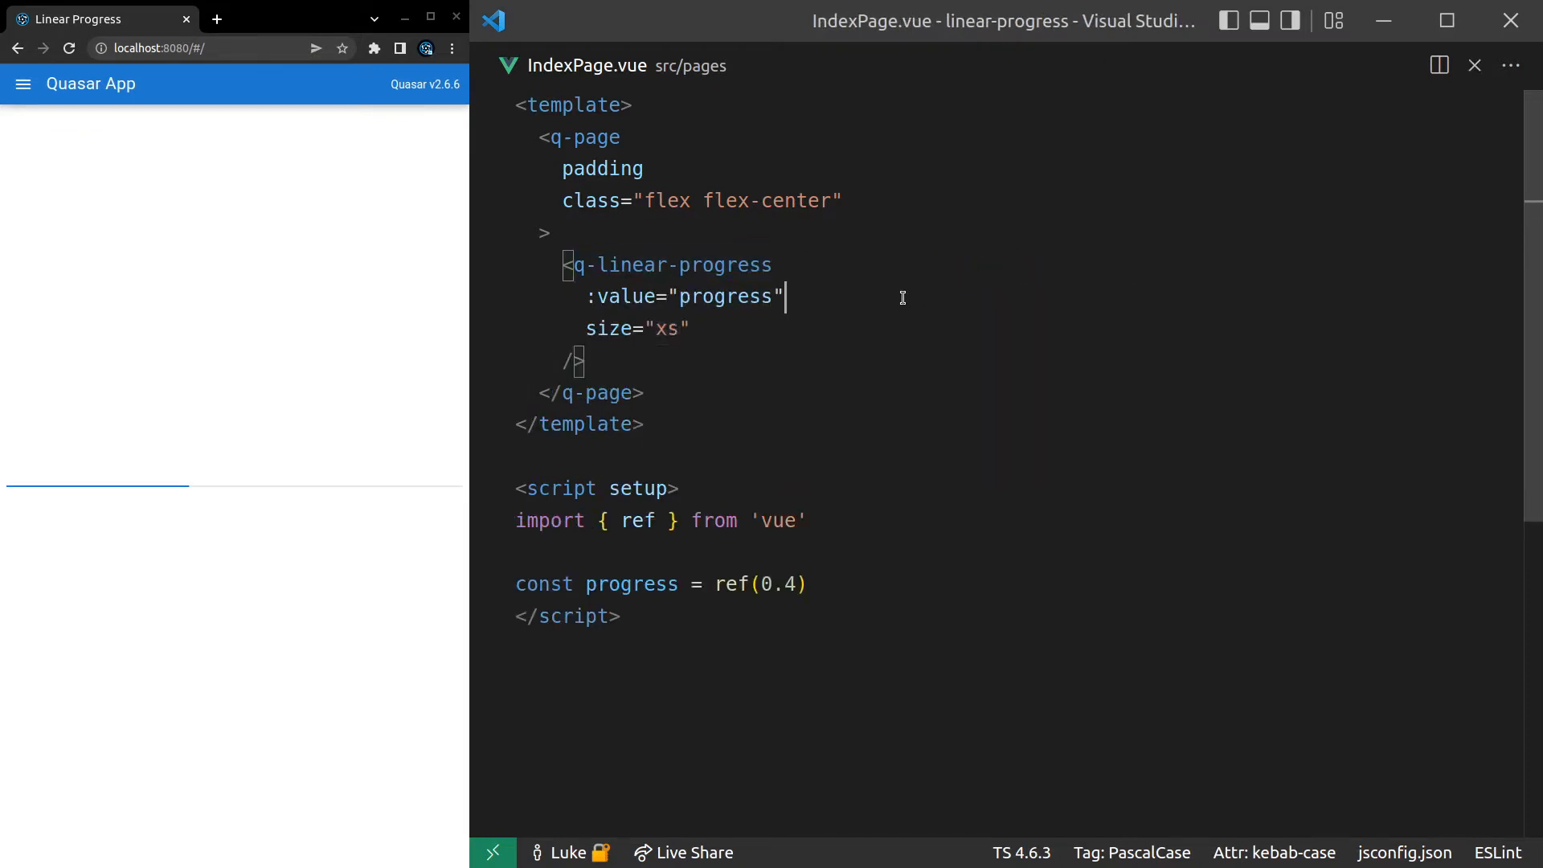
{"action": "type", "text": "xl"}
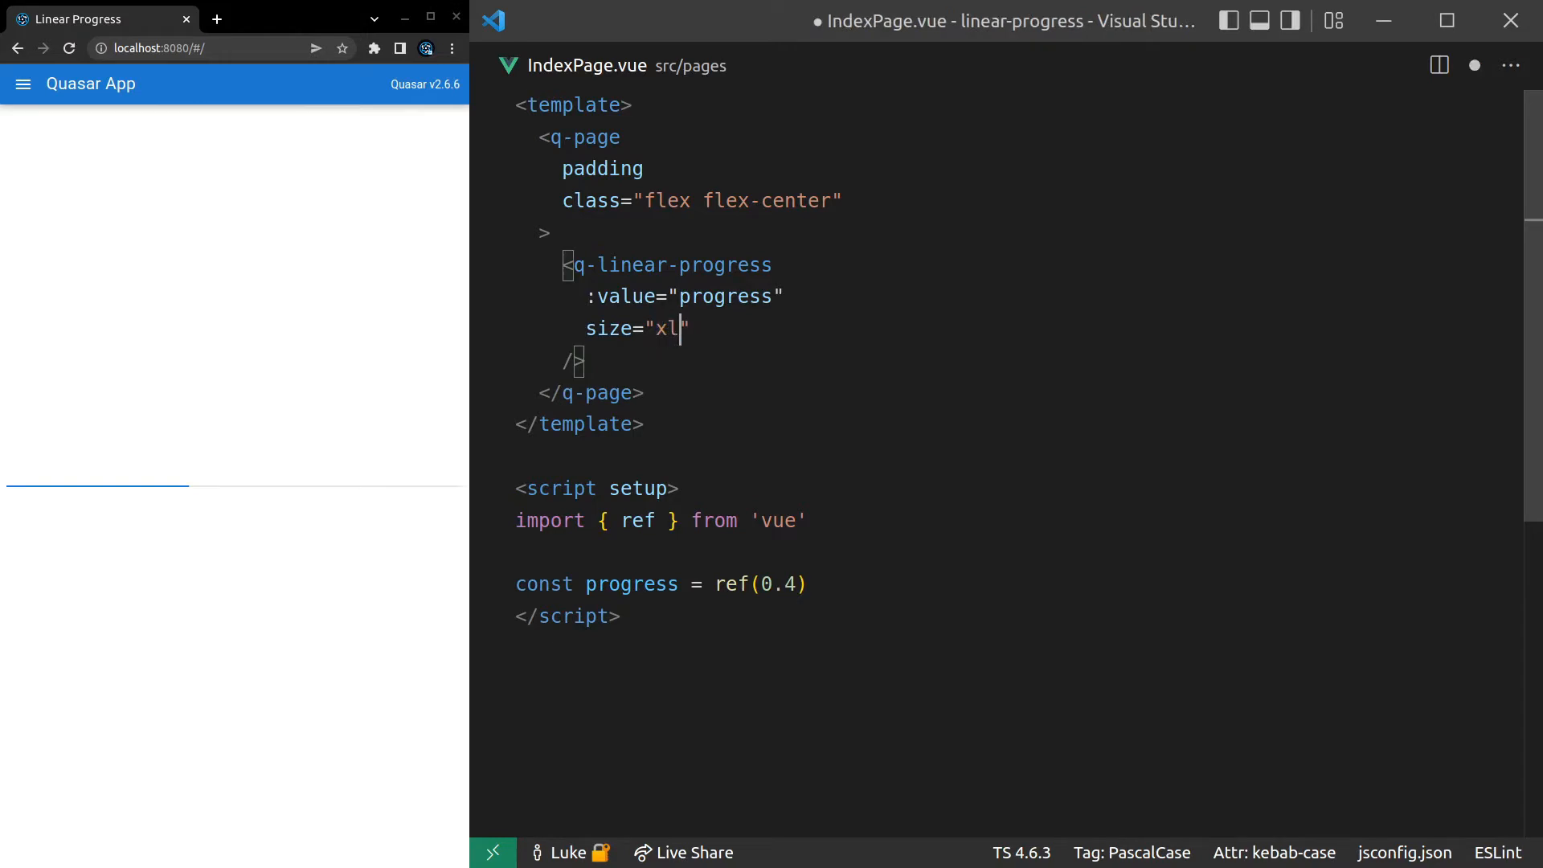
{"action": "key", "text": "ctrl+s"}
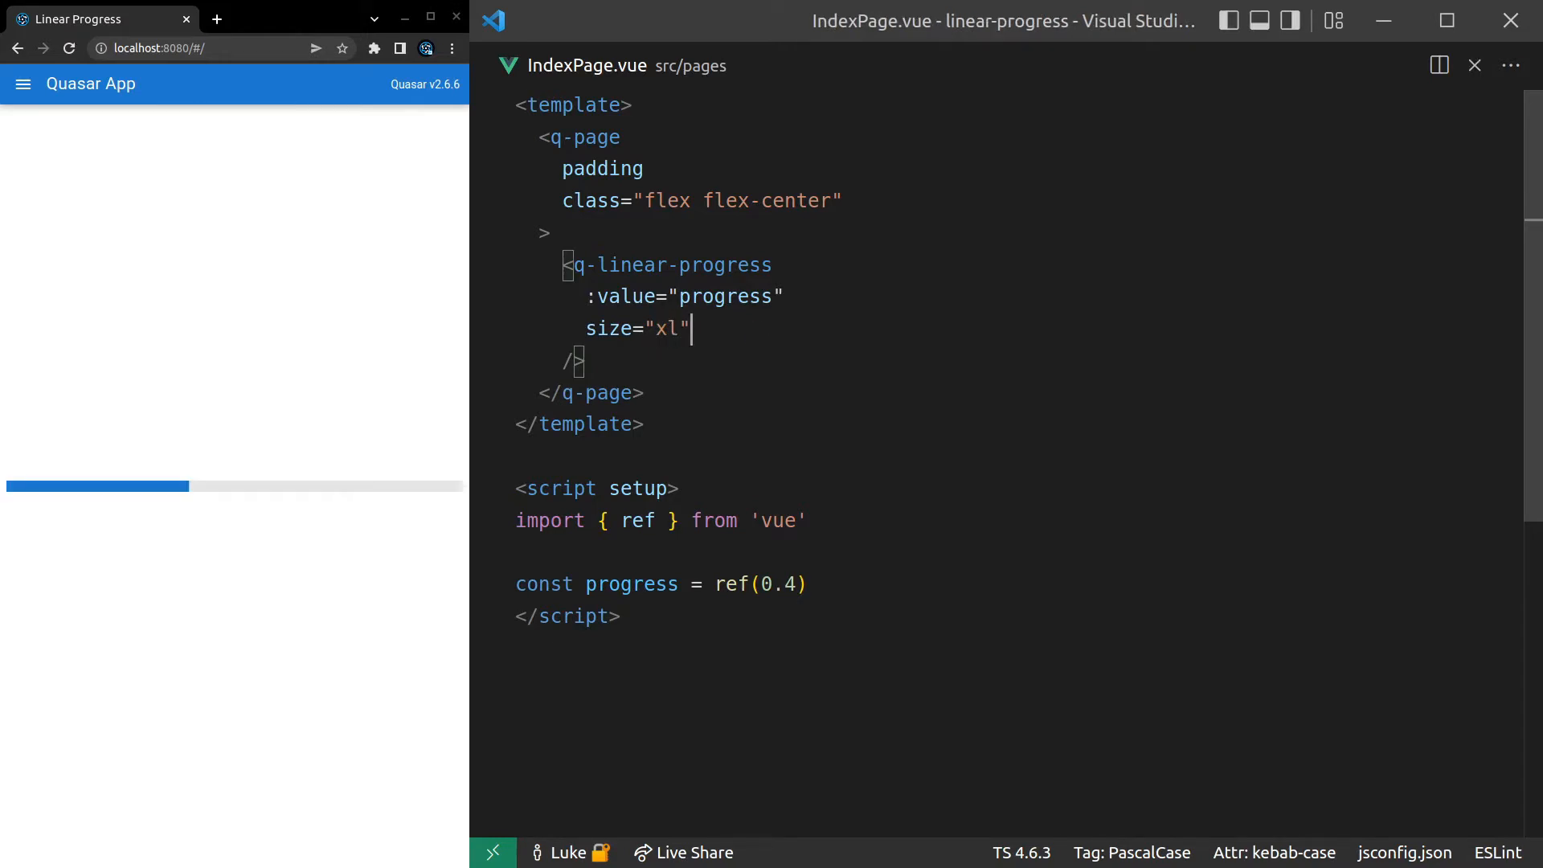
{"action": "type", "text": "round"}
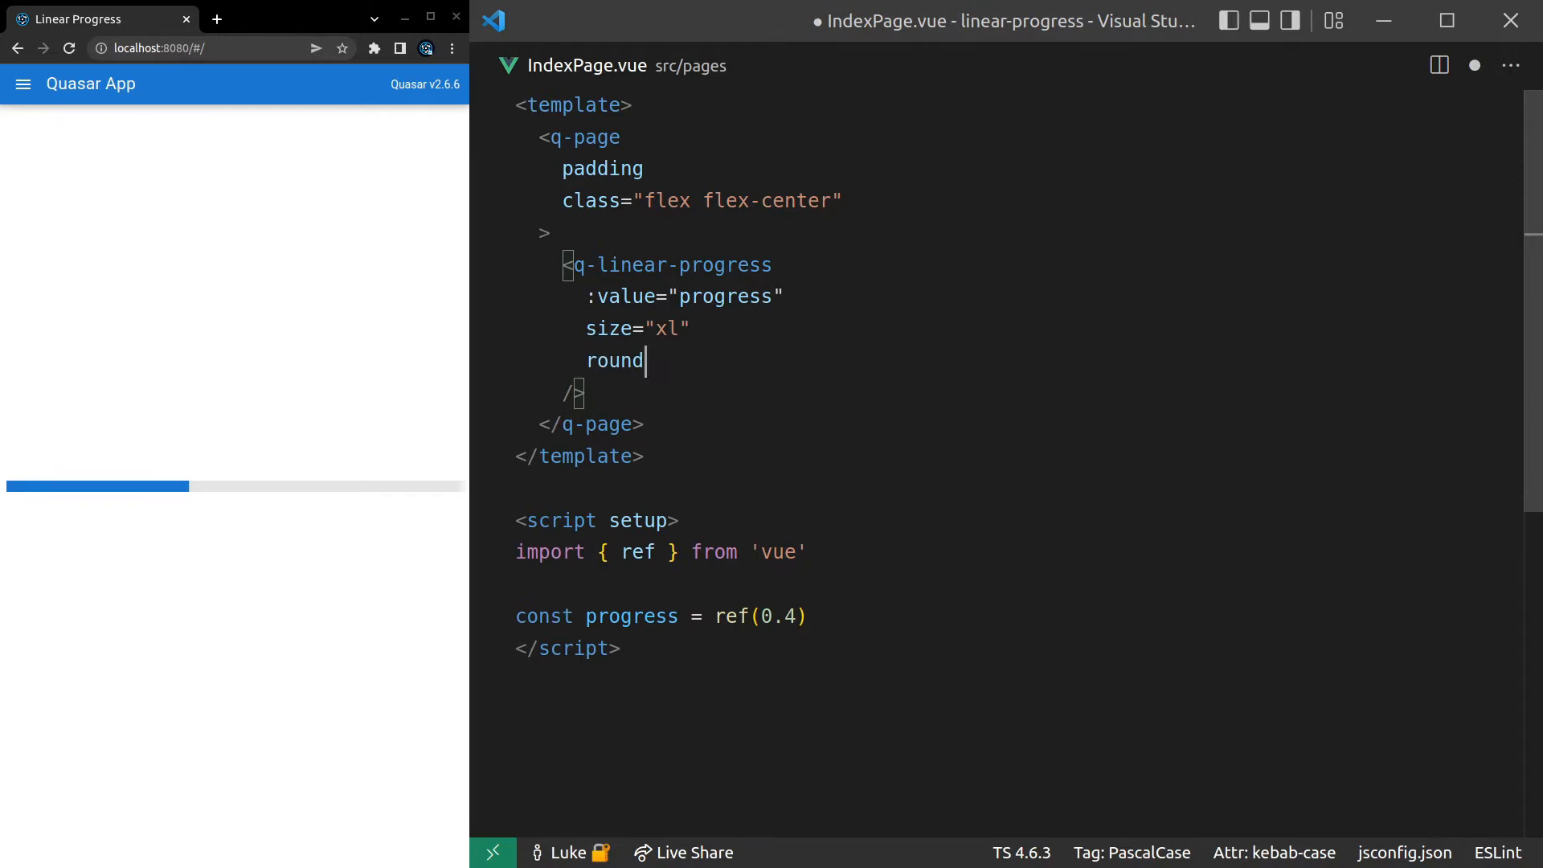
{"action": "type", "text": "ed"}
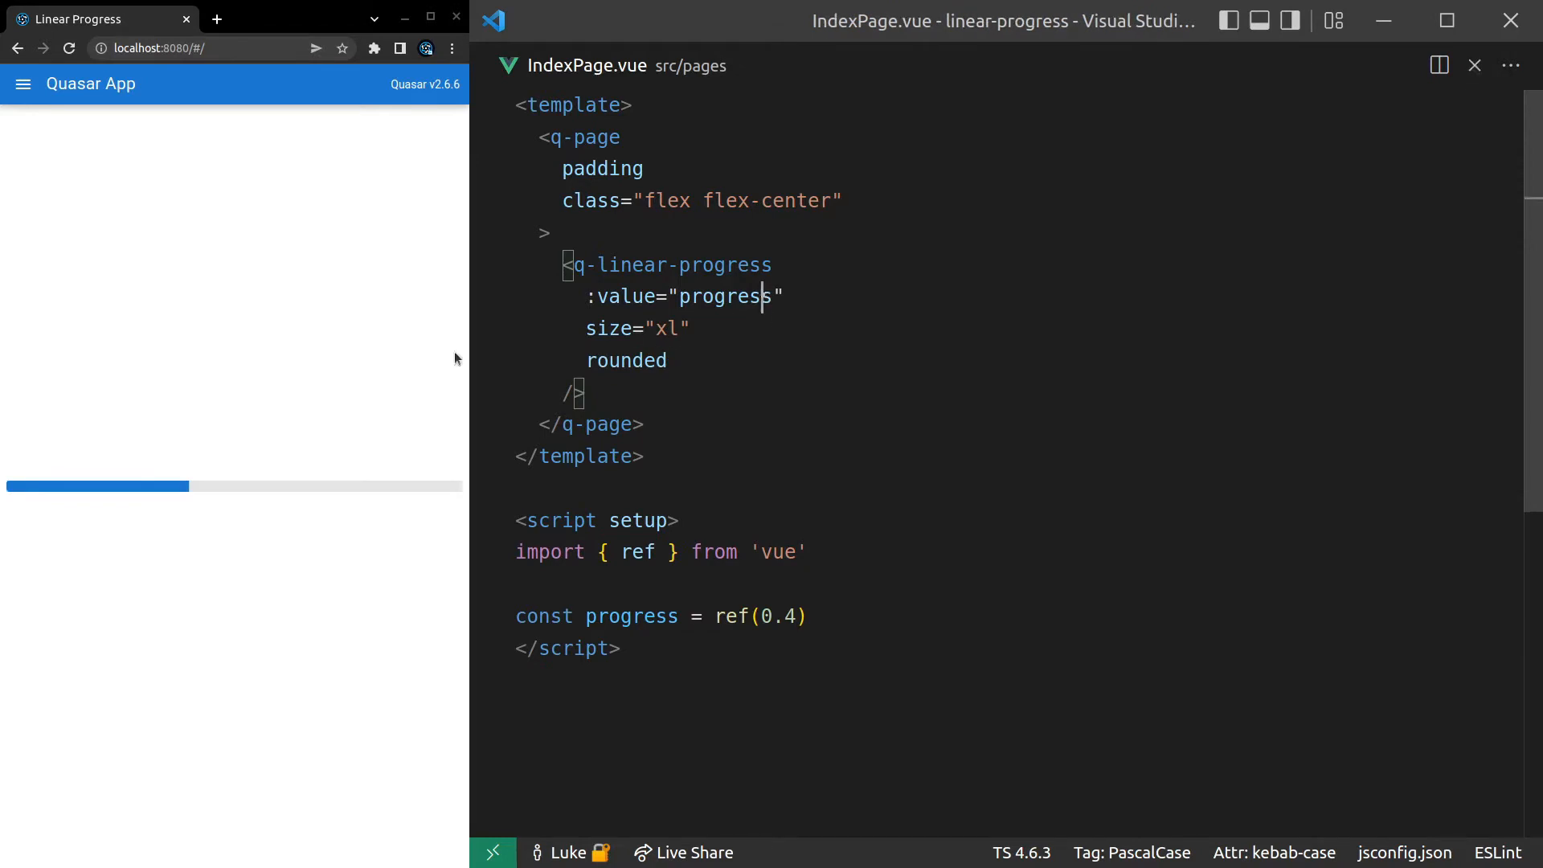
{"action": "double_click", "coordinate": [725, 296]}
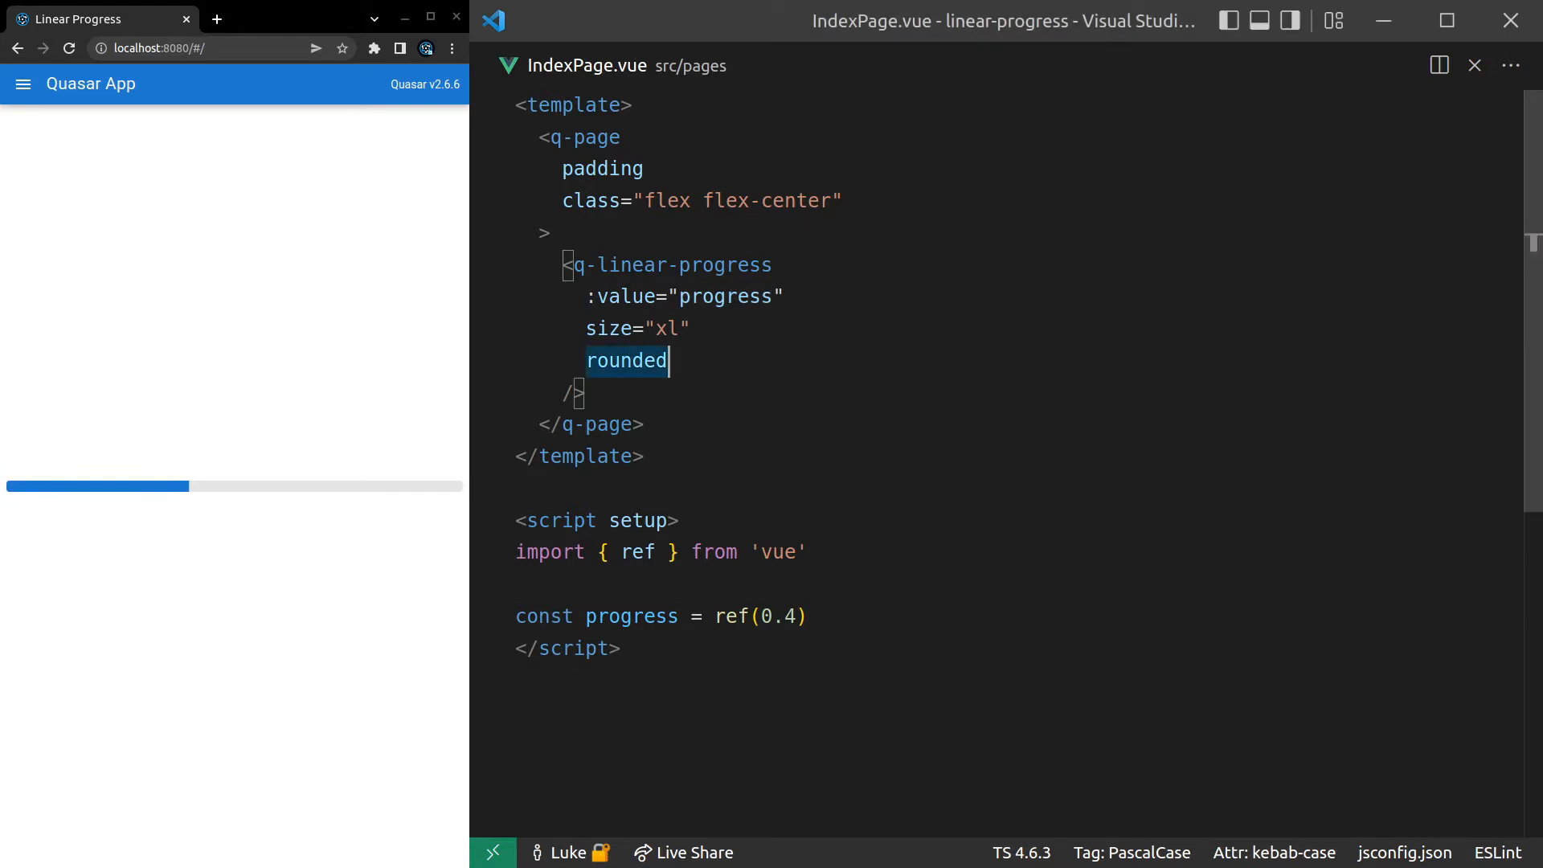
- Set the bar's color to green (replacing blue) and add track-color="green-2"
{"action": "type", "text": "c"}
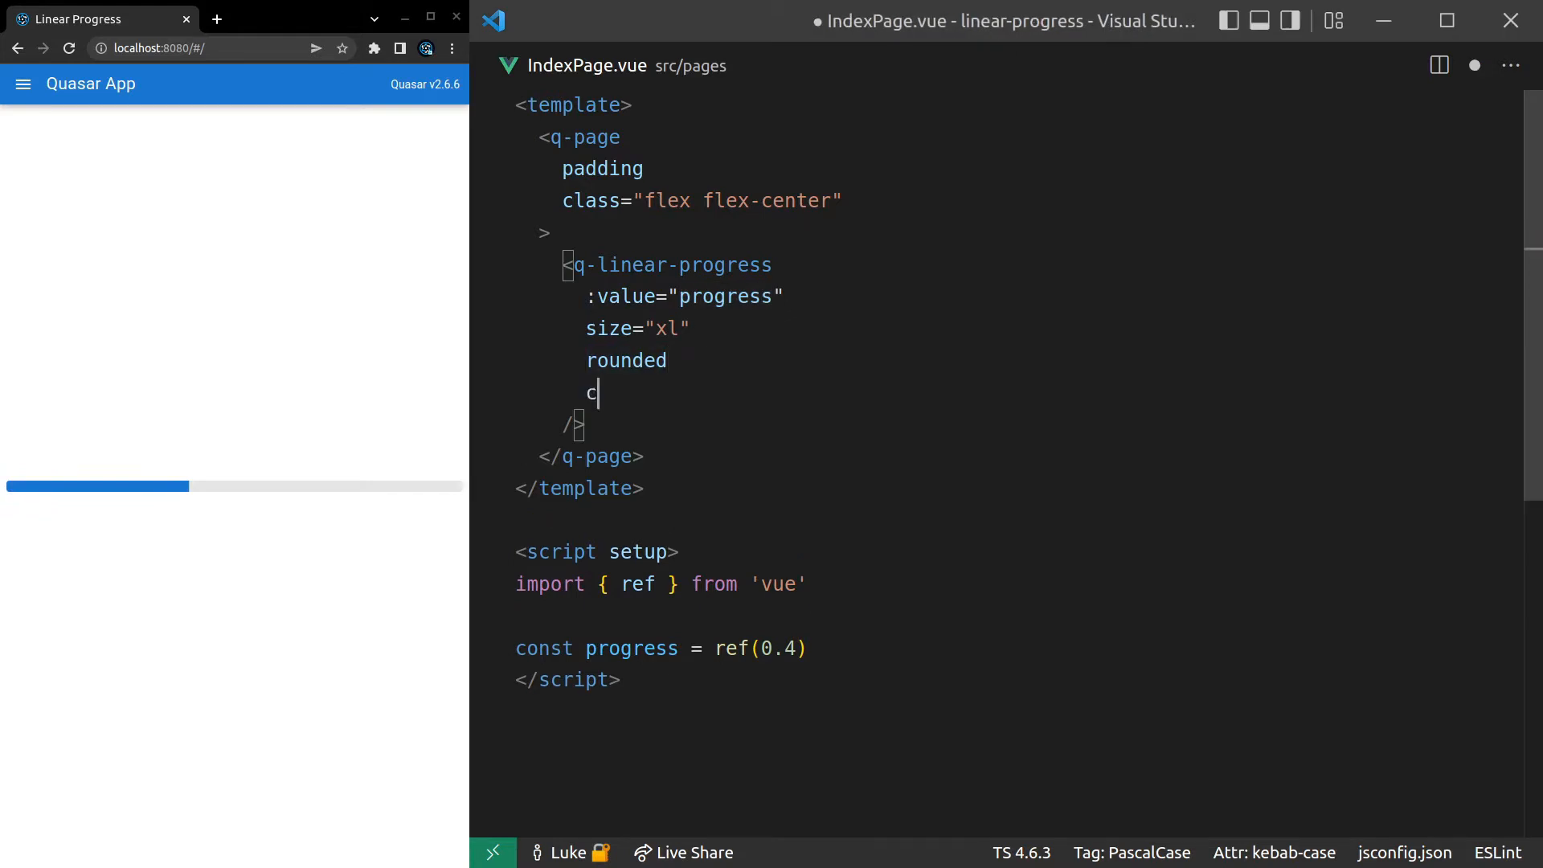
{"action": "type", "text": "olor=\"\""}
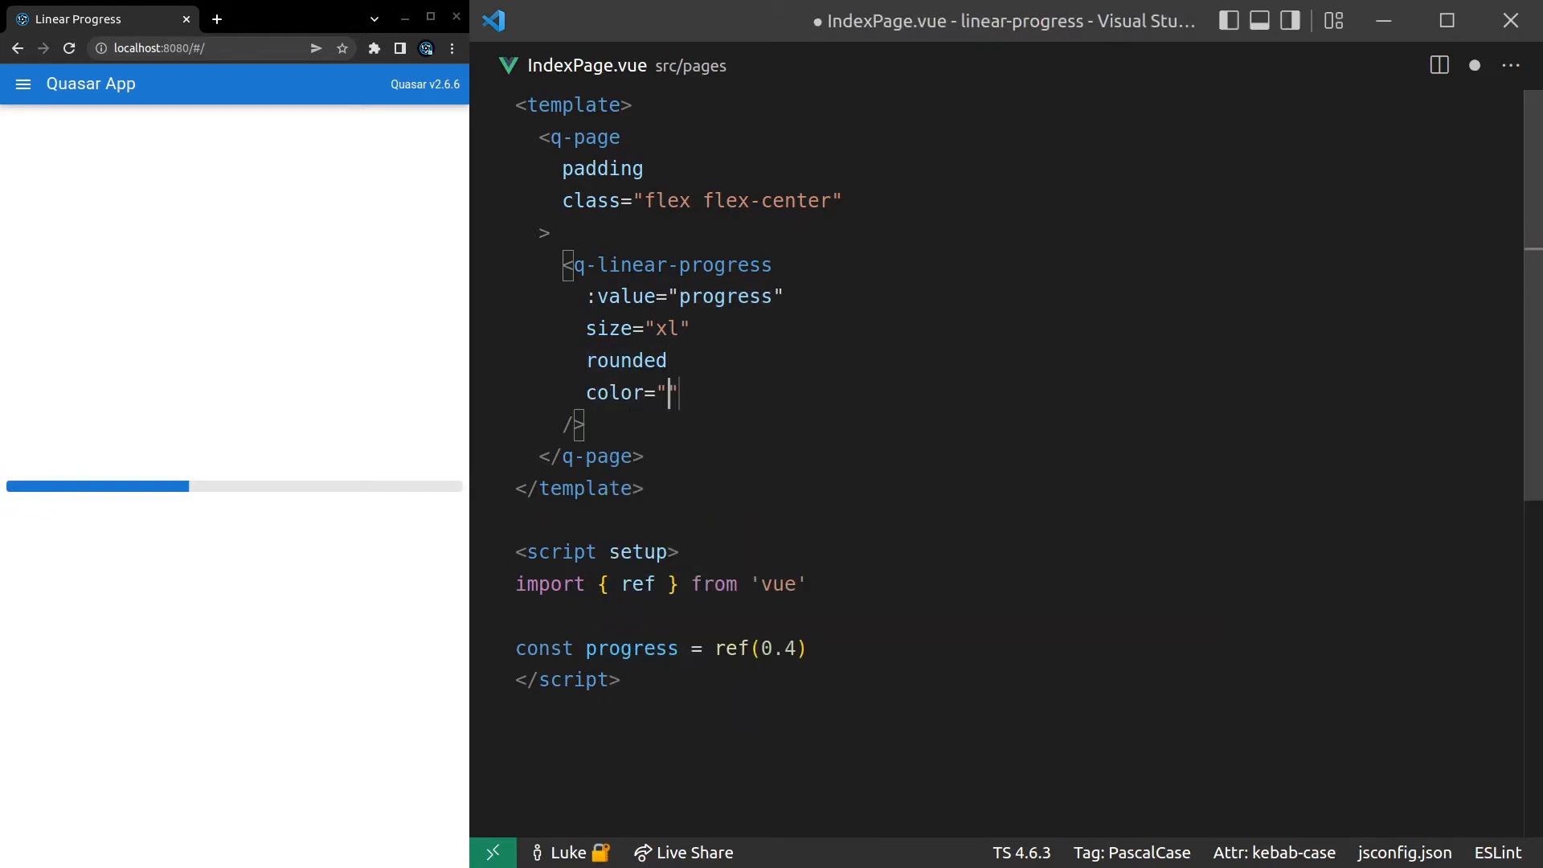
{"action": "type", "text": "blue"}
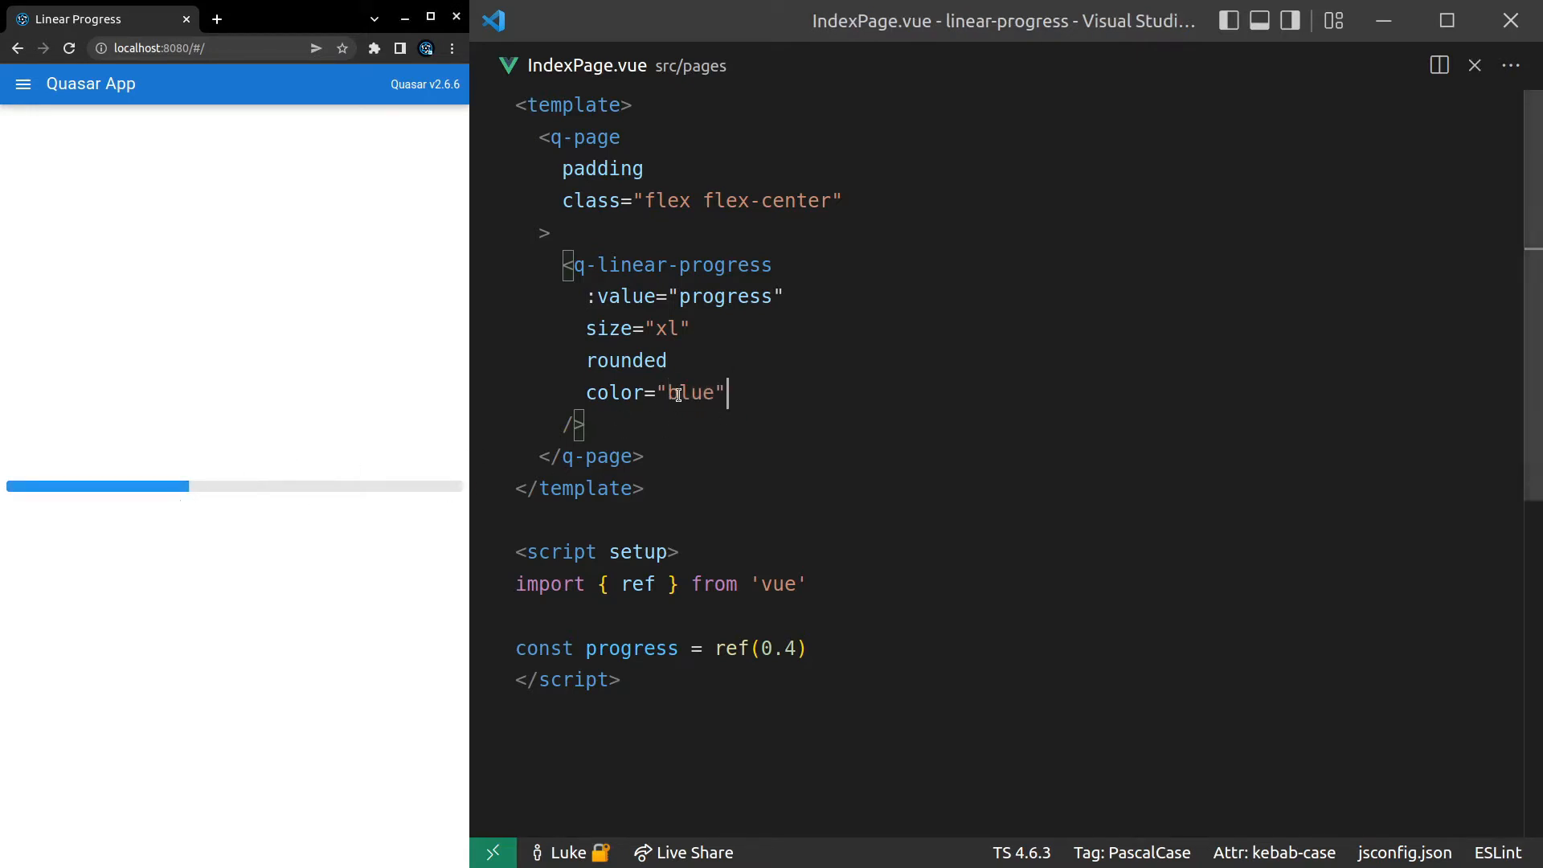
{"action": "type", "text": "green"}
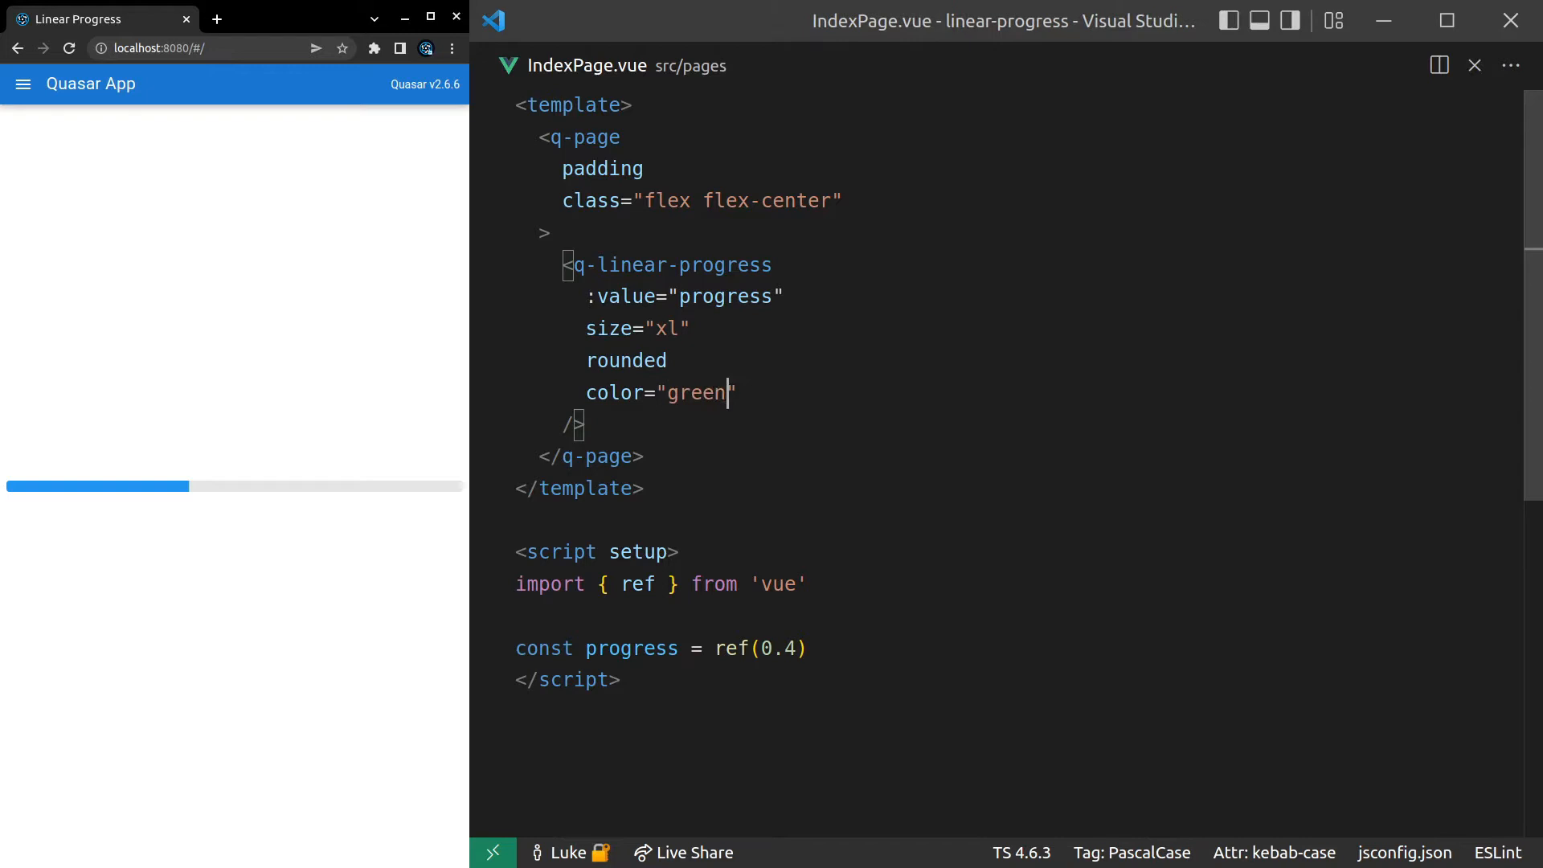
{"action": "key", "text": "Enter"}
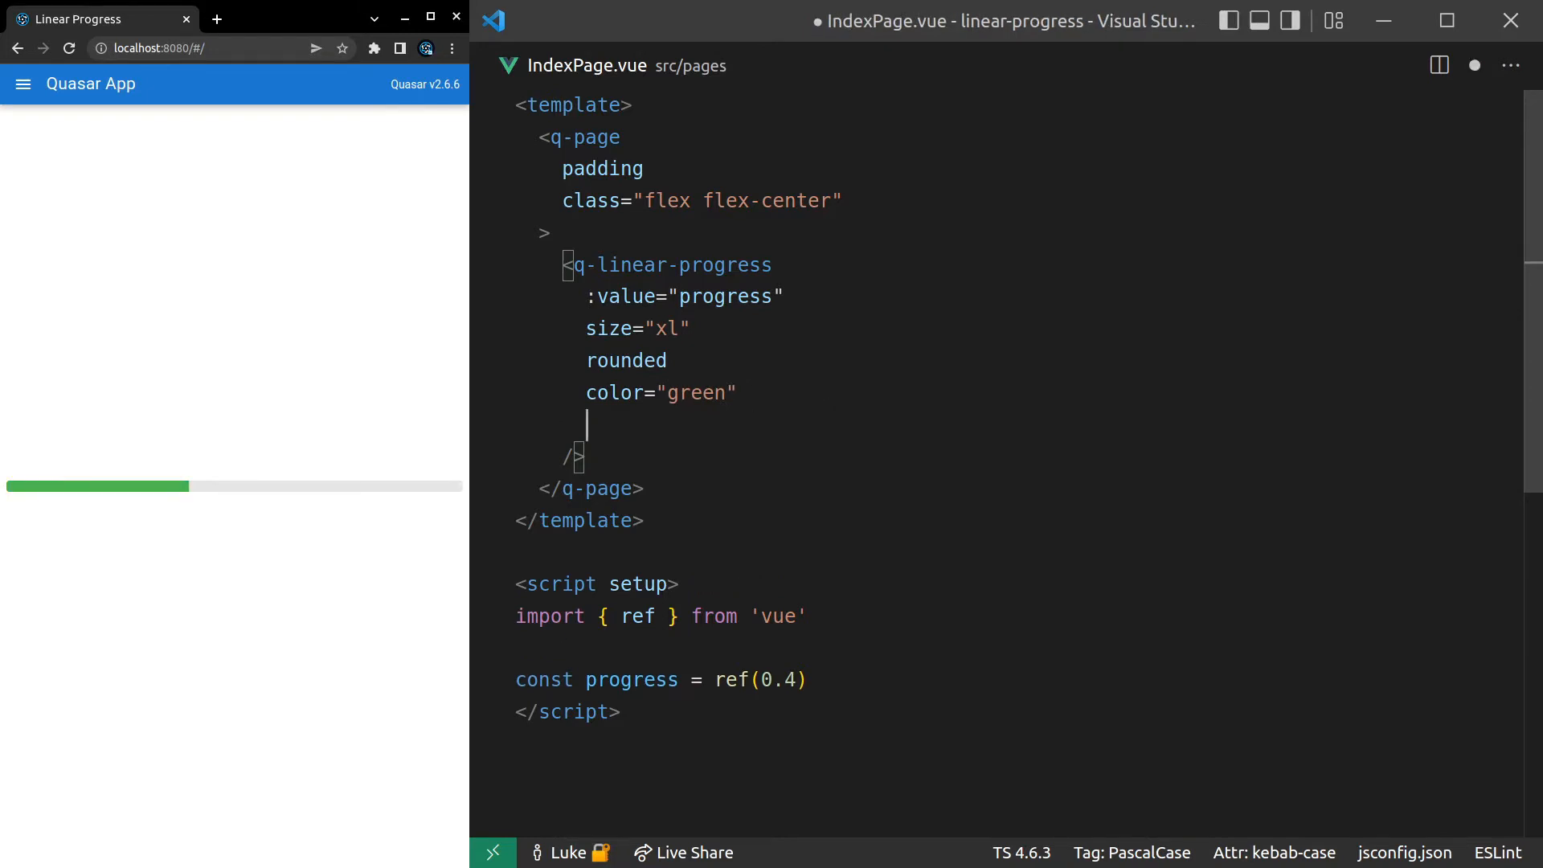
{"action": "type", "text": "track-color"}
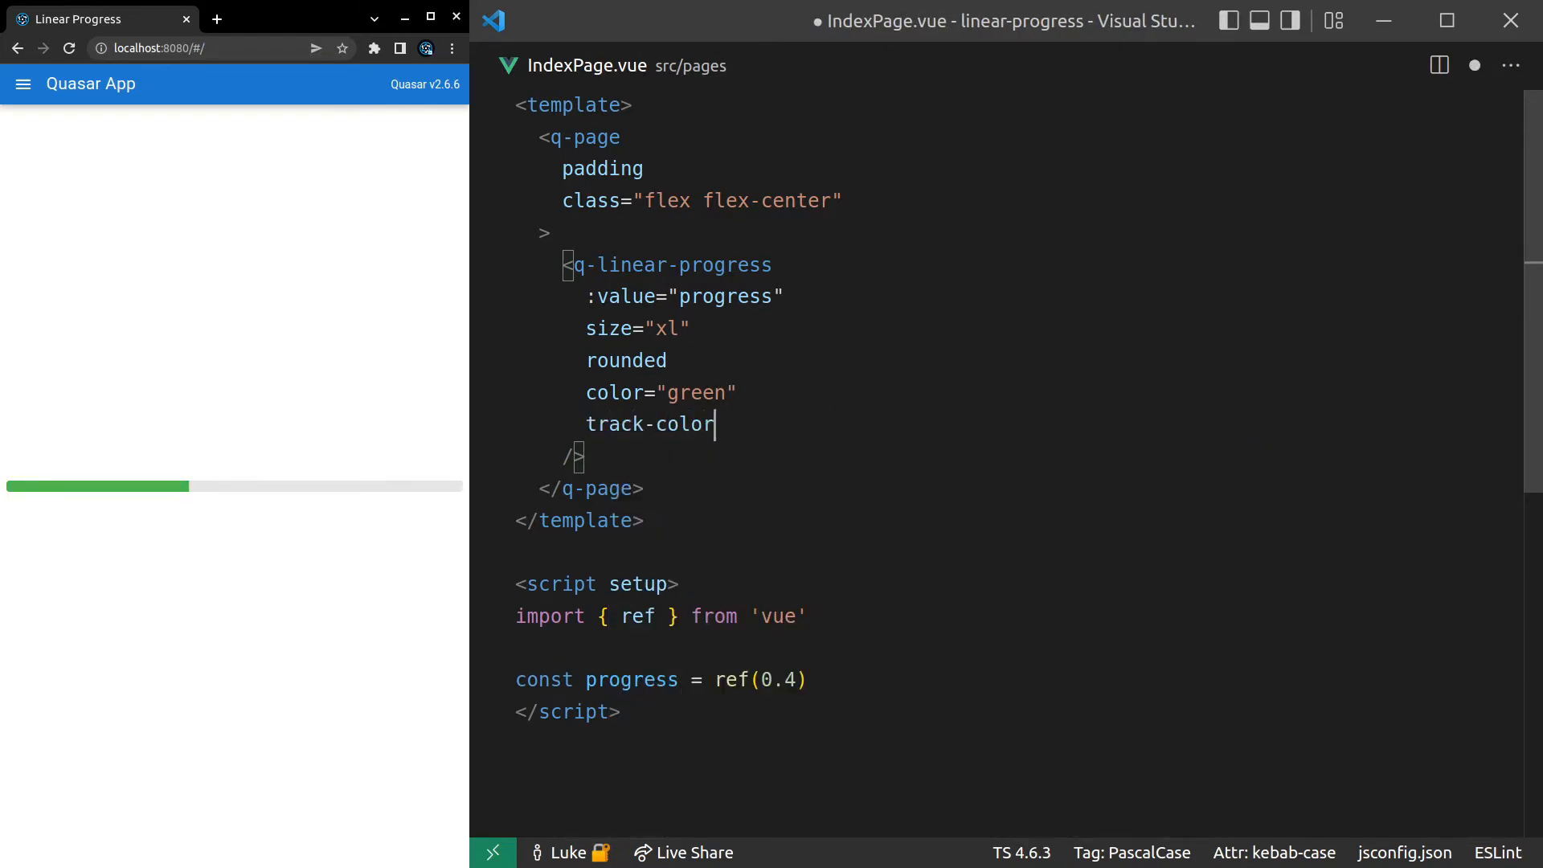
{"action": "type", "text": "=\"green\""}
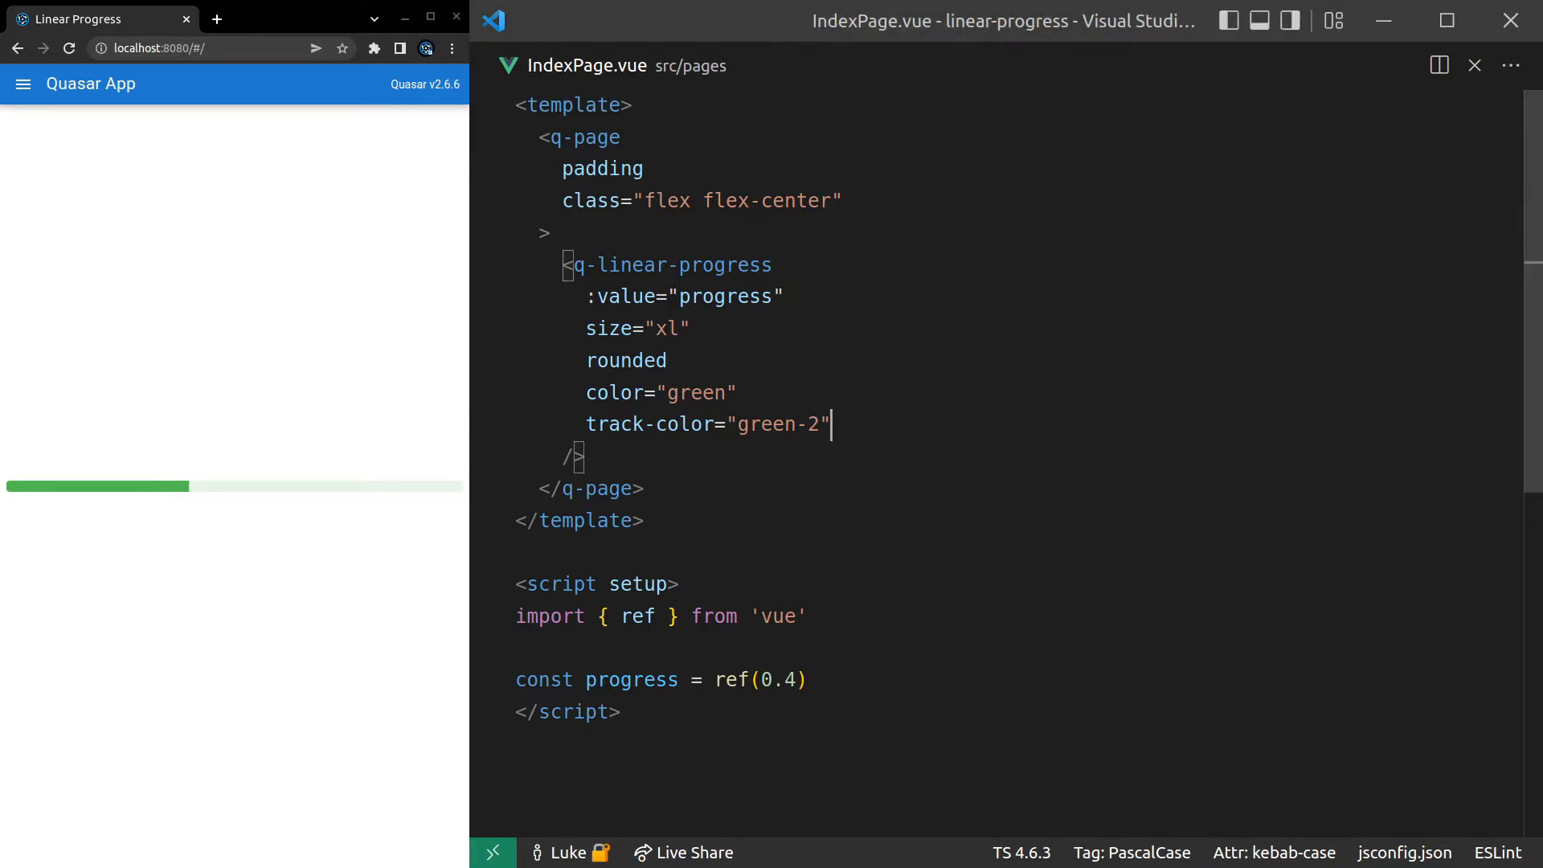
{"action": "key", "text": "Enter"}
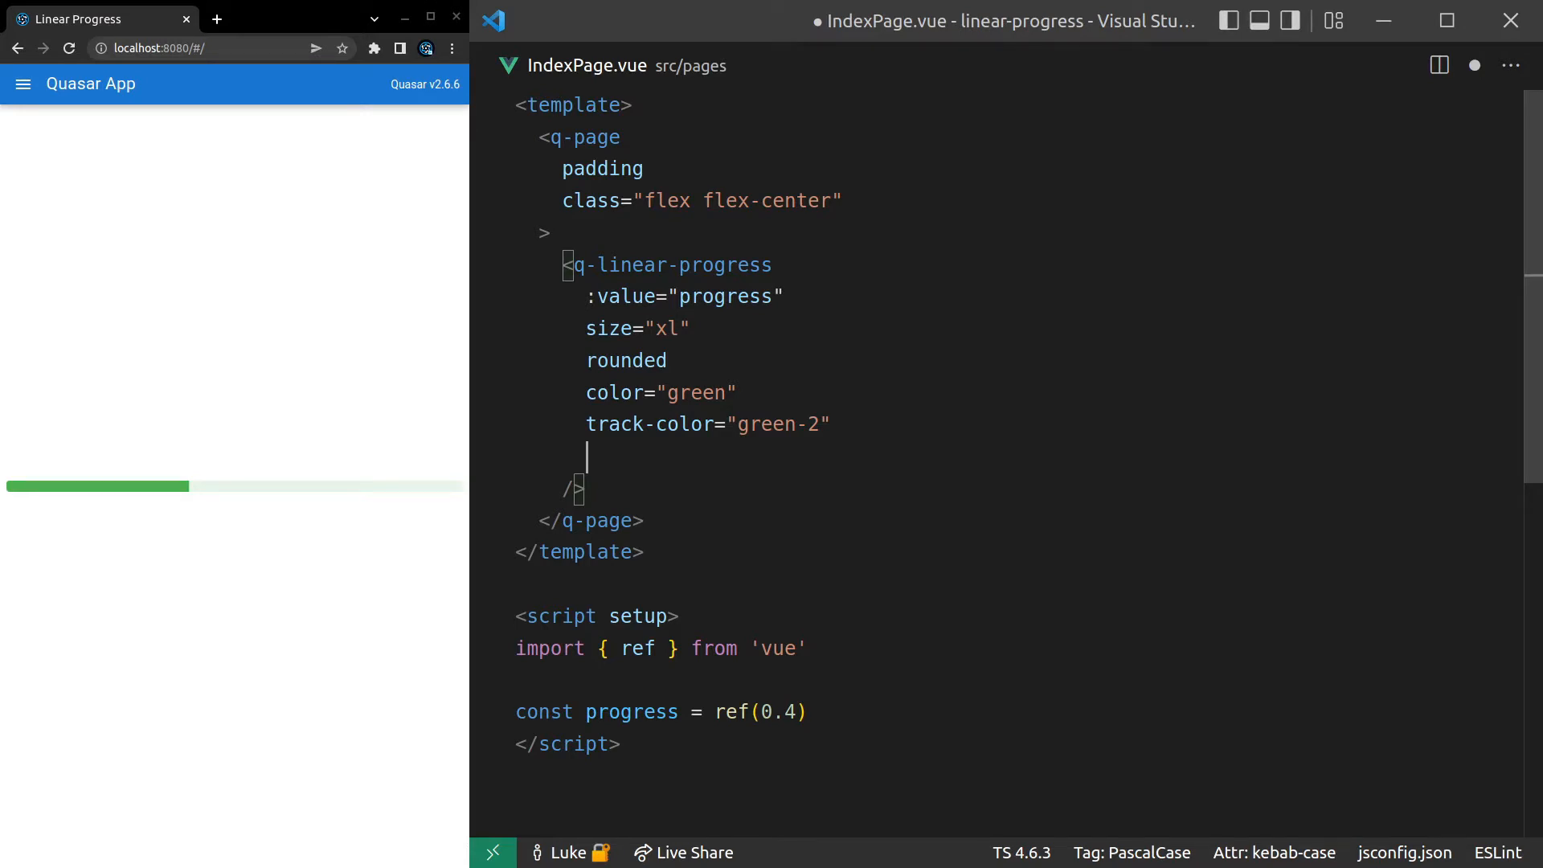
- Try the indeterminate and then query attributes on the bar, then remove them again
{"action": "type", "text": "indeterminate"}
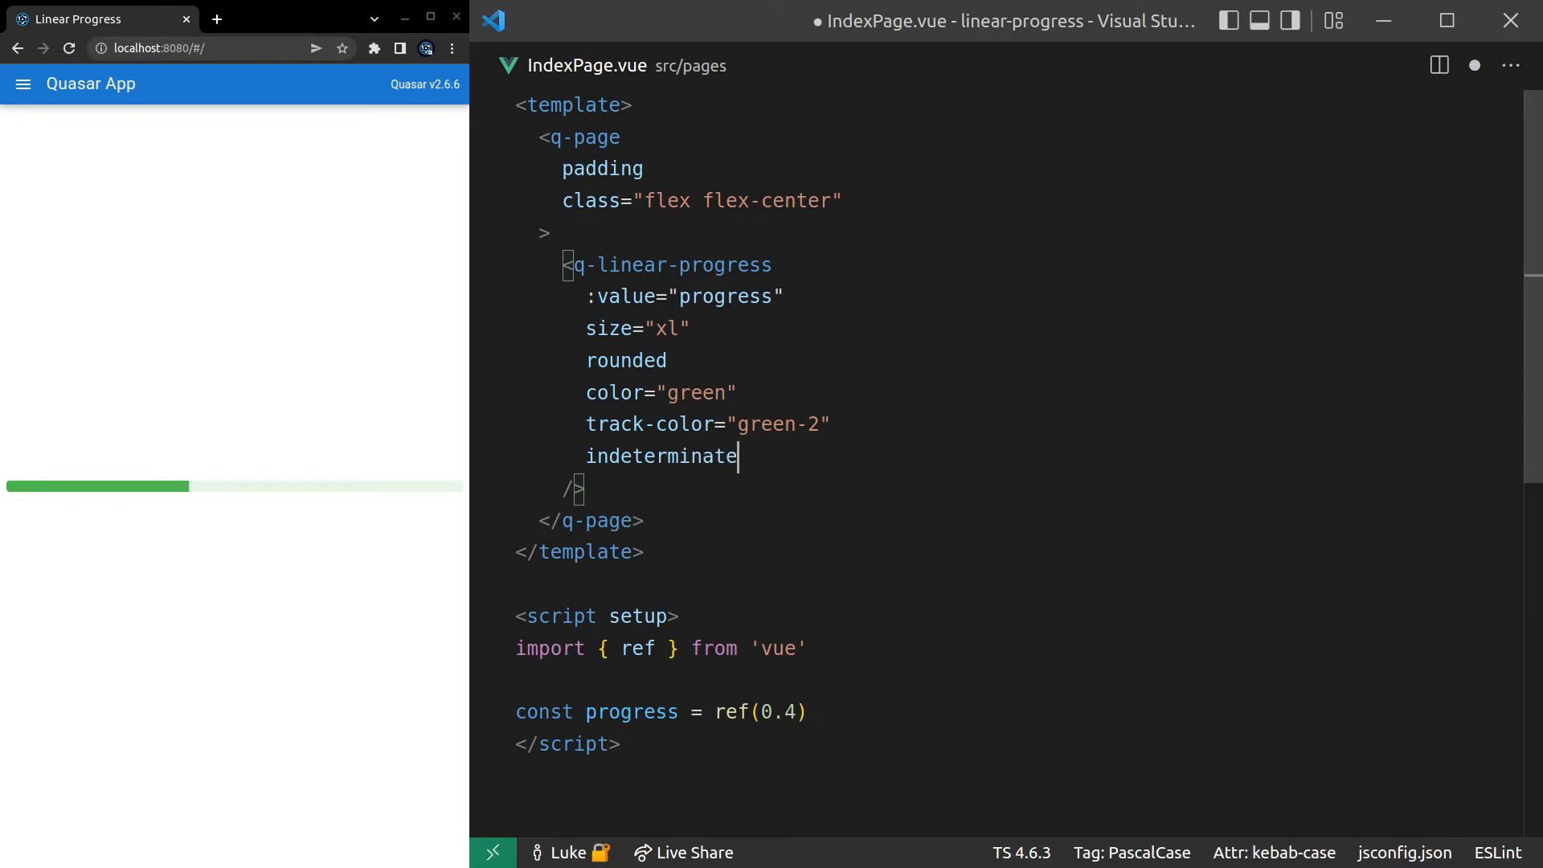
{"action": "double_click", "coordinate": [627, 360]}
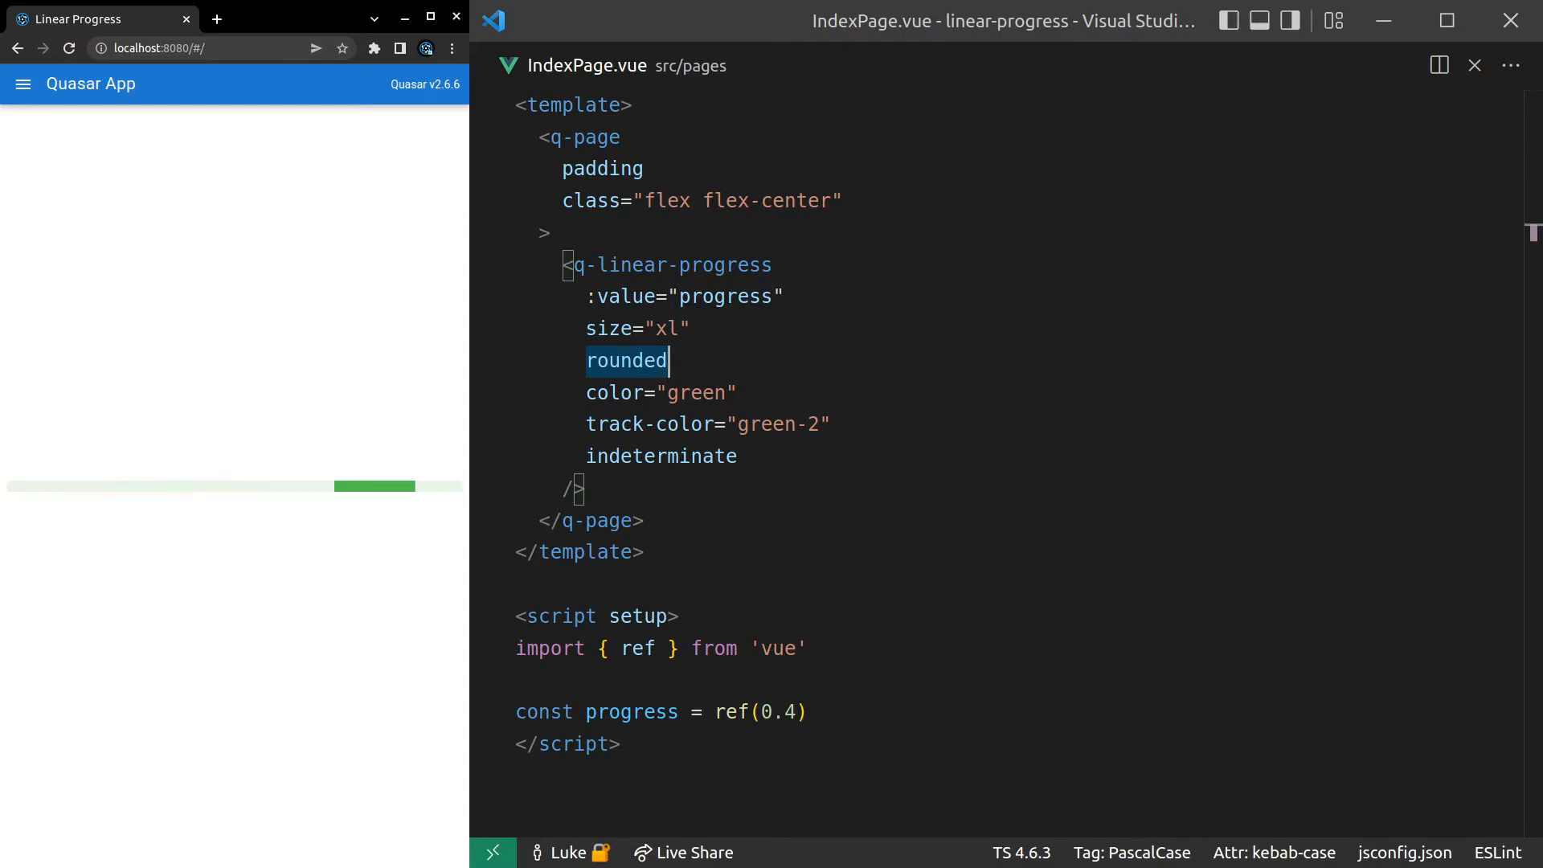
{"action": "double_click", "coordinate": [660, 455]}
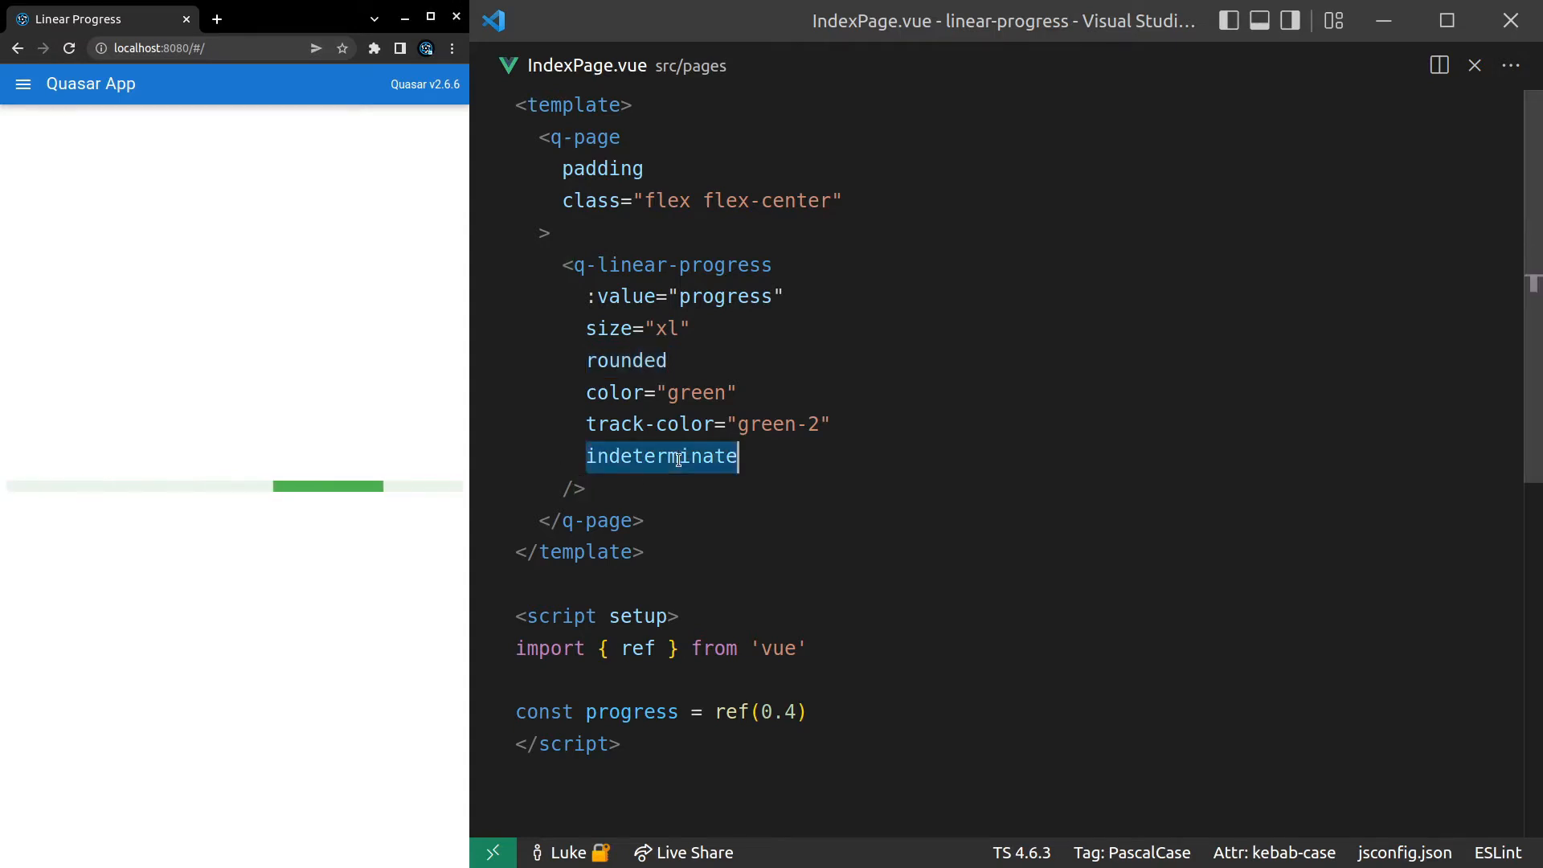
{"action": "type", "text": "query"}
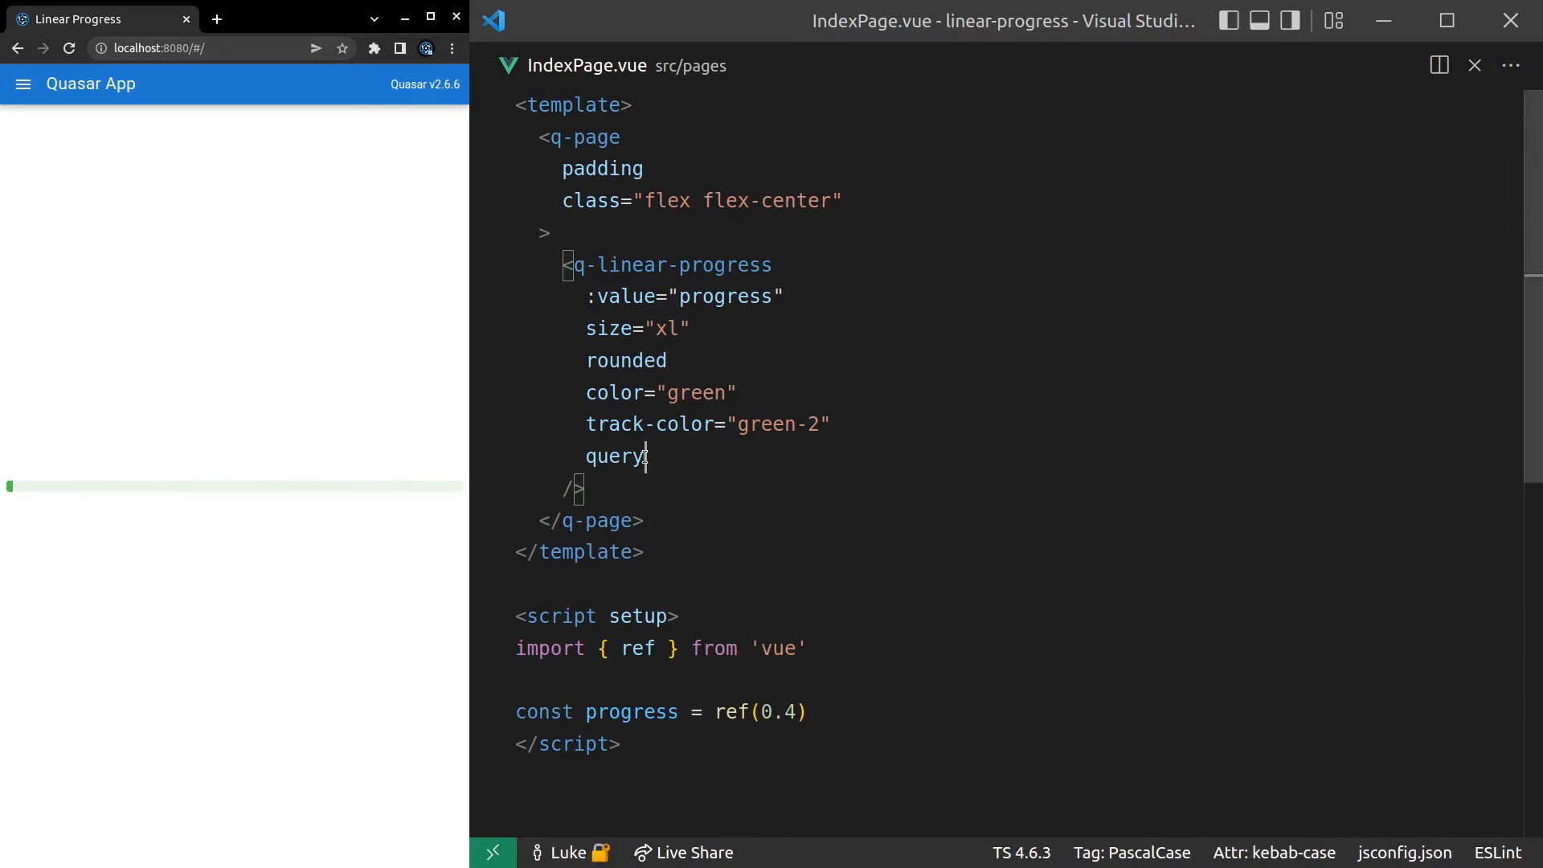
{"action": "key", "text": "Backspace"}
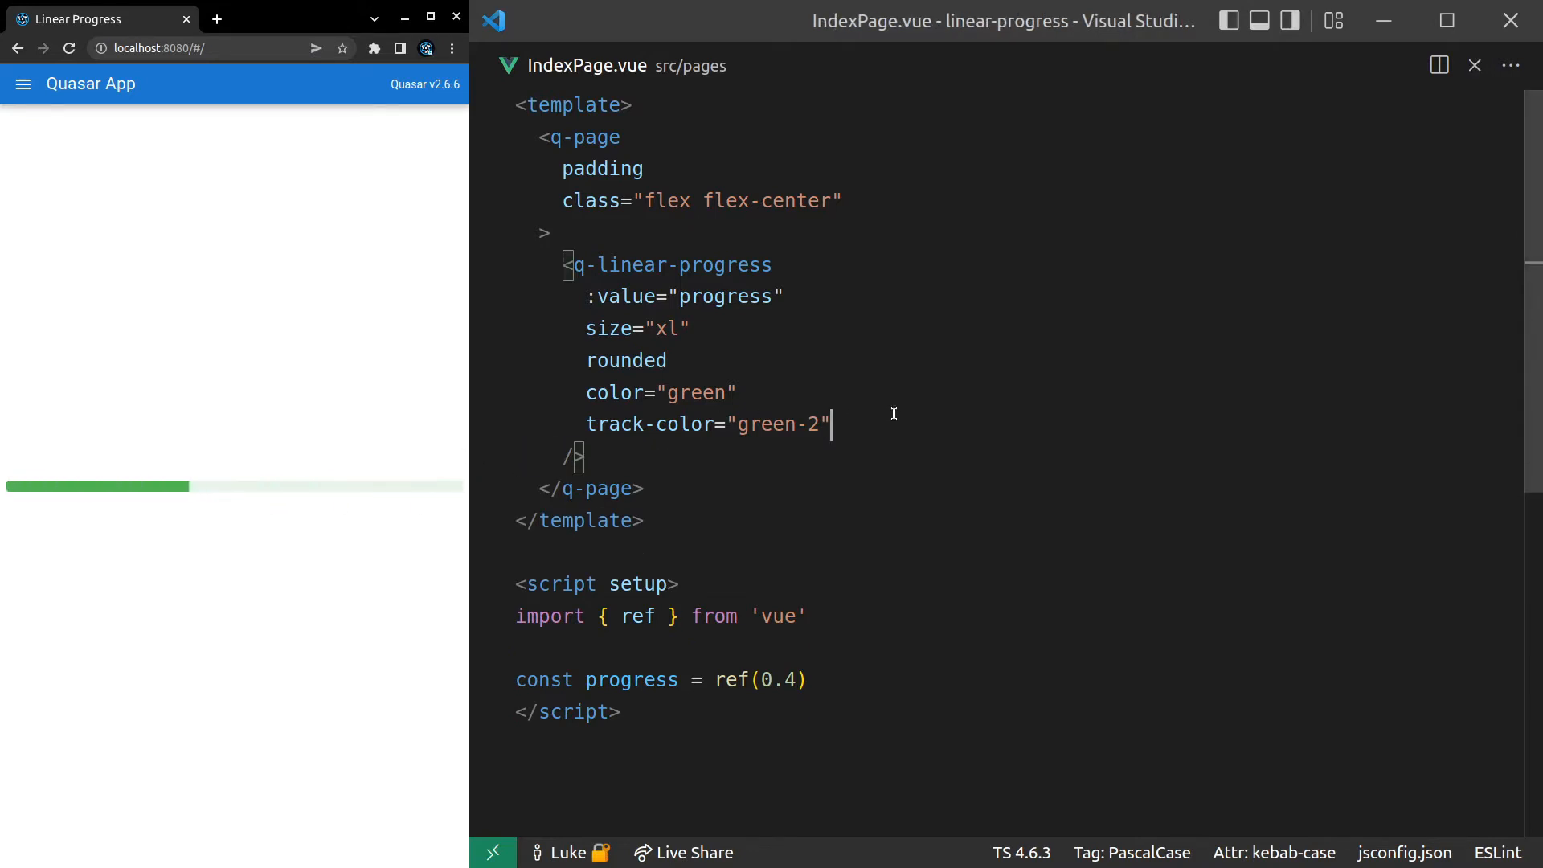
{"action": "key", "text": "Enter"}
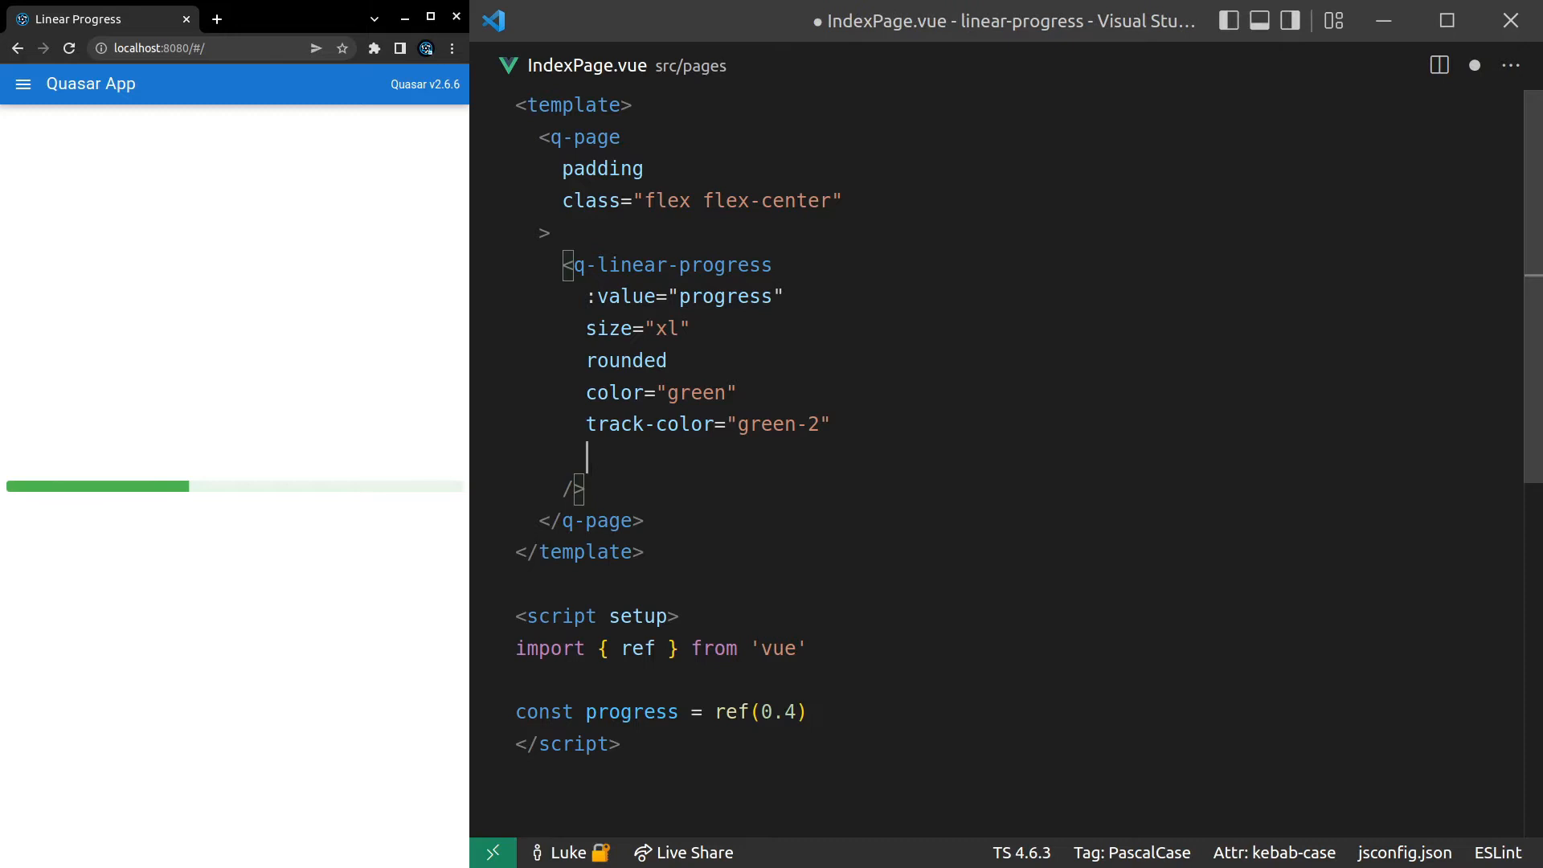
- Add a reverse attribute, then swap it for stripe so the fill renders striped
{"action": "type", "text": "reverse"}
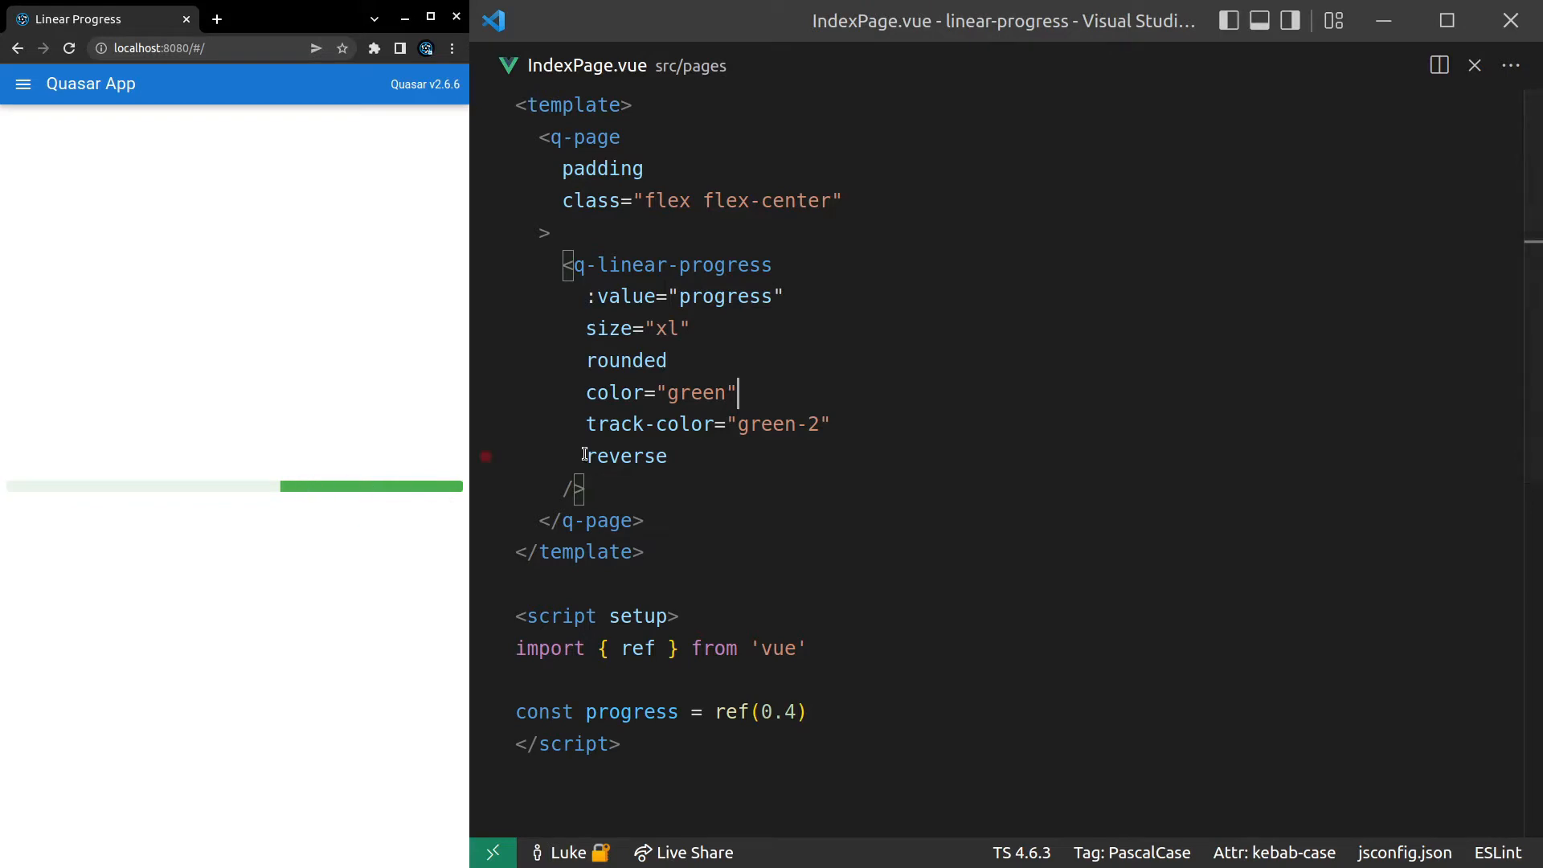
{"action": "double_click", "coordinate": [625, 455]}
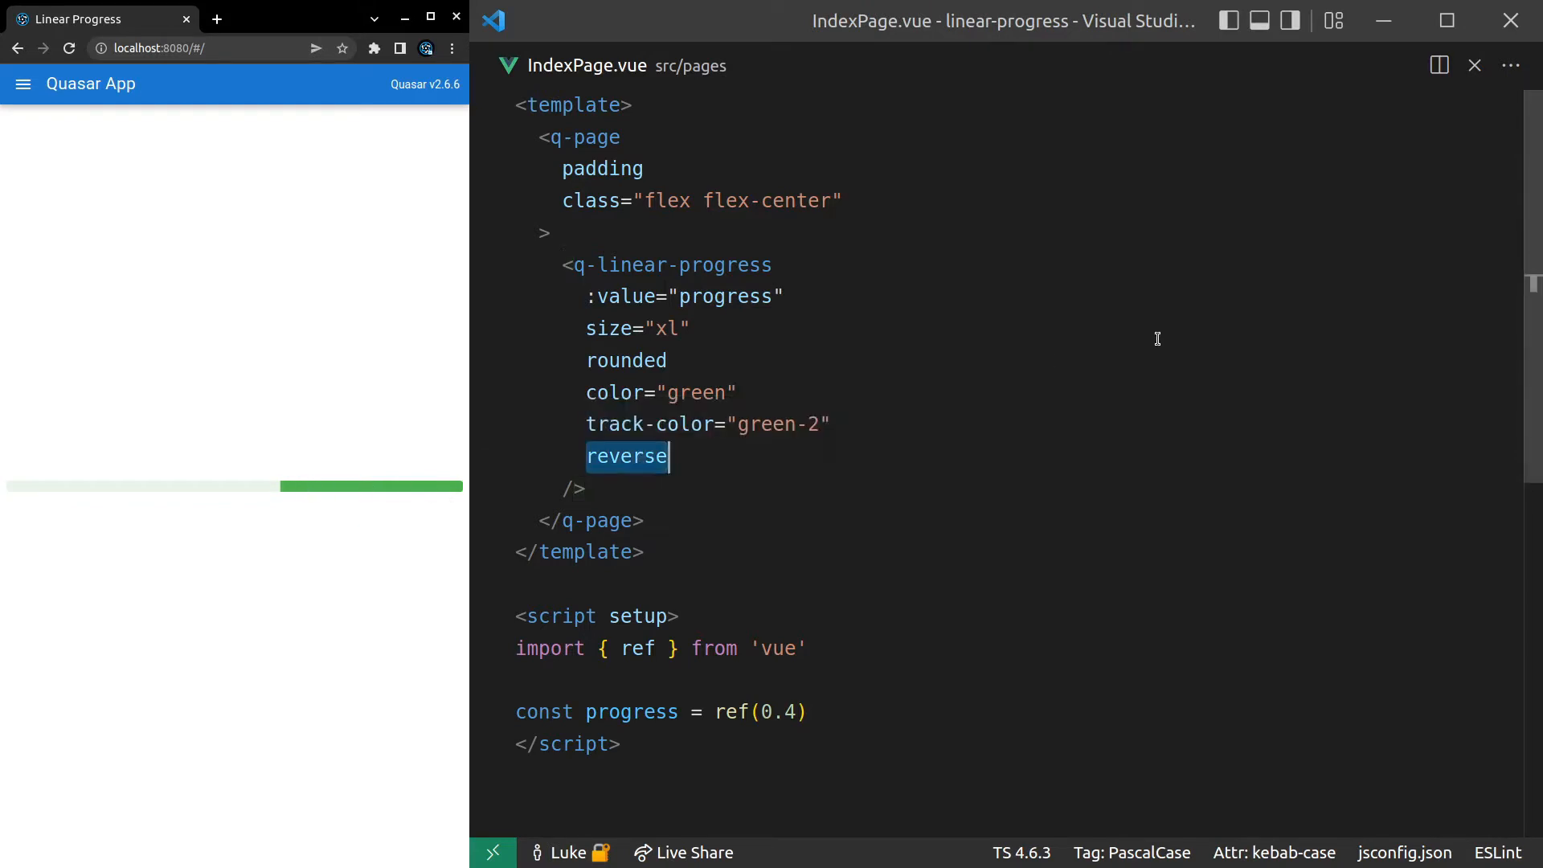
{"action": "type", "text": "stripe"}
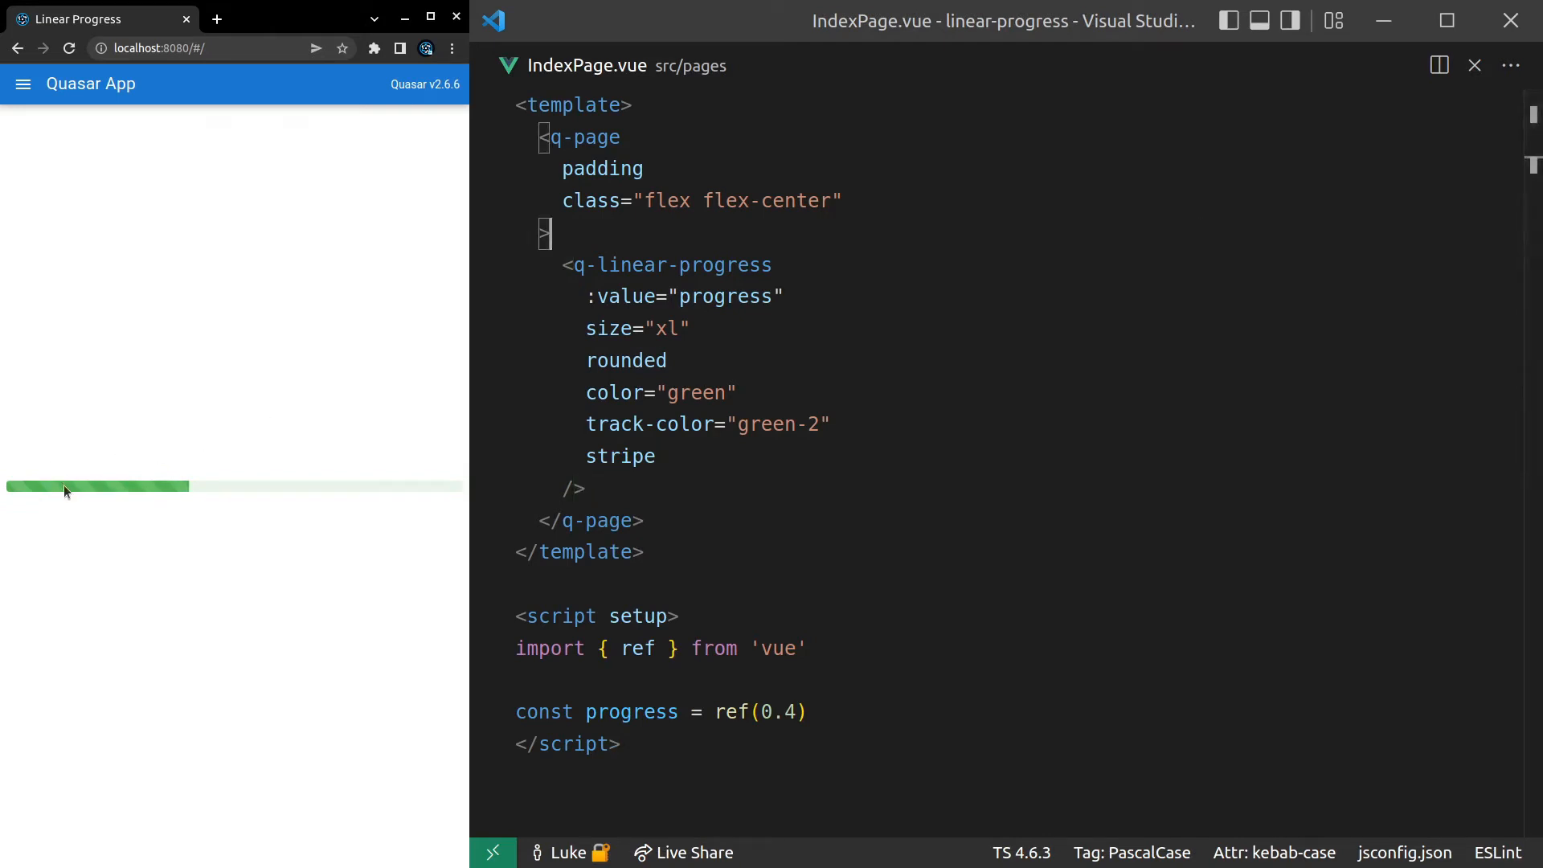
{"action": "double_click", "coordinate": [620, 454]}
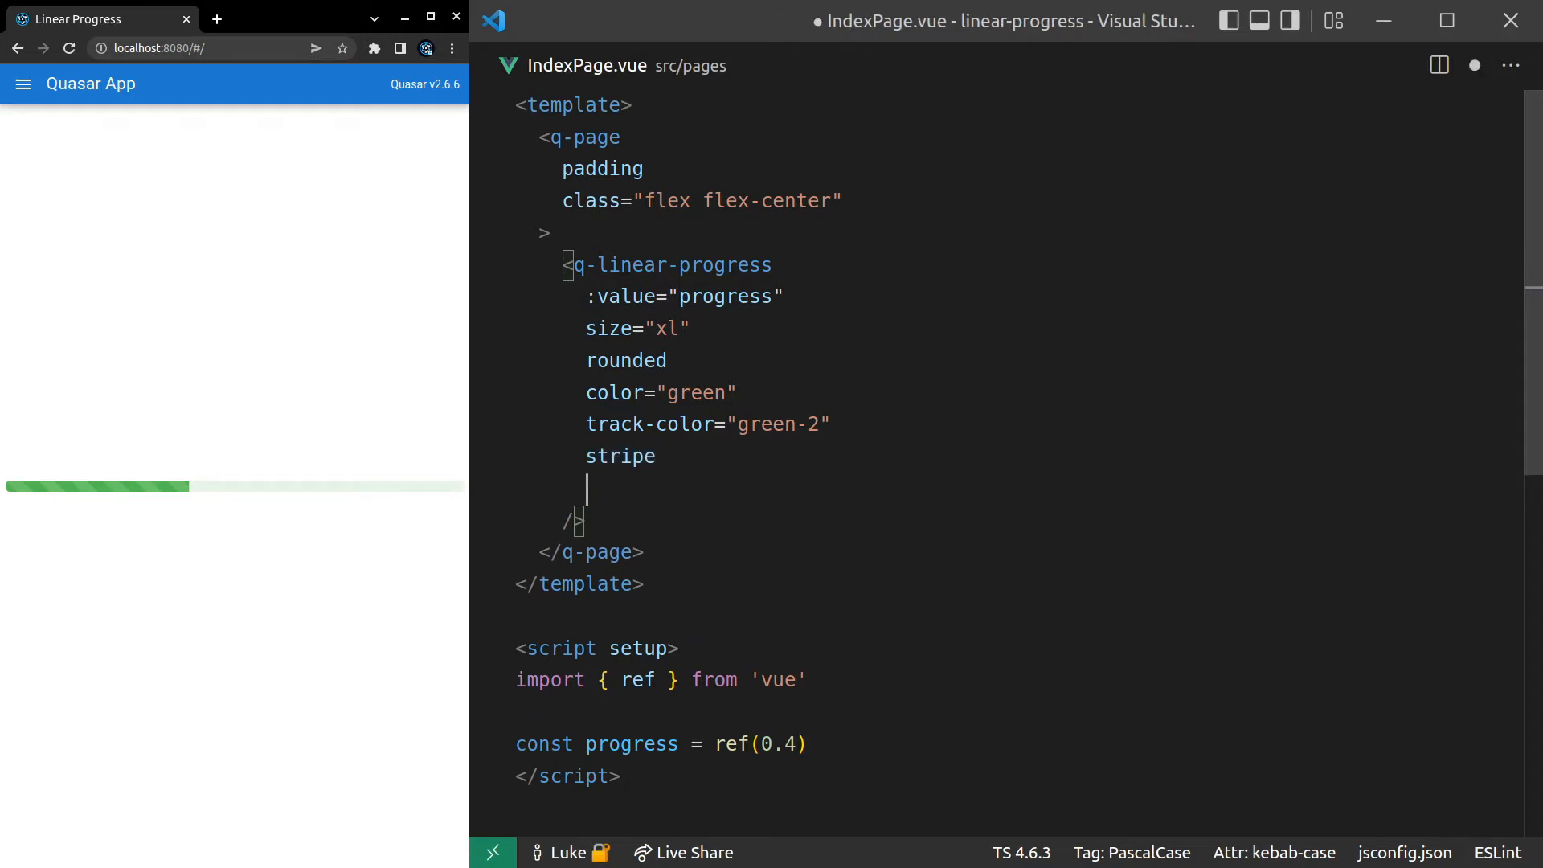
- Bind :buffer="buffer" on the bar and declare a buffer ref in the script setup
{"action": "type", "text": "buffer=\""}
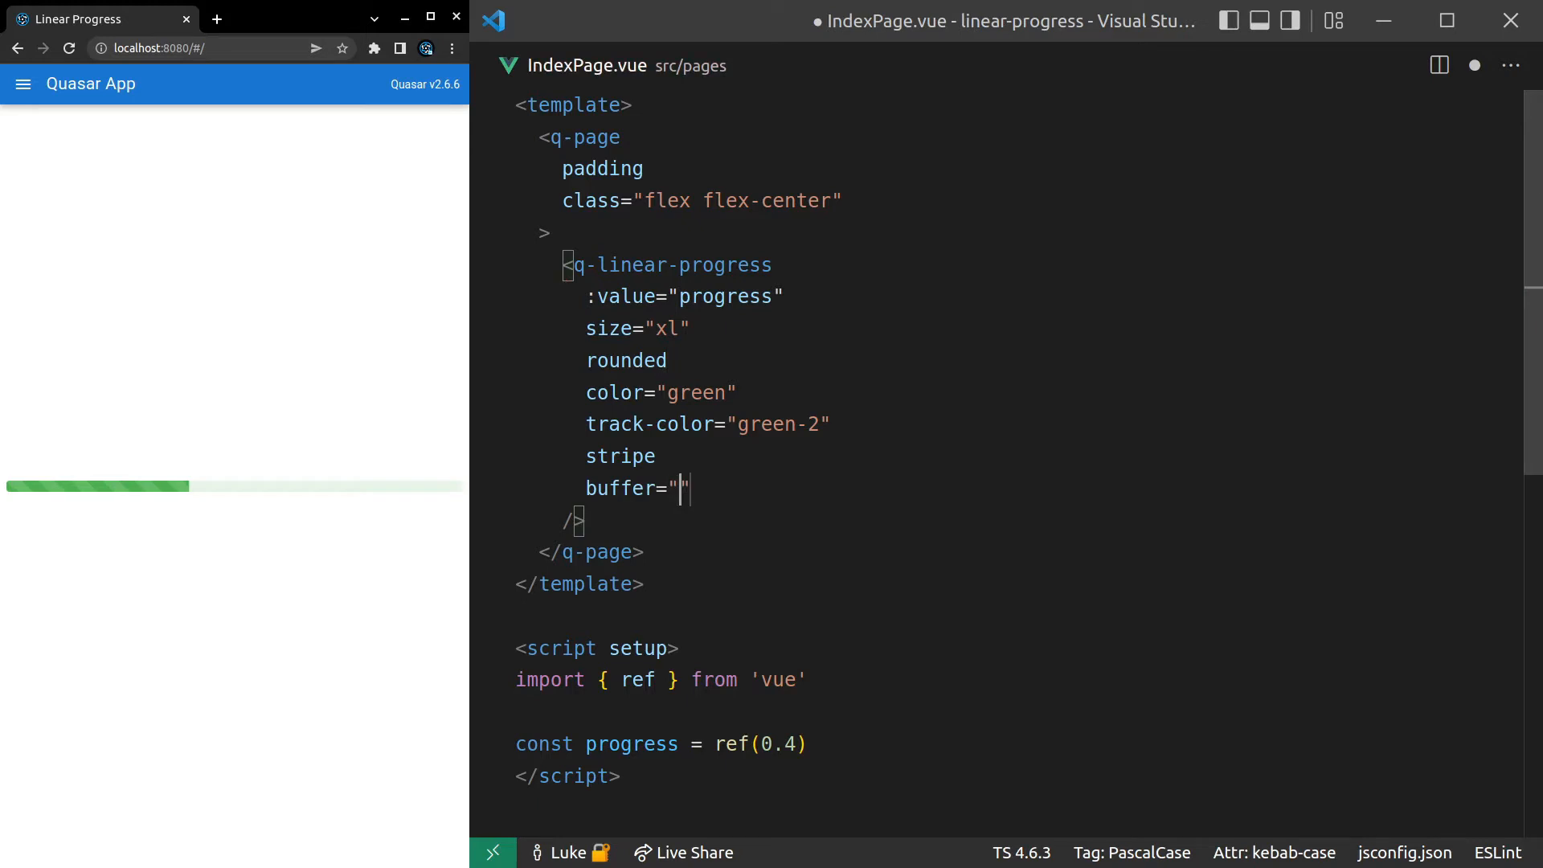
{"action": "type", "text": "buffer"}
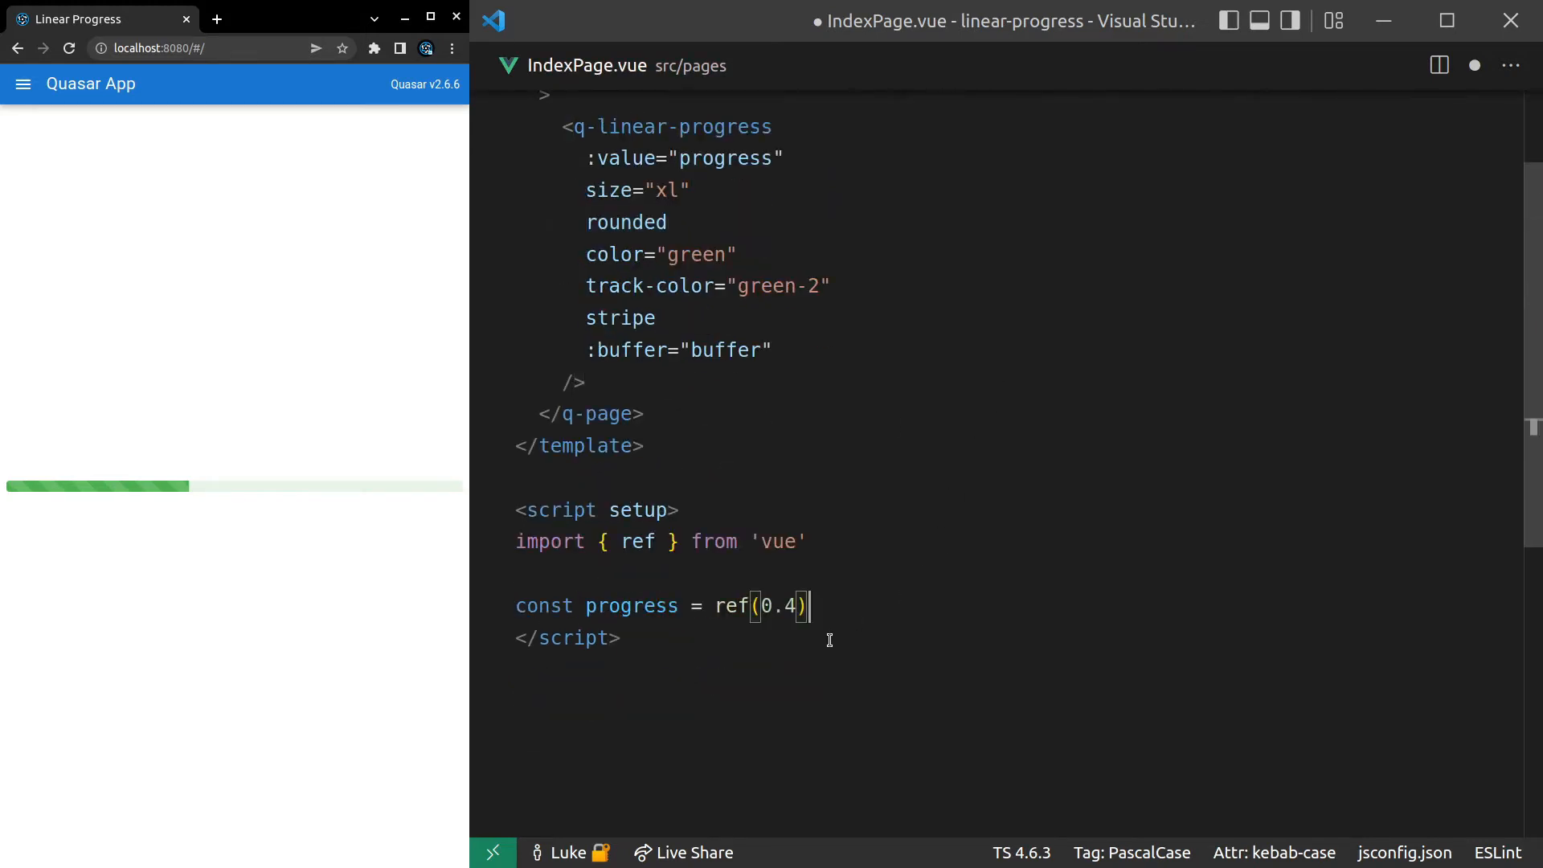
{"action": "type", "text": "const buff = ref(0.4)"}
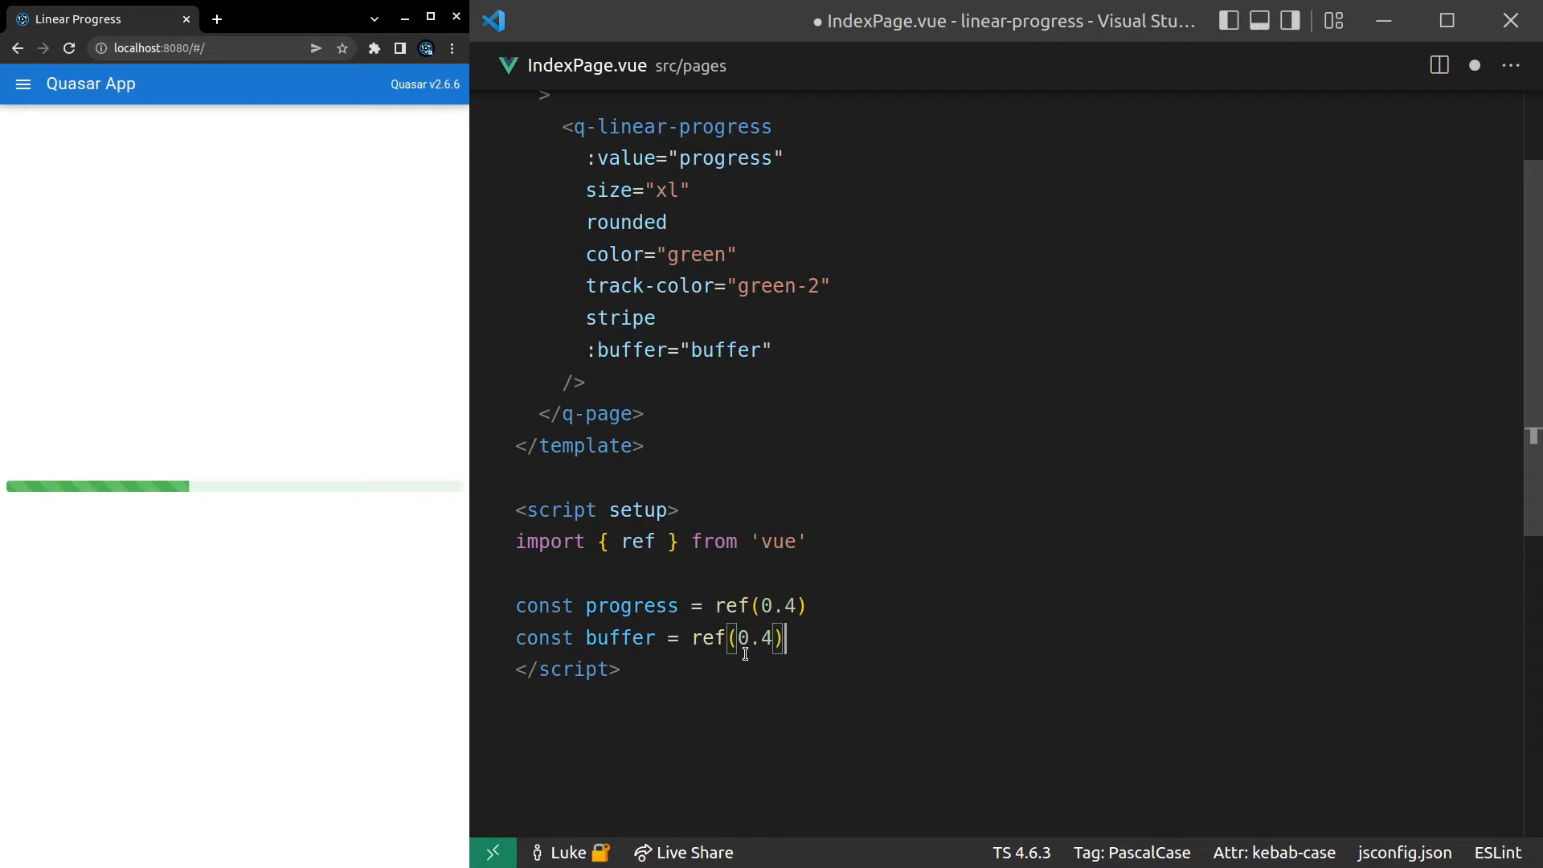
{"action": "type", "text": "0.3"}
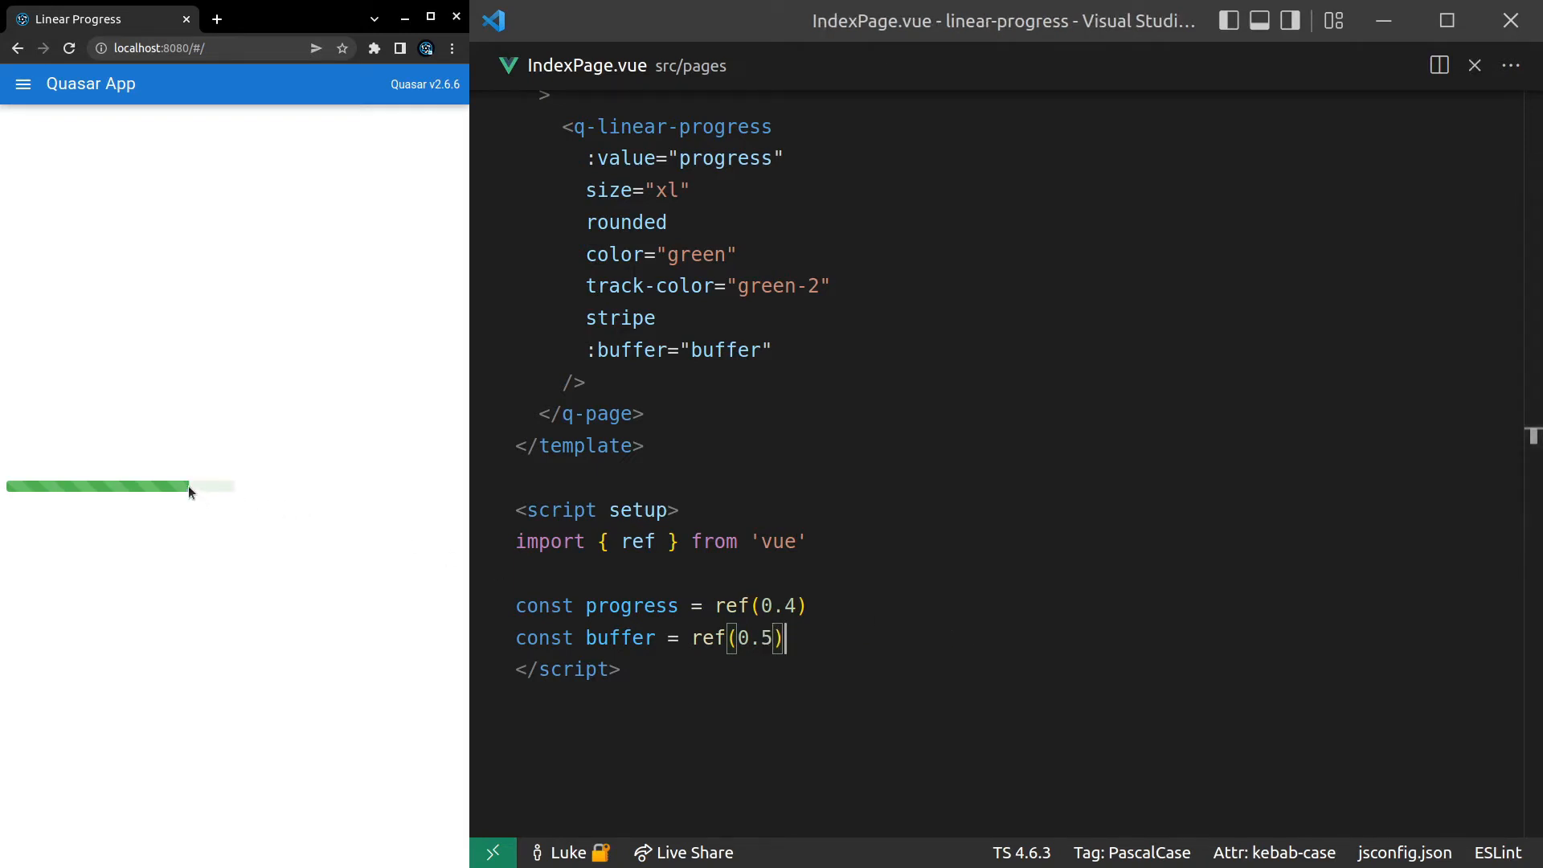
{"action": "mouse_move", "coordinate": [227, 503]}
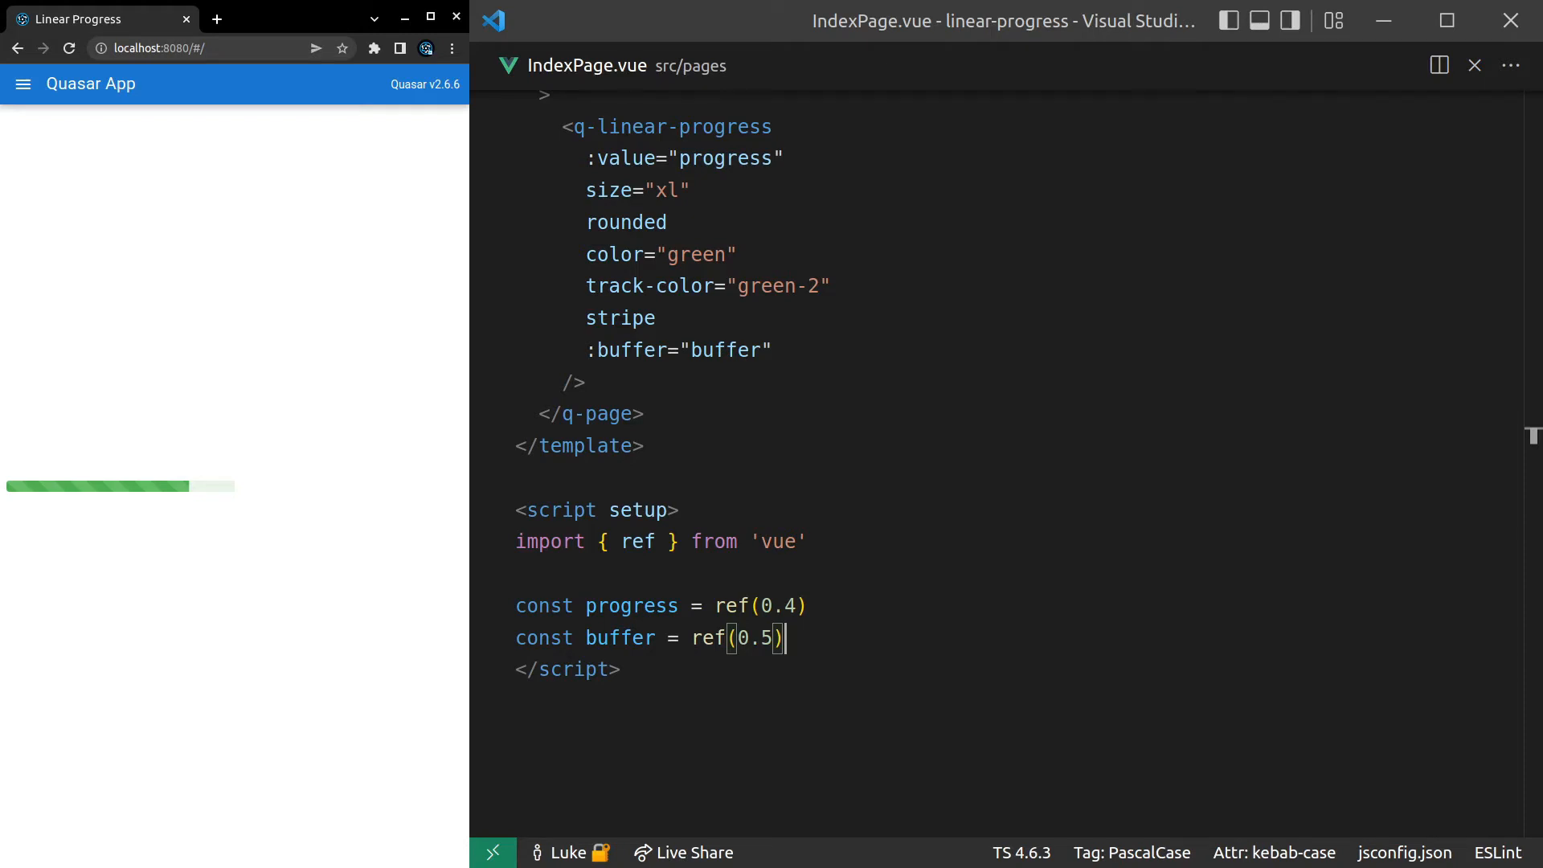
{"action": "mouse_move", "coordinate": [305, 522]}
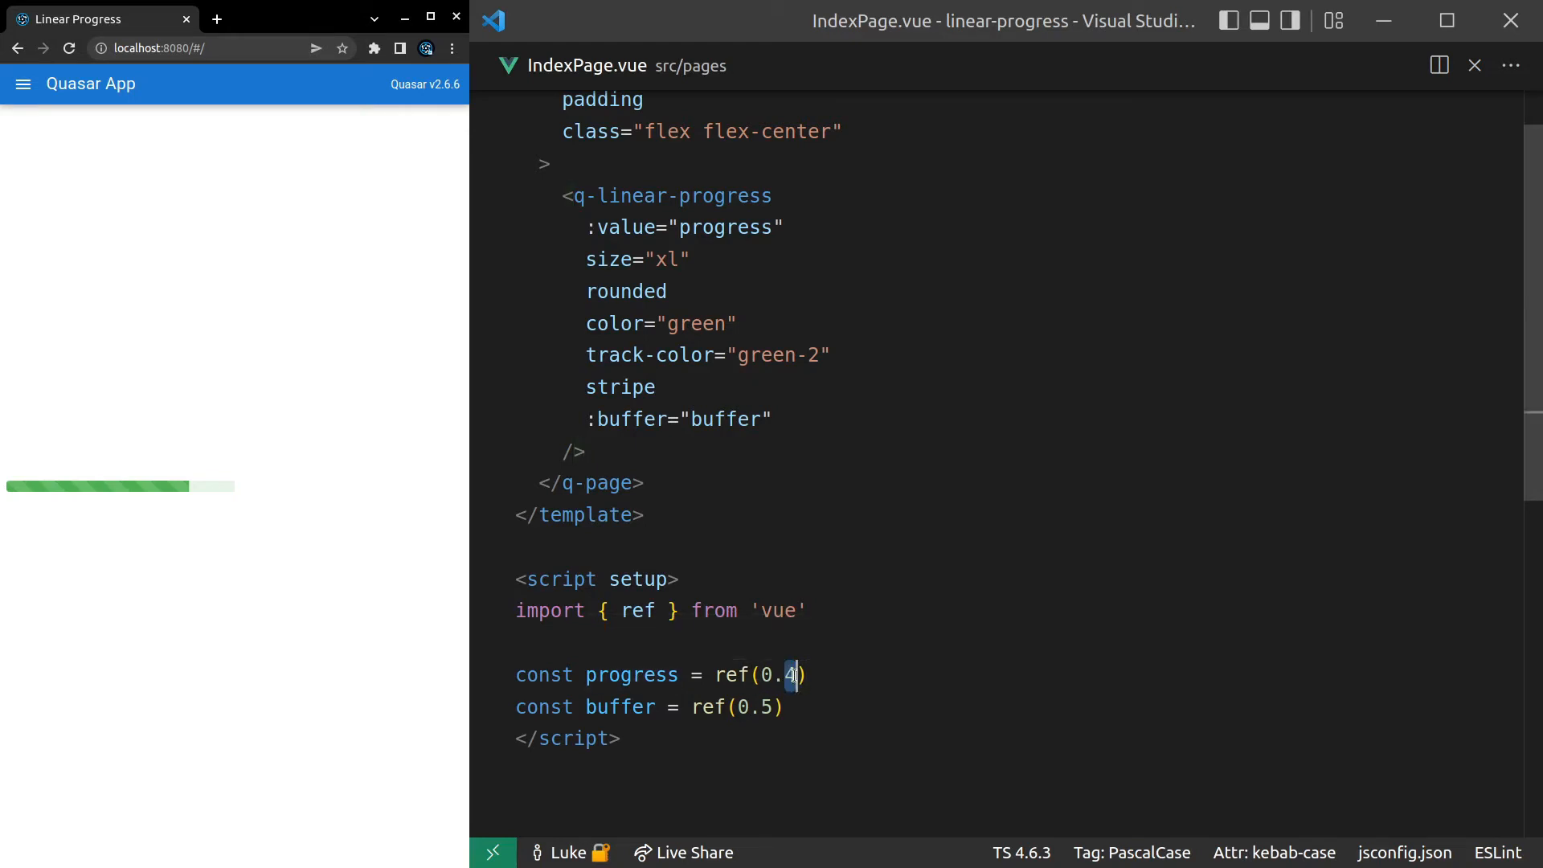
{"action": "mouse_move", "coordinate": [760, 718]}
{"action": "type", "text": "1"}
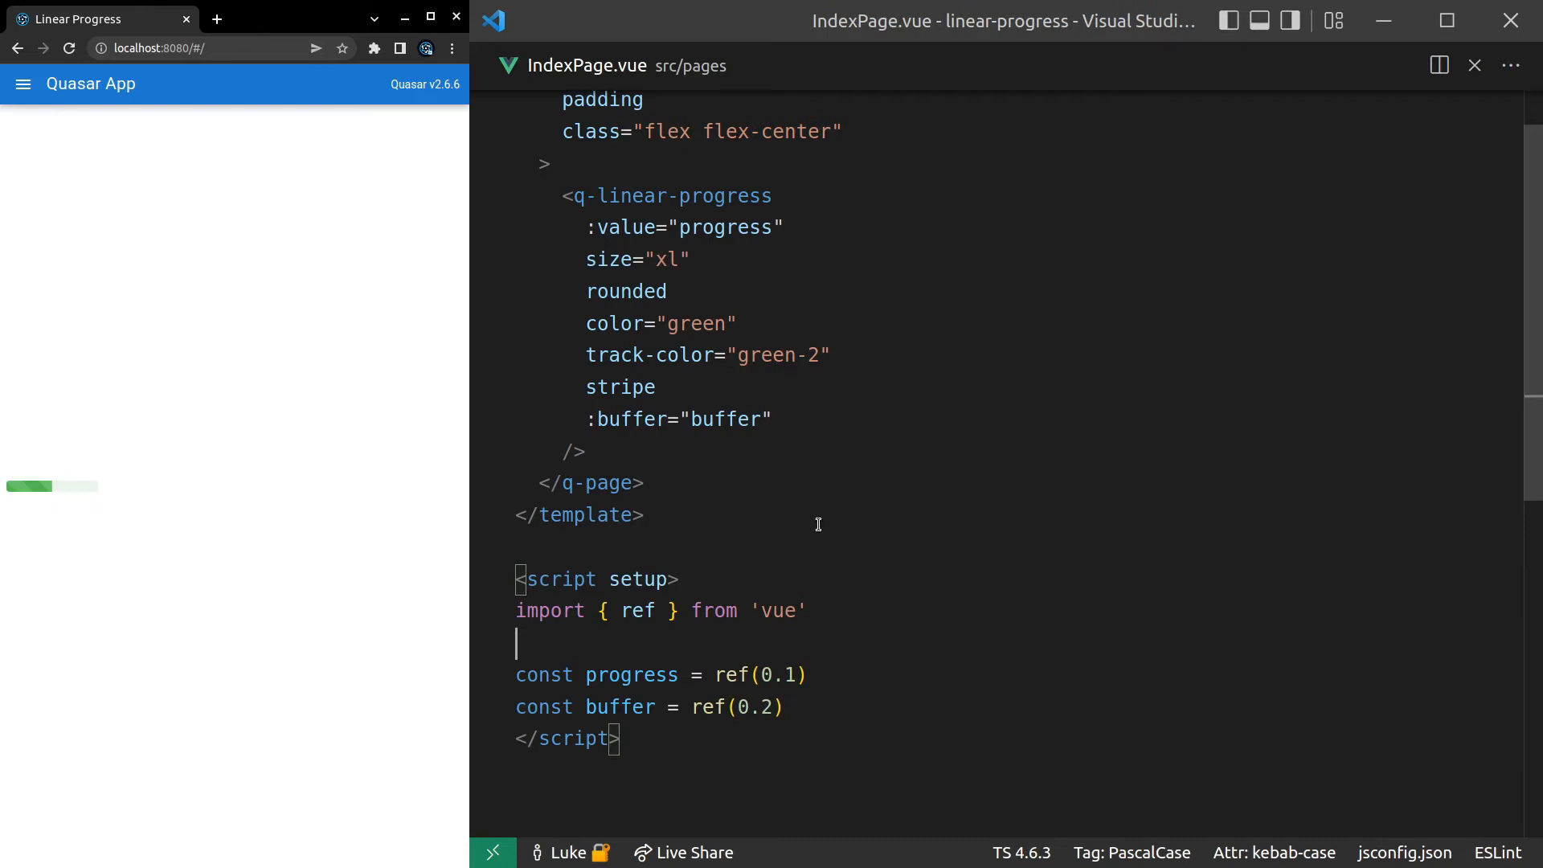
- Add progress and buffer q-btn elements whose clicks increment their refs by 0.1
{"action": "type", "text": "q-btn @click=\"\"></q-btn>"}
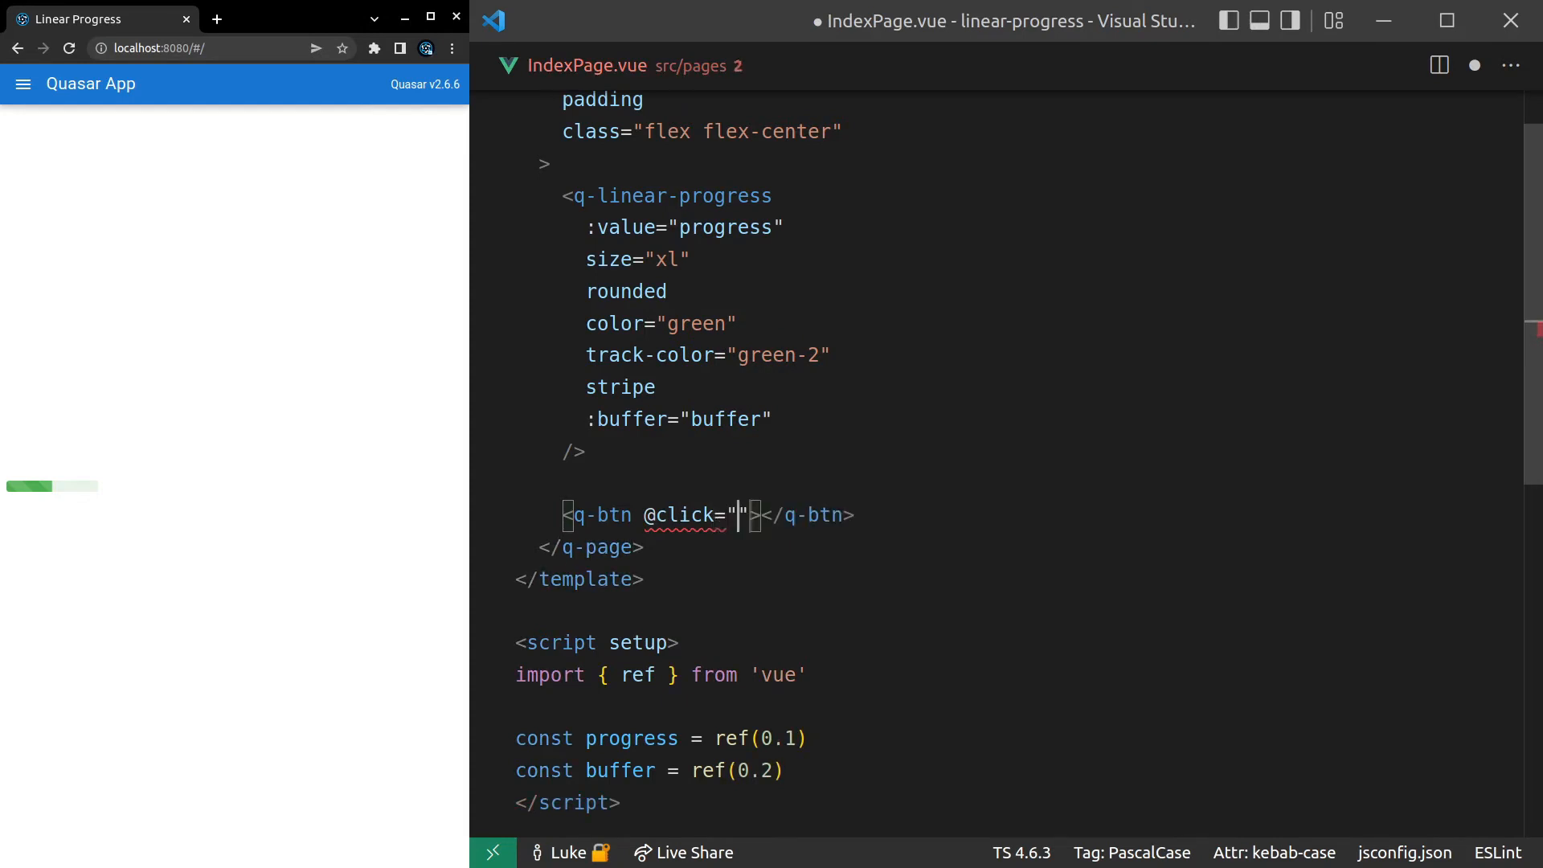
{"action": "type", "text": "progress += 1"}
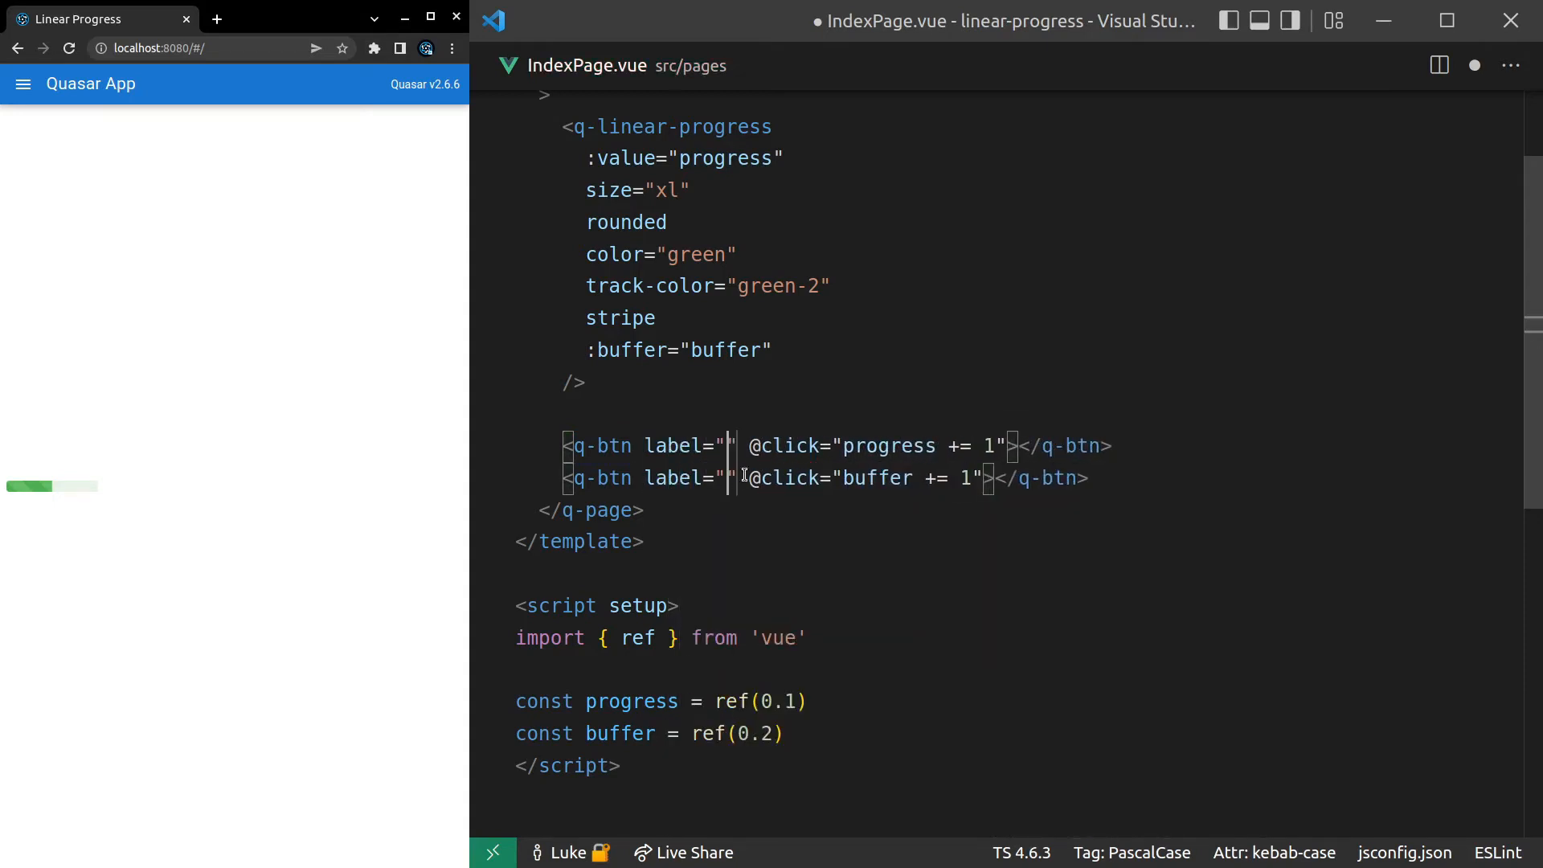
{"action": "type", "text": "progress\""}
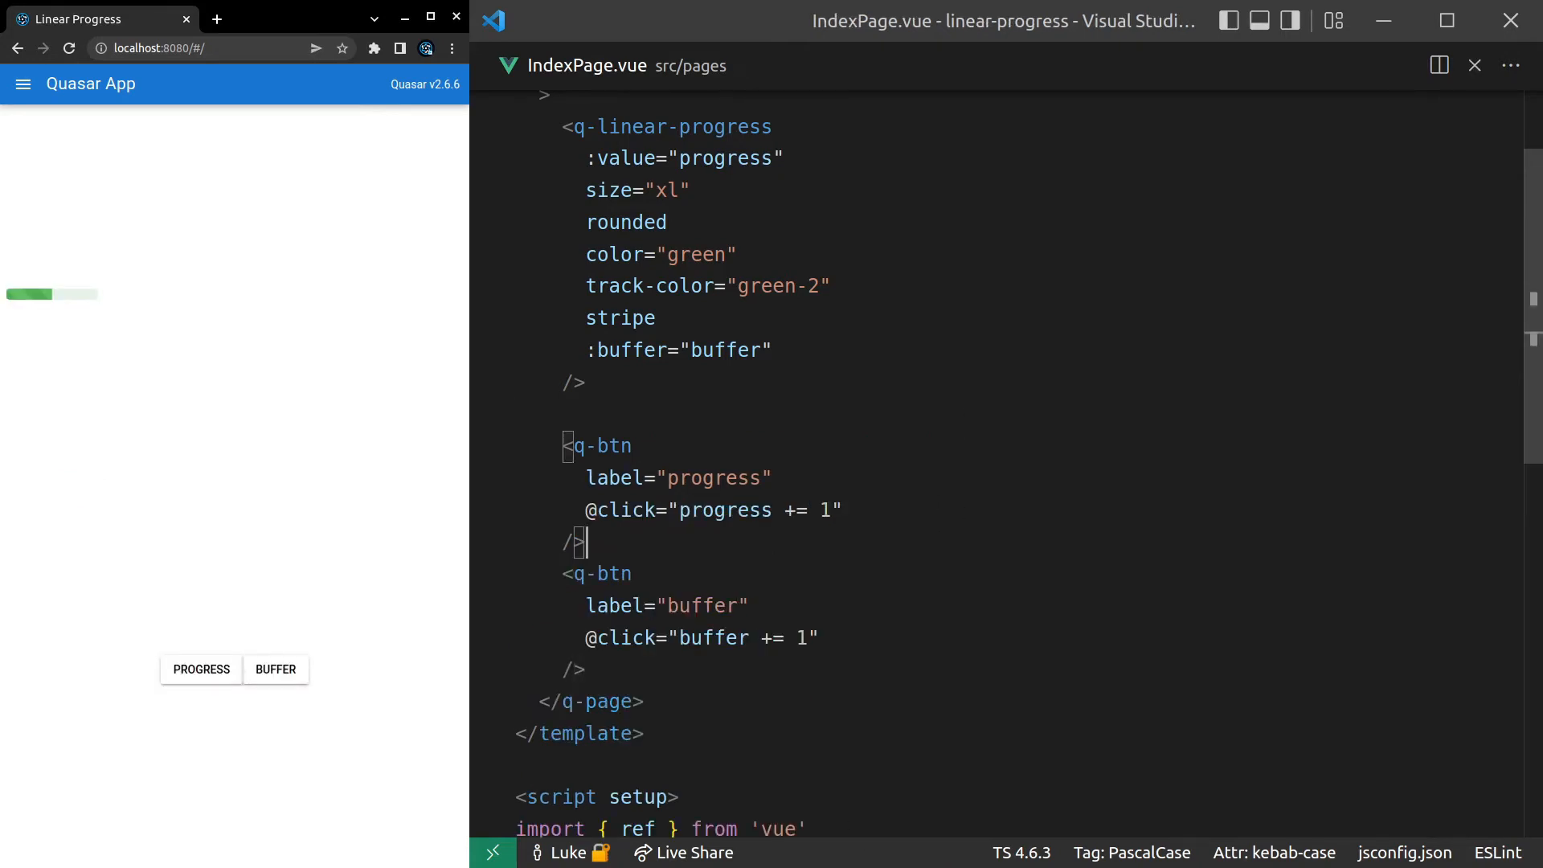
{"action": "mouse_move", "coordinate": [765, 564]}
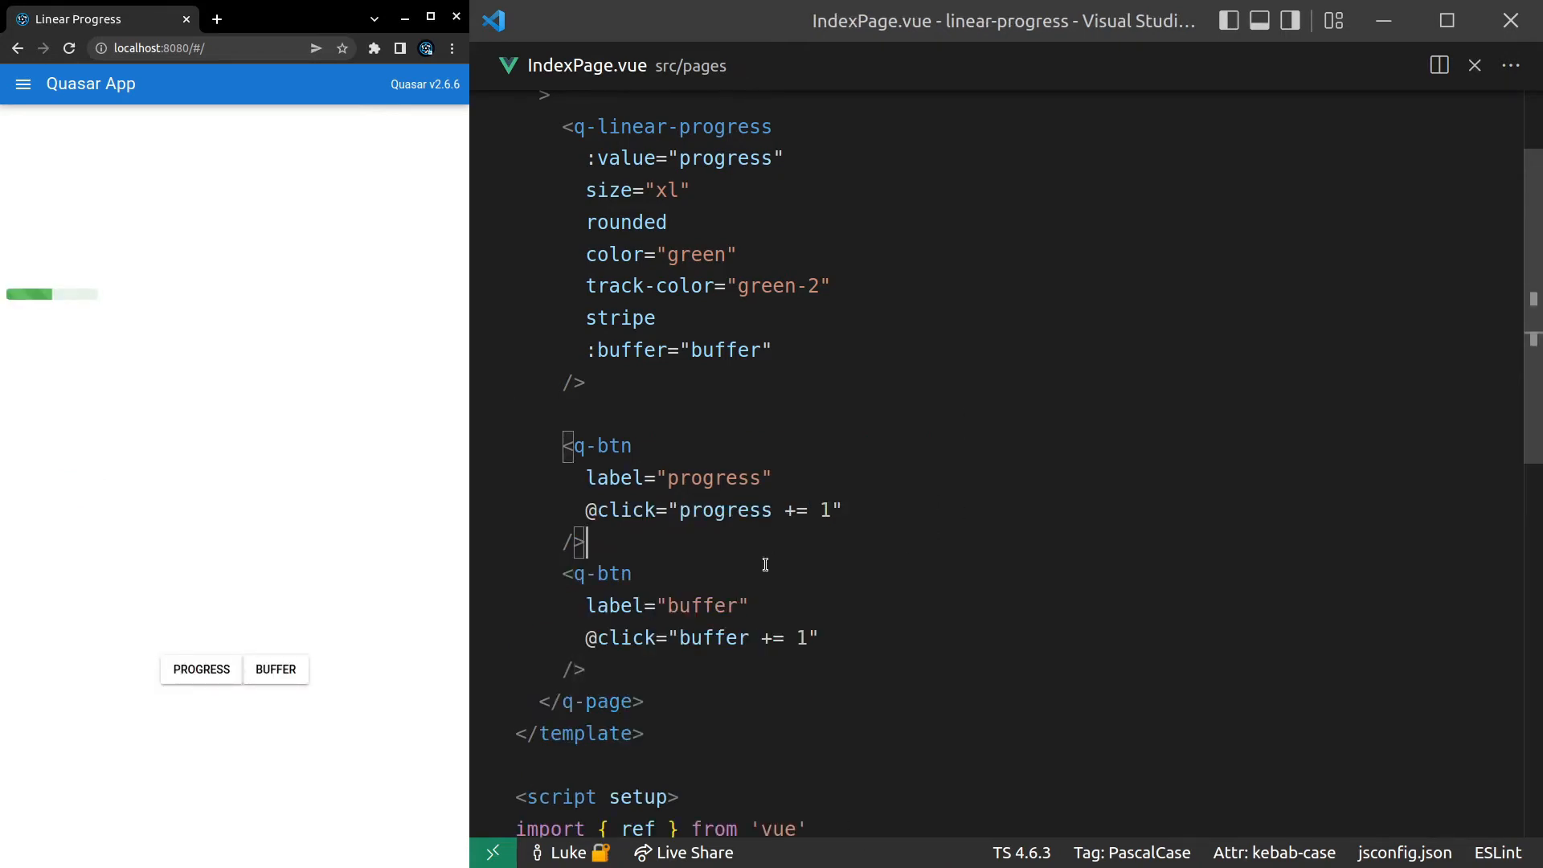
{"action": "left_click", "coordinate": [200, 669]}
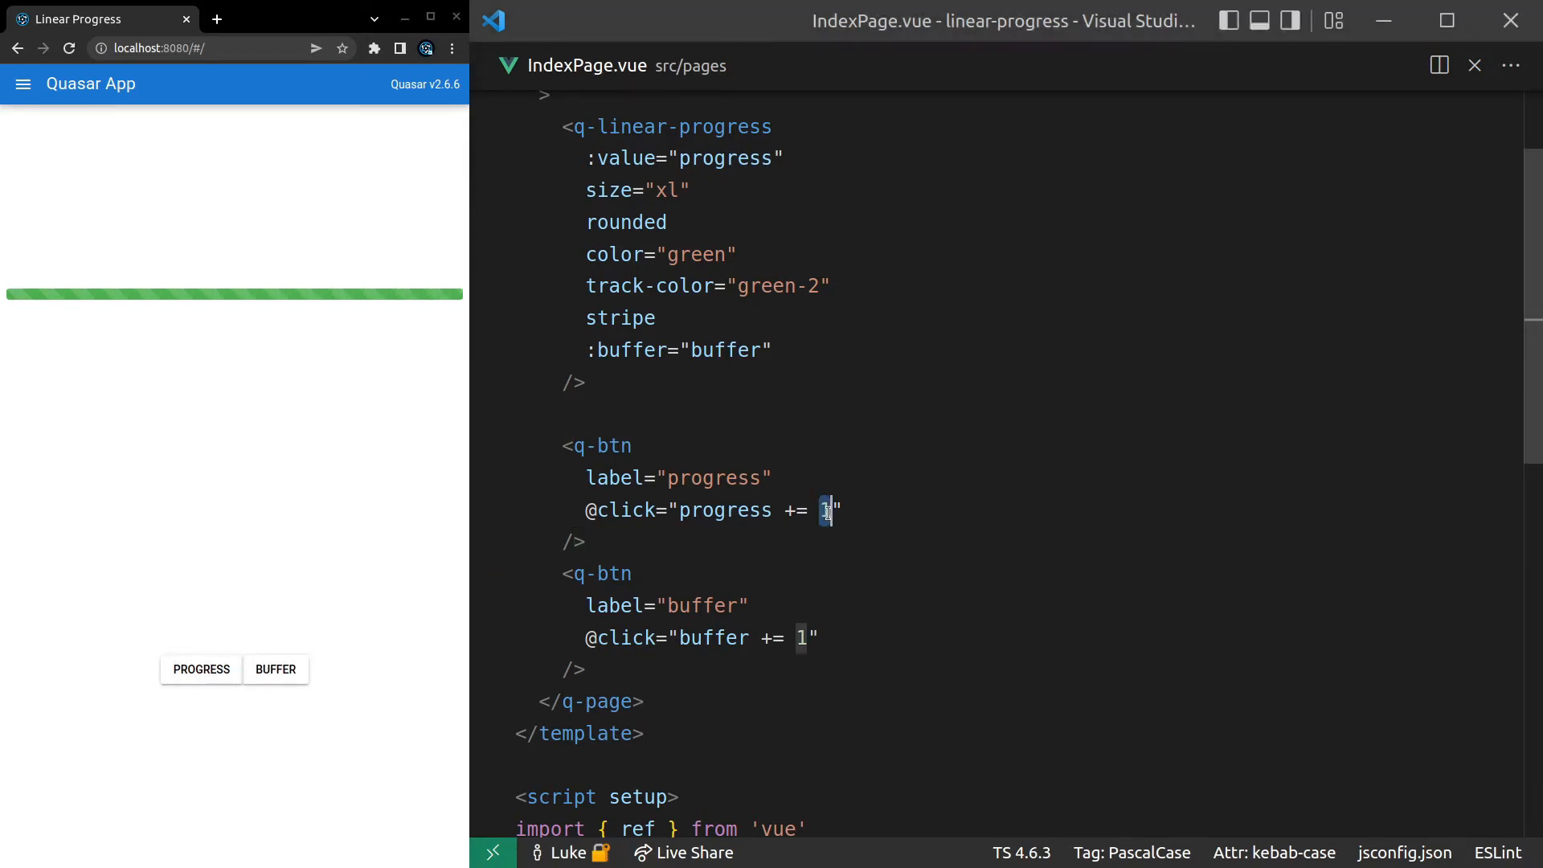
{"action": "type", "text": "0.1"}
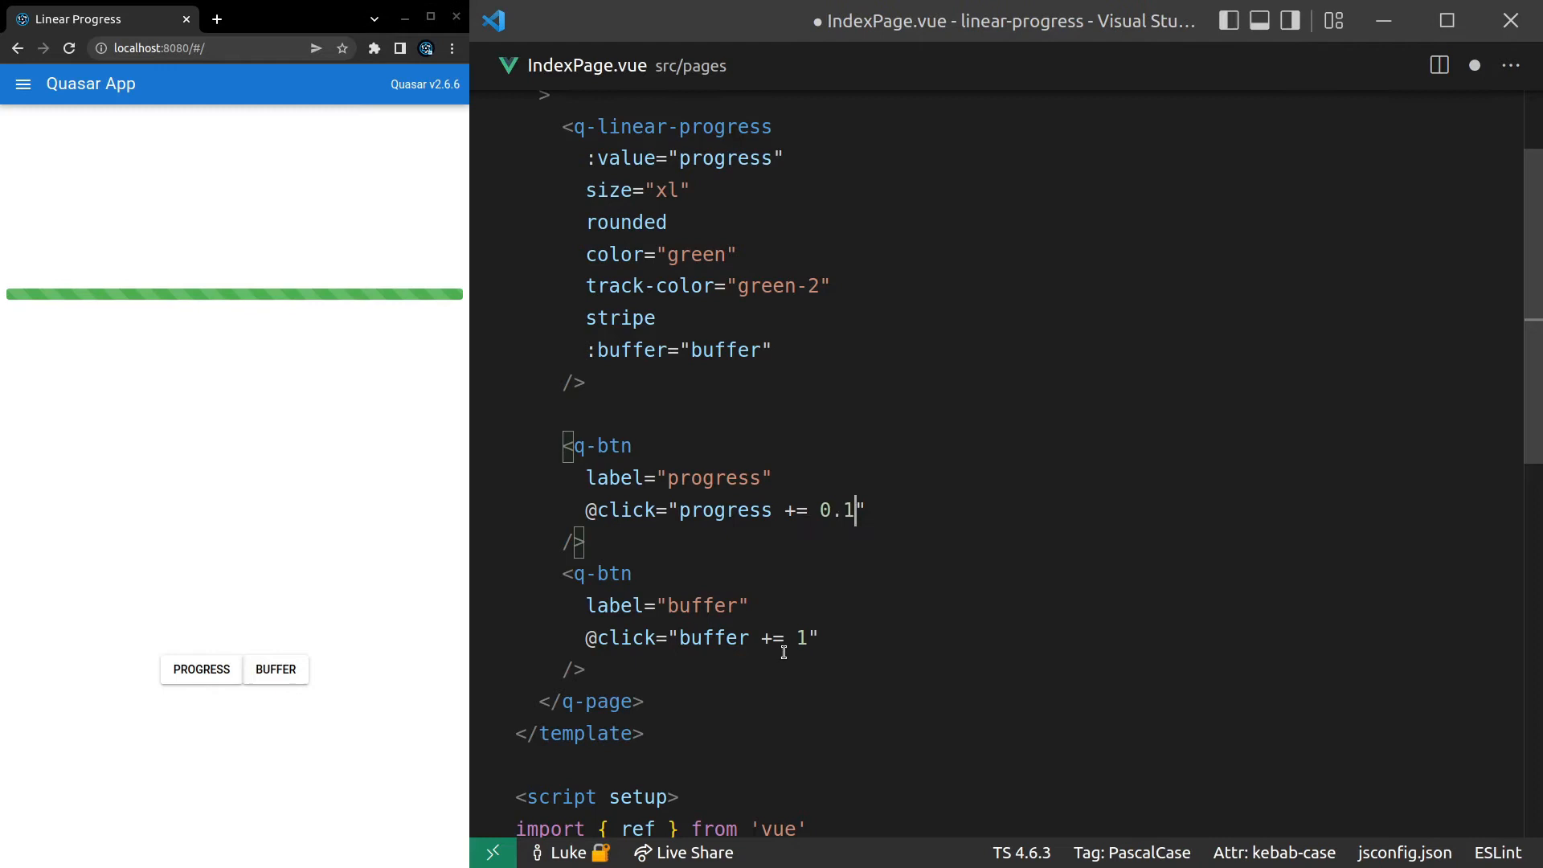
{"action": "type", "text": "0."}
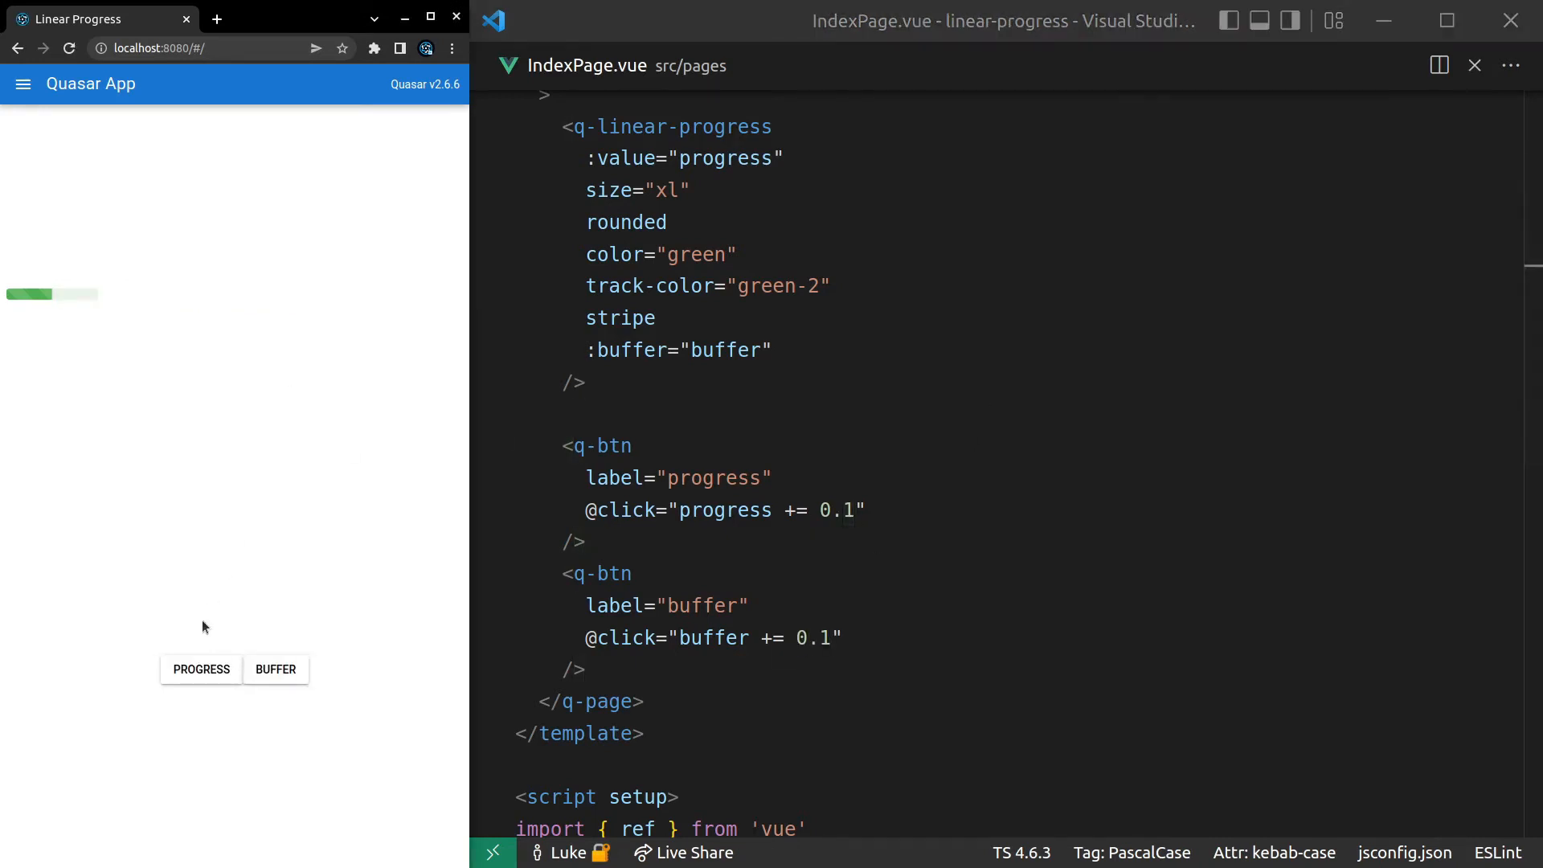
- Click the PROGRESS button several times in the preview to advance the striped fill
{"action": "left_click", "coordinate": [274, 668]}
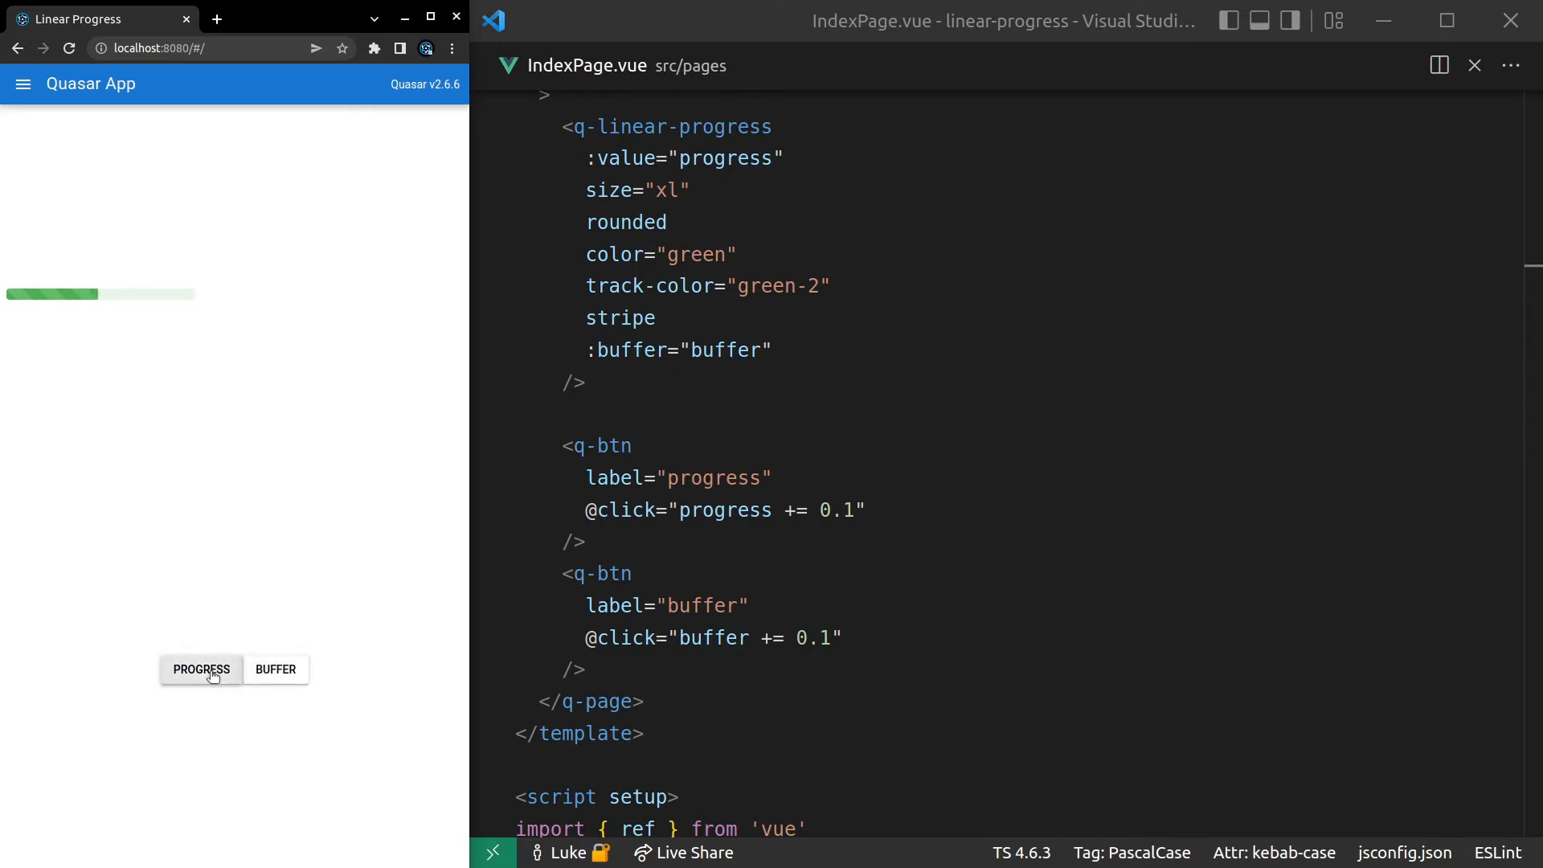
{"action": "left_click", "coordinate": [201, 669]}
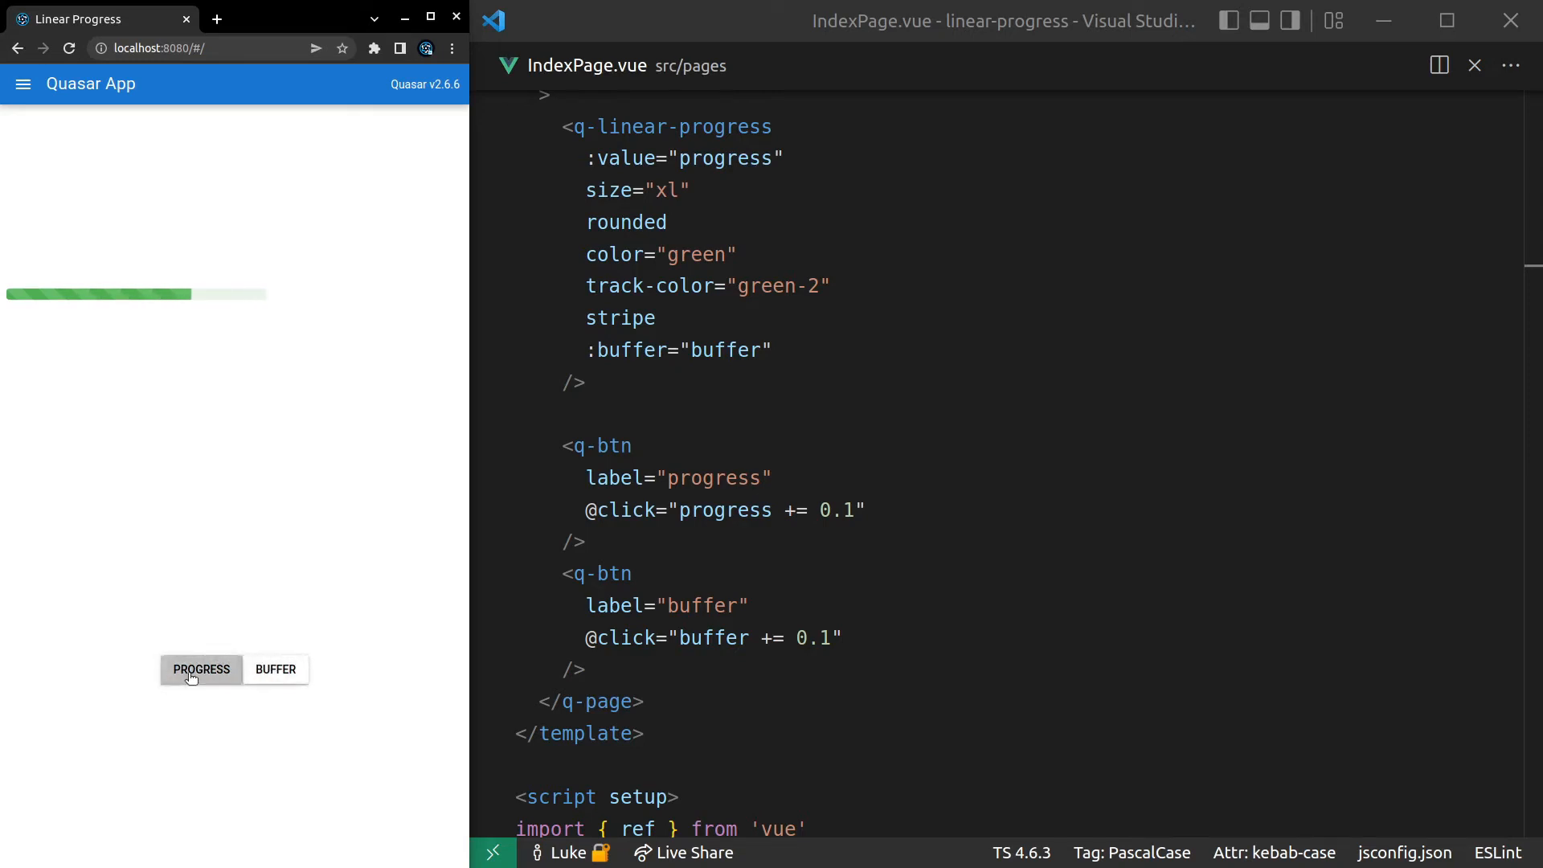
{"action": "left_click", "coordinate": [201, 669]}
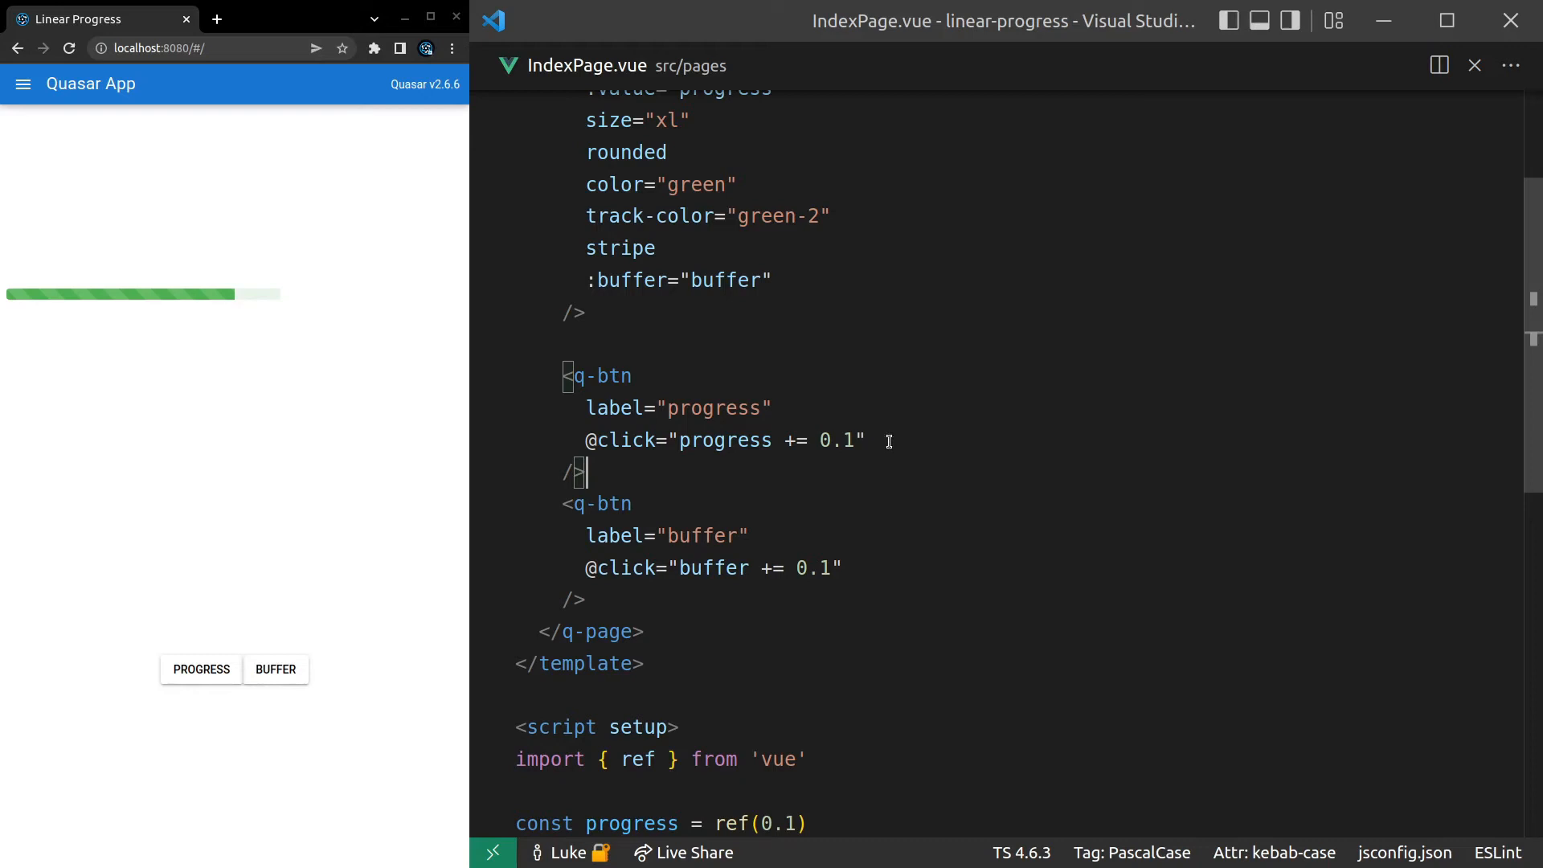
- Set :animation-speed="150" on the bar and test it with the buffer button in the preview
{"action": "key", "text": "enter"}
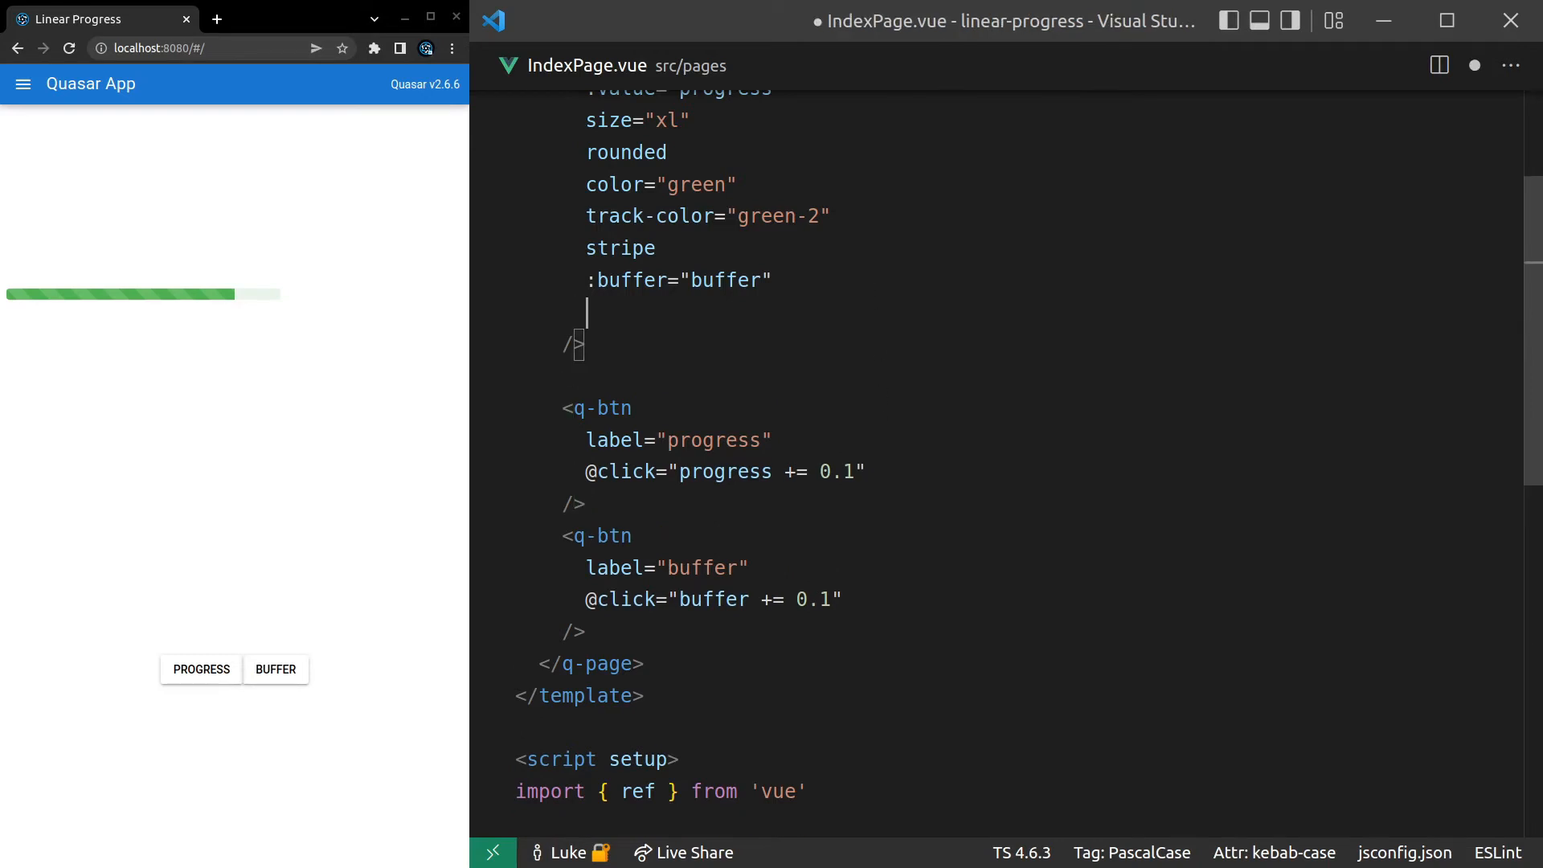
{"action": "type", "text": ":animation-spee"}
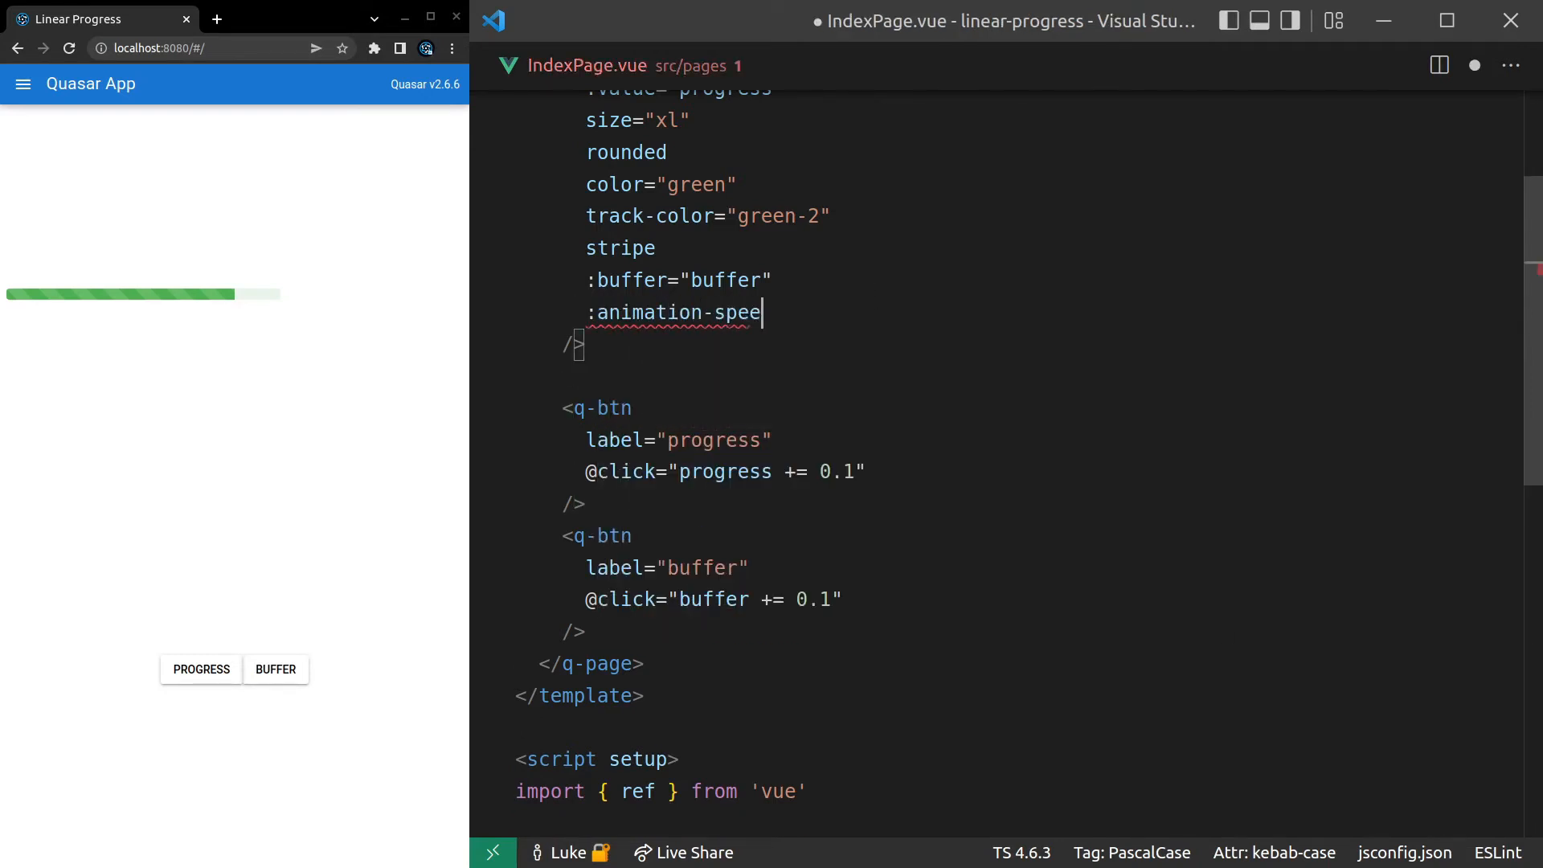
{"action": "type", "text": "d=\"1\""}
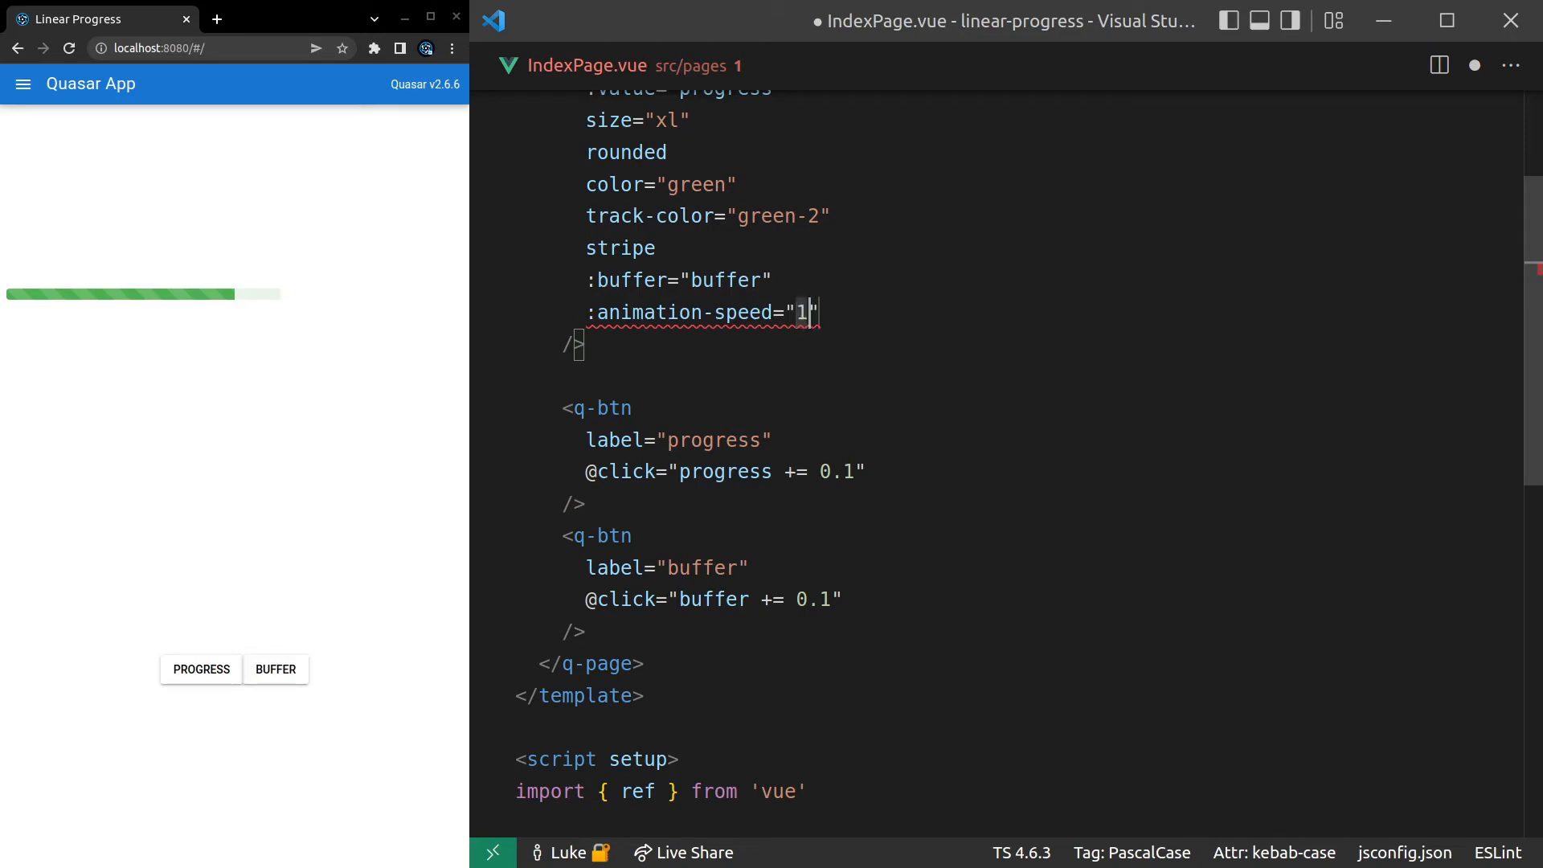
{"action": "type", "text": "50"}
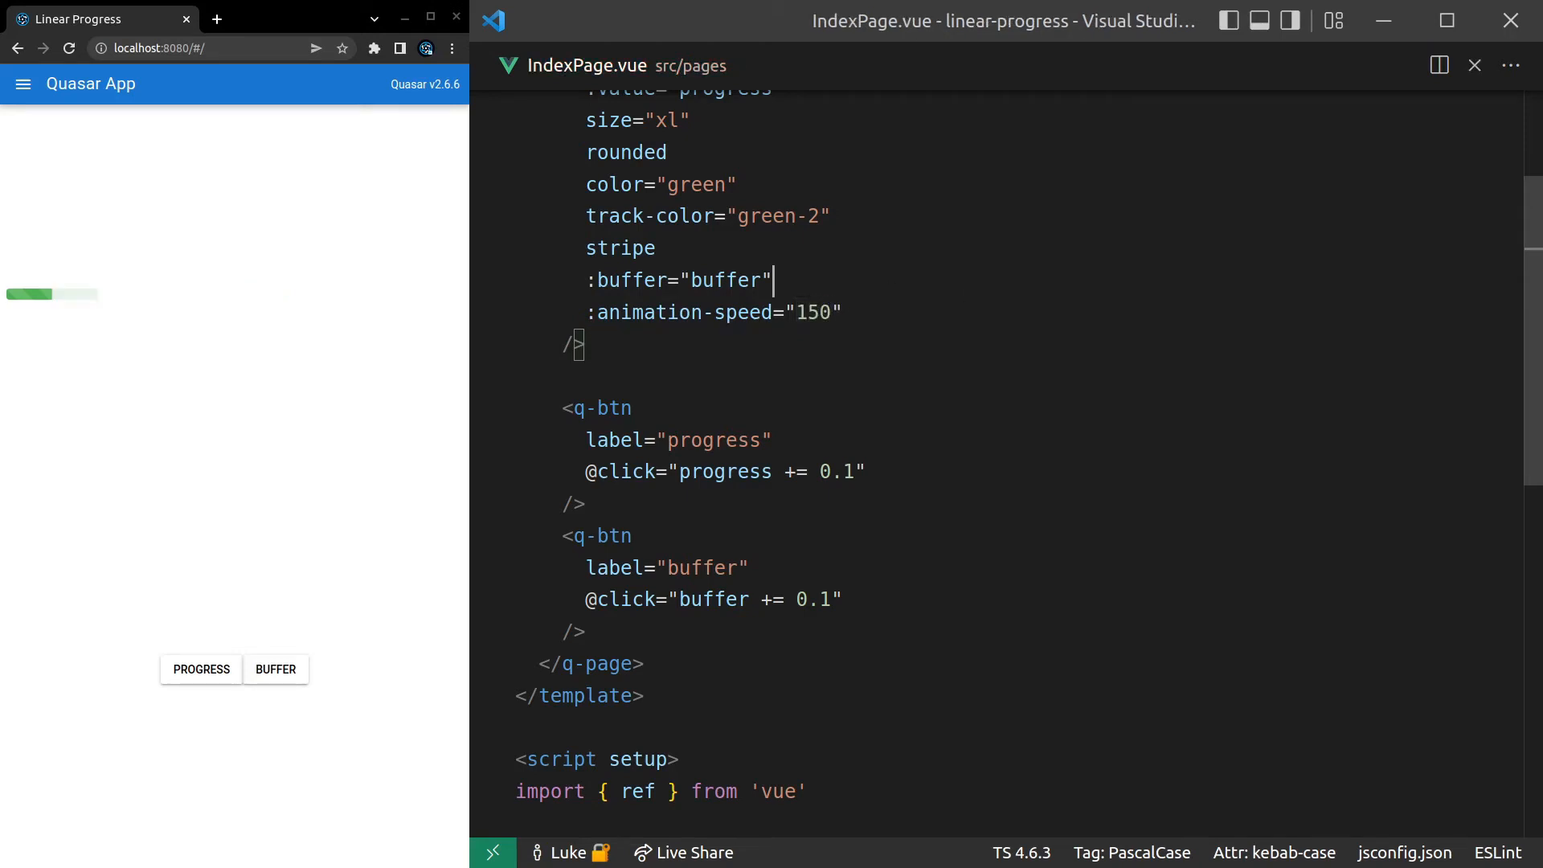
{"action": "left_click", "coordinate": [275, 669]}
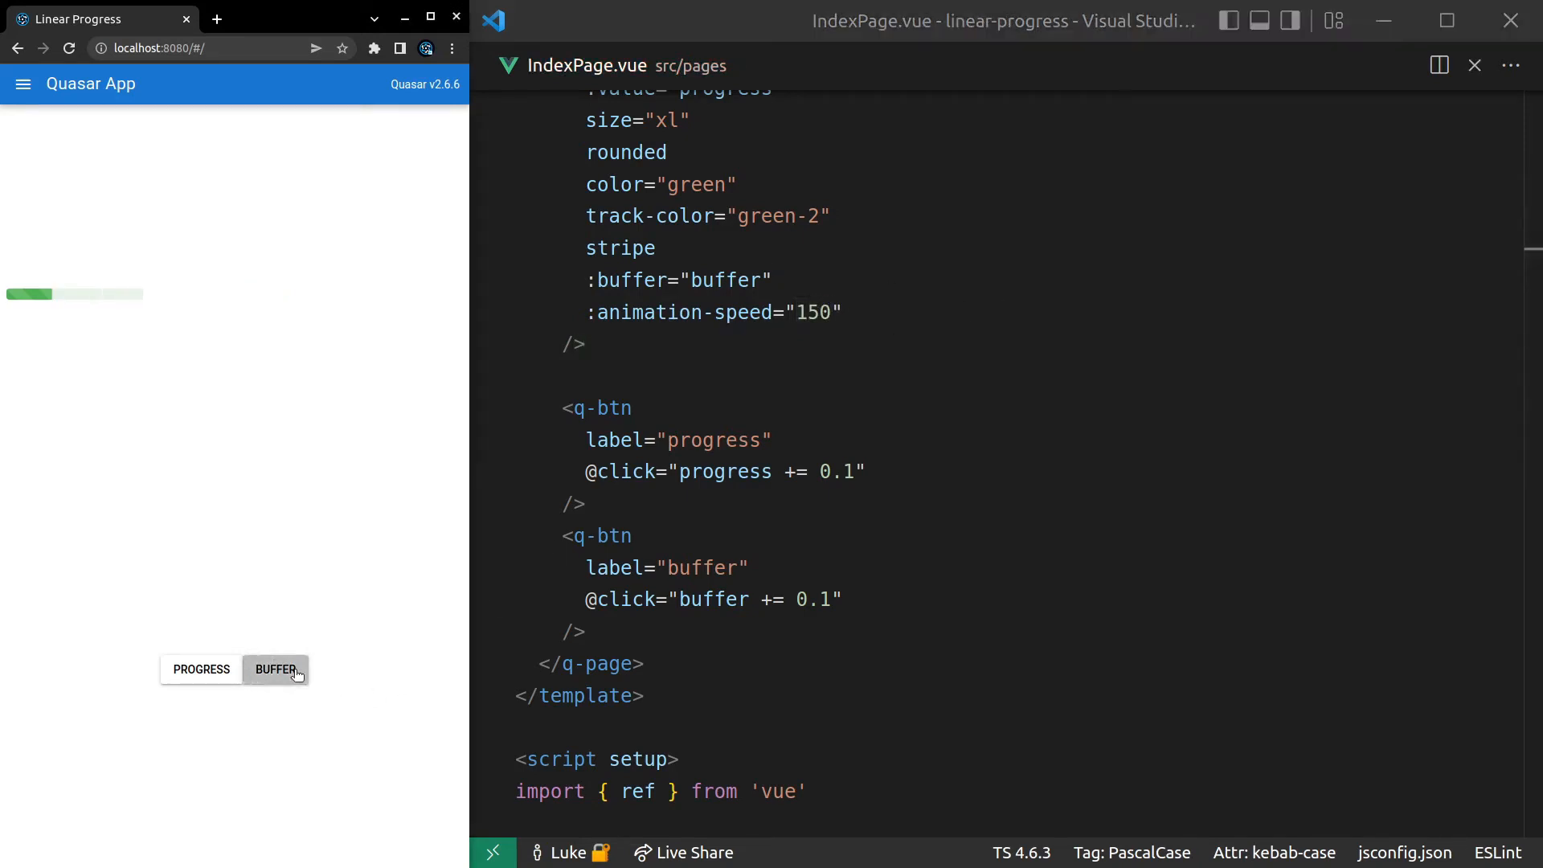
{"action": "left_click", "coordinate": [201, 668]}
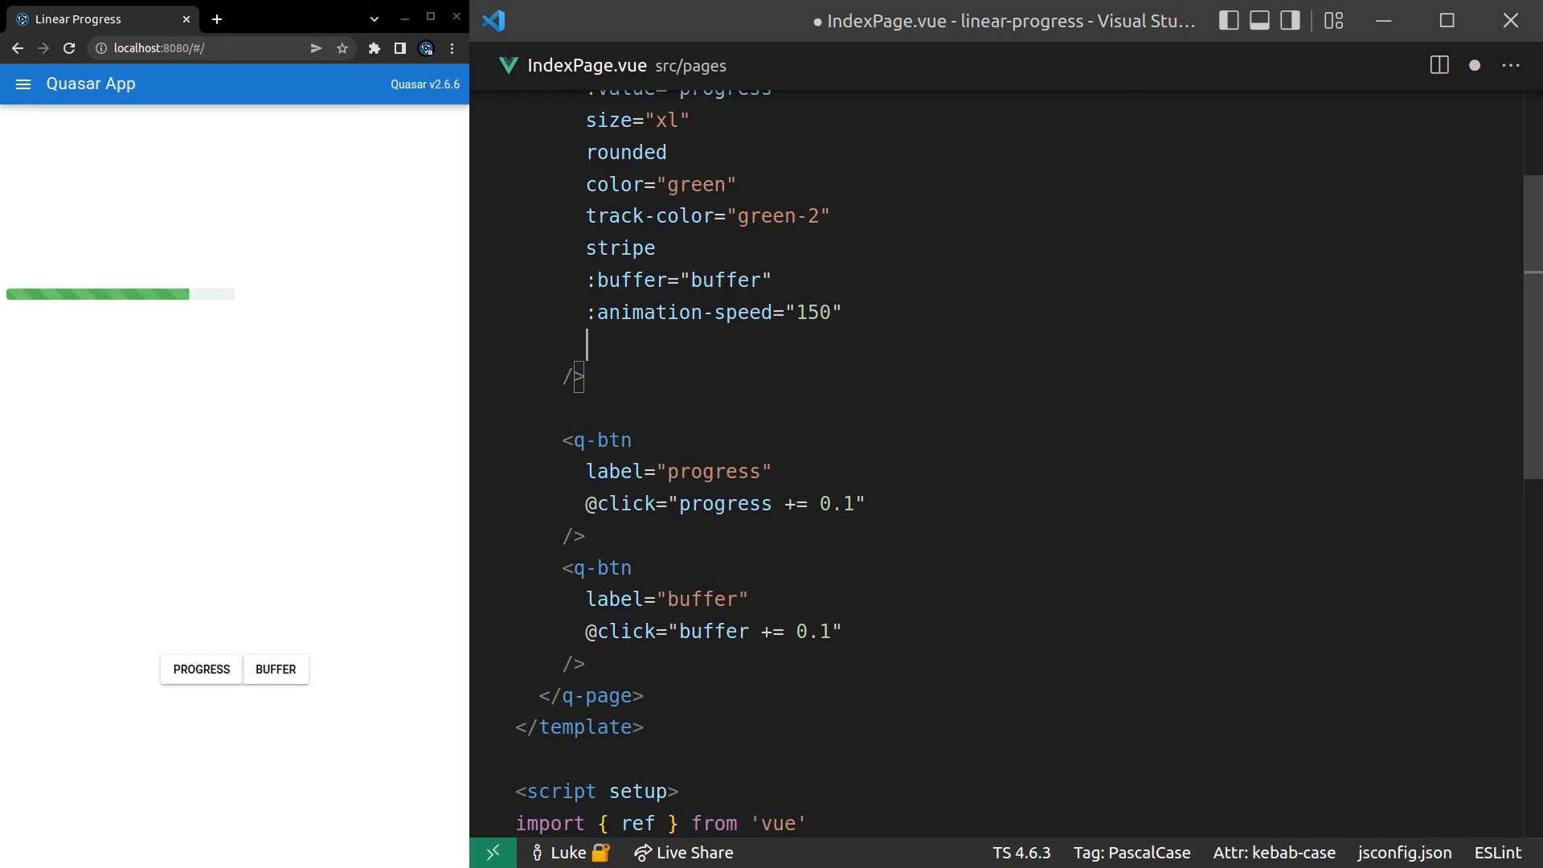
- Add the instant-feedback prop and test by incrementing progress in the preview
{"action": "type", "text": "instant-fe"}
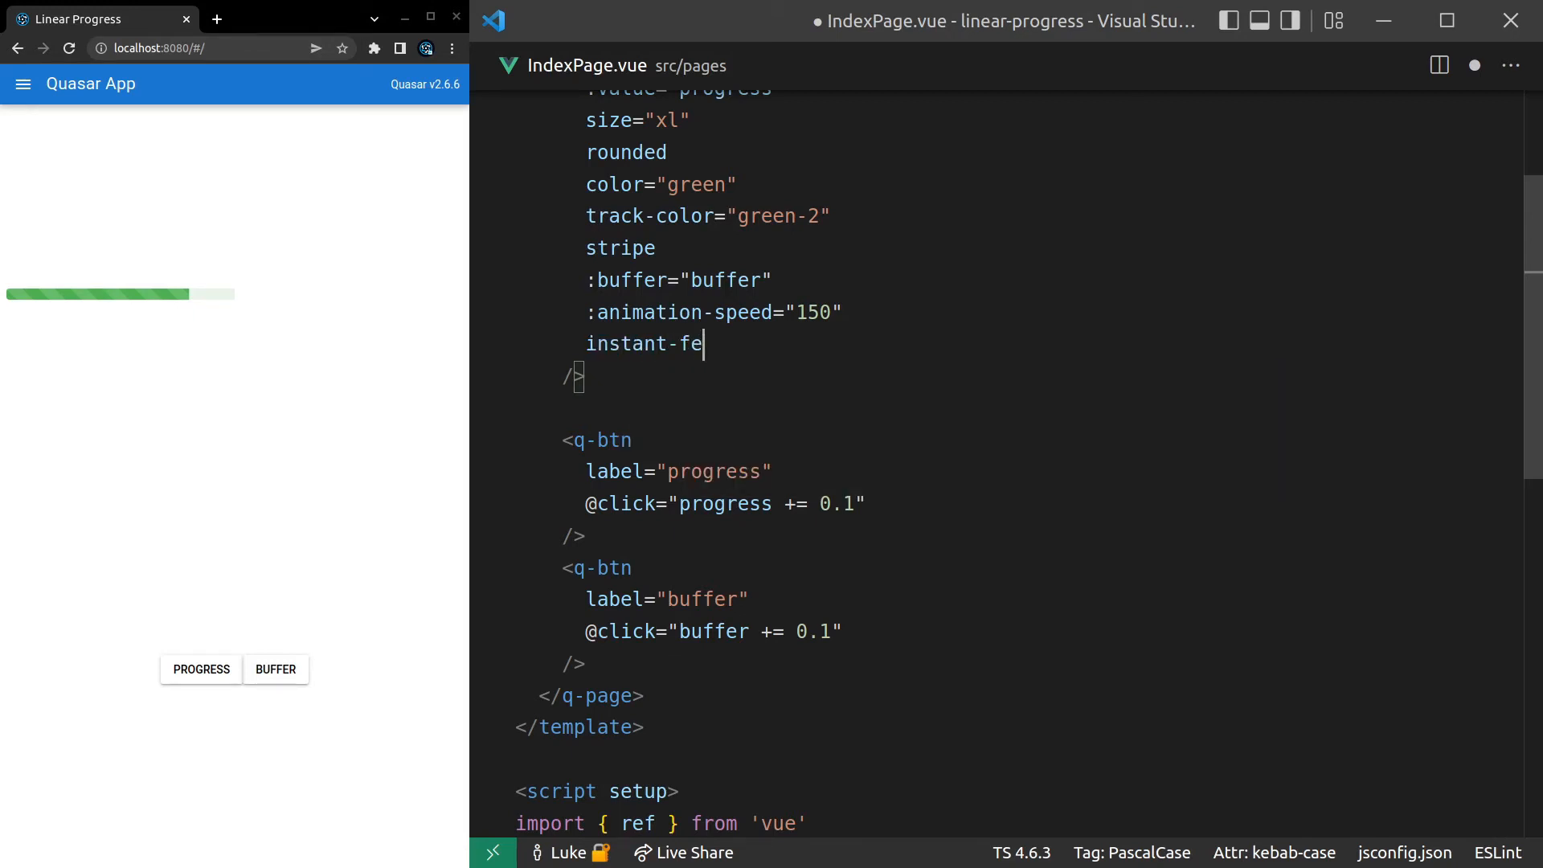
{"action": "type", "text": "edback"}
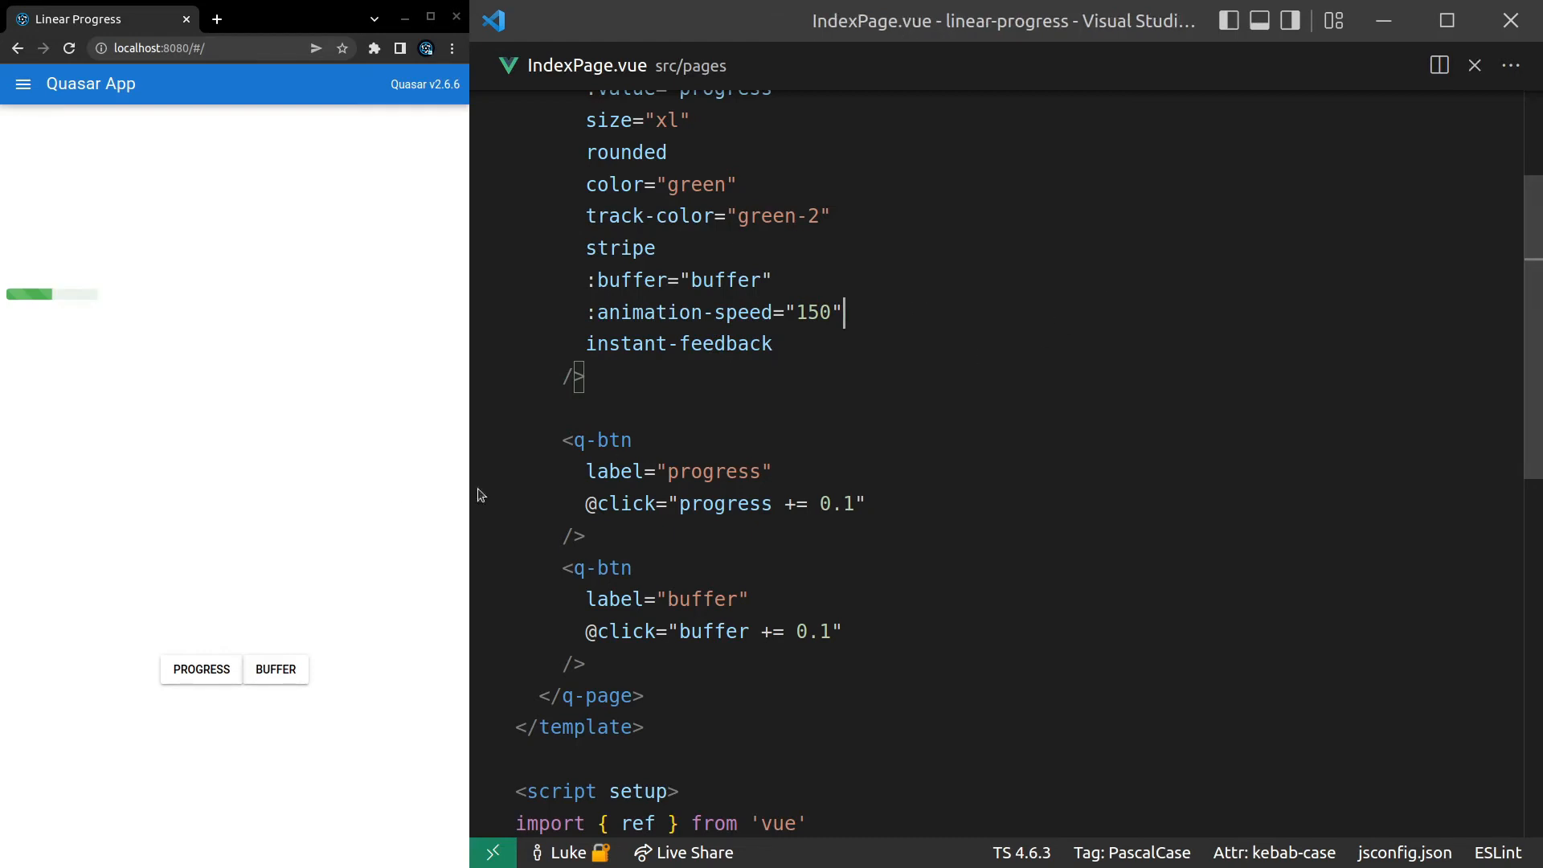
{"action": "left_click", "coordinate": [201, 669]}
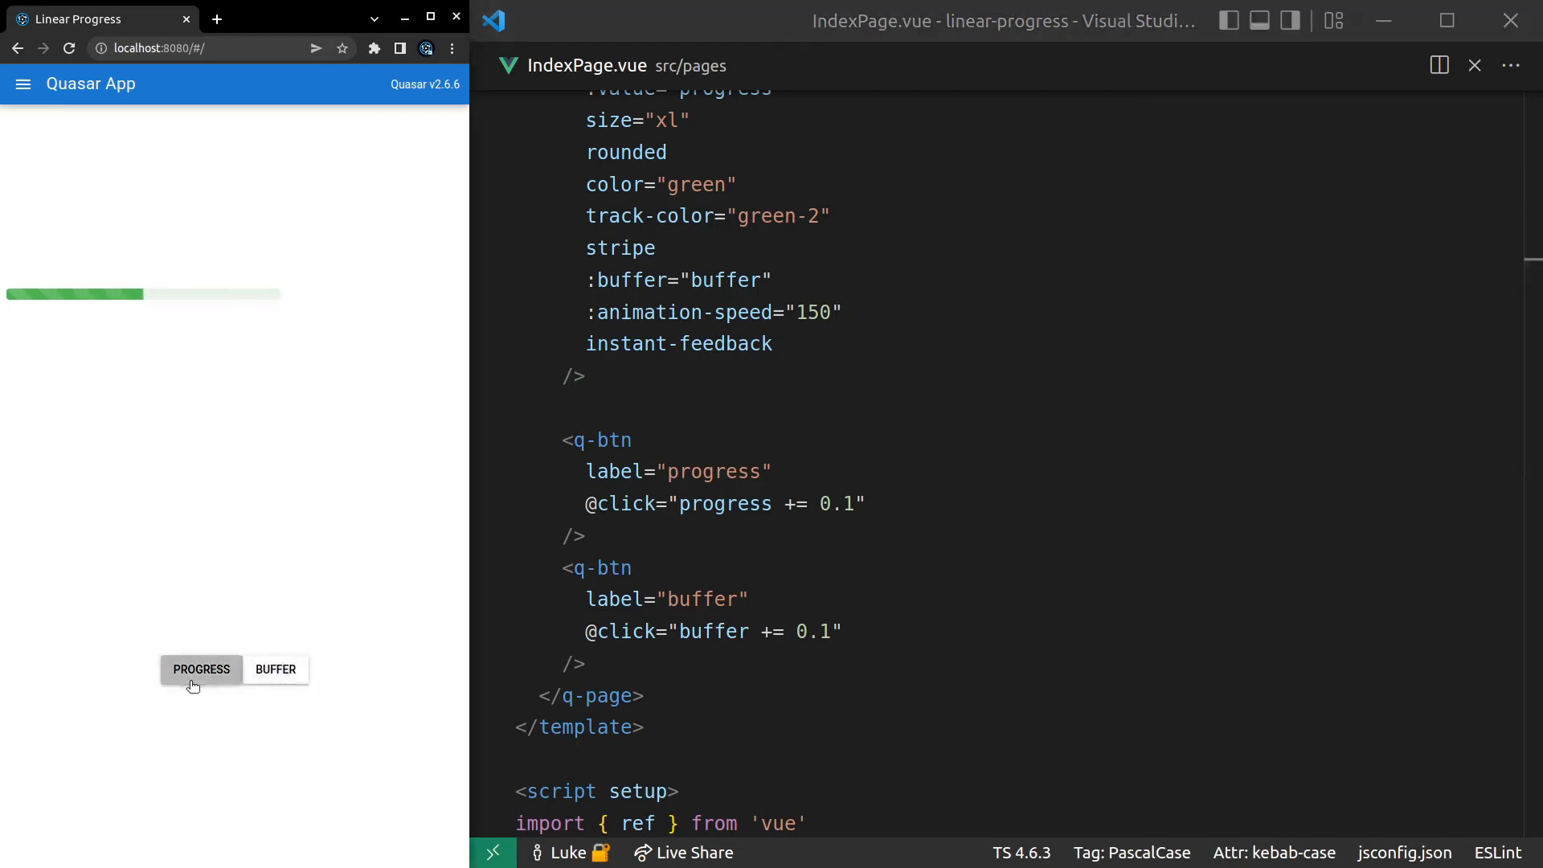
{"action": "left_click", "coordinate": [201, 669]}
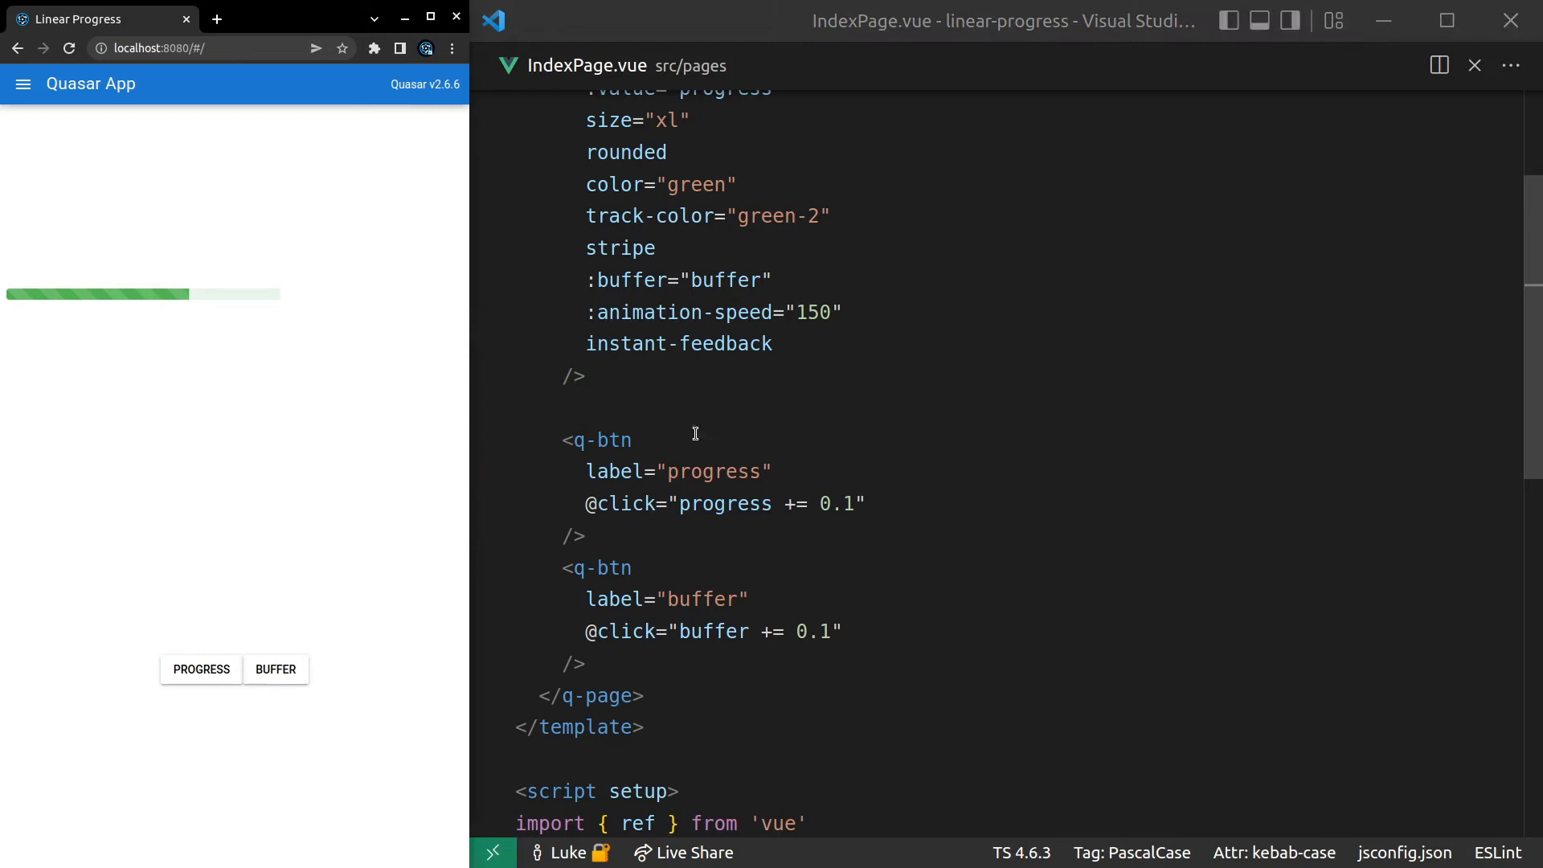
- Set the q-linear-progress size to 60px in place of xl
{"action": "left_click", "coordinate": [570, 376]}
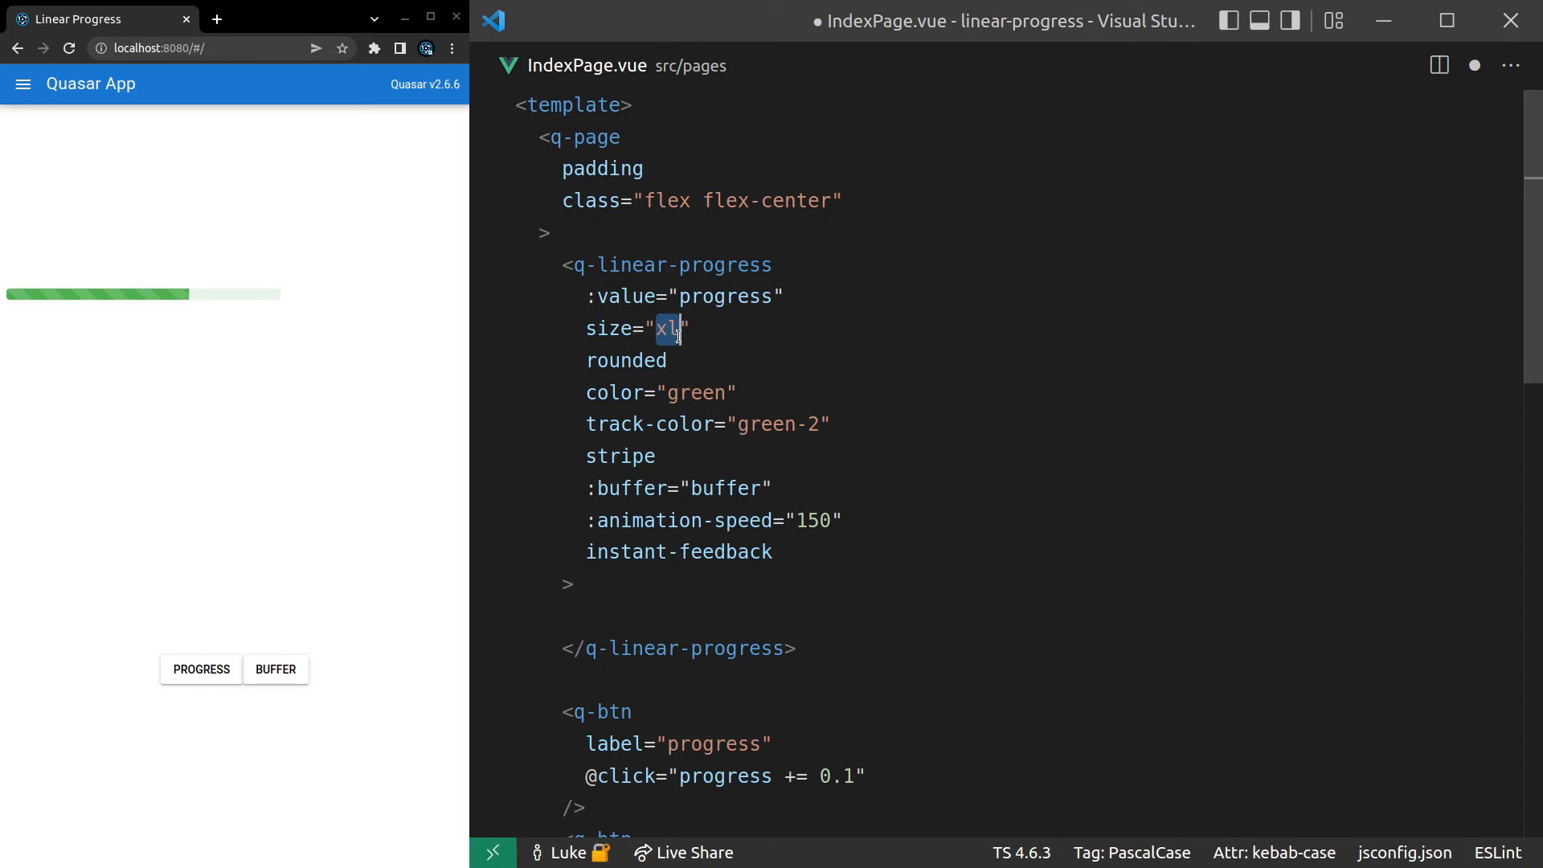
{"action": "type", "text": "60px"}
{"action": "left_click", "coordinate": [1039, 616]}
{"action": "type", "text": "{{  "}
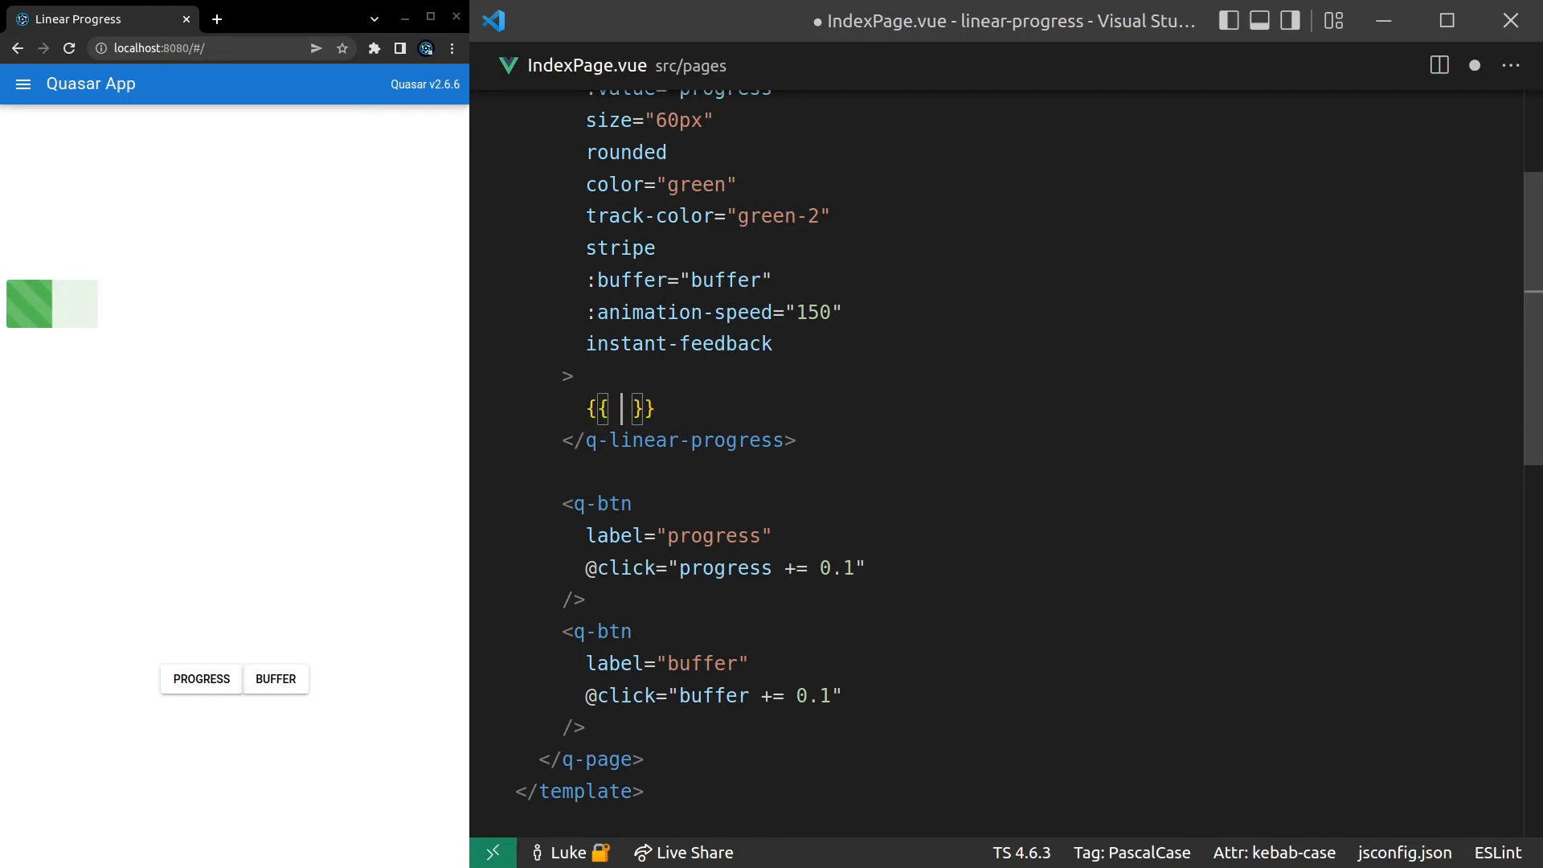
- Add a div-wrapped q-chip inside the bar showing {{ progress }} %
{"action": "type", "text": "progress"}
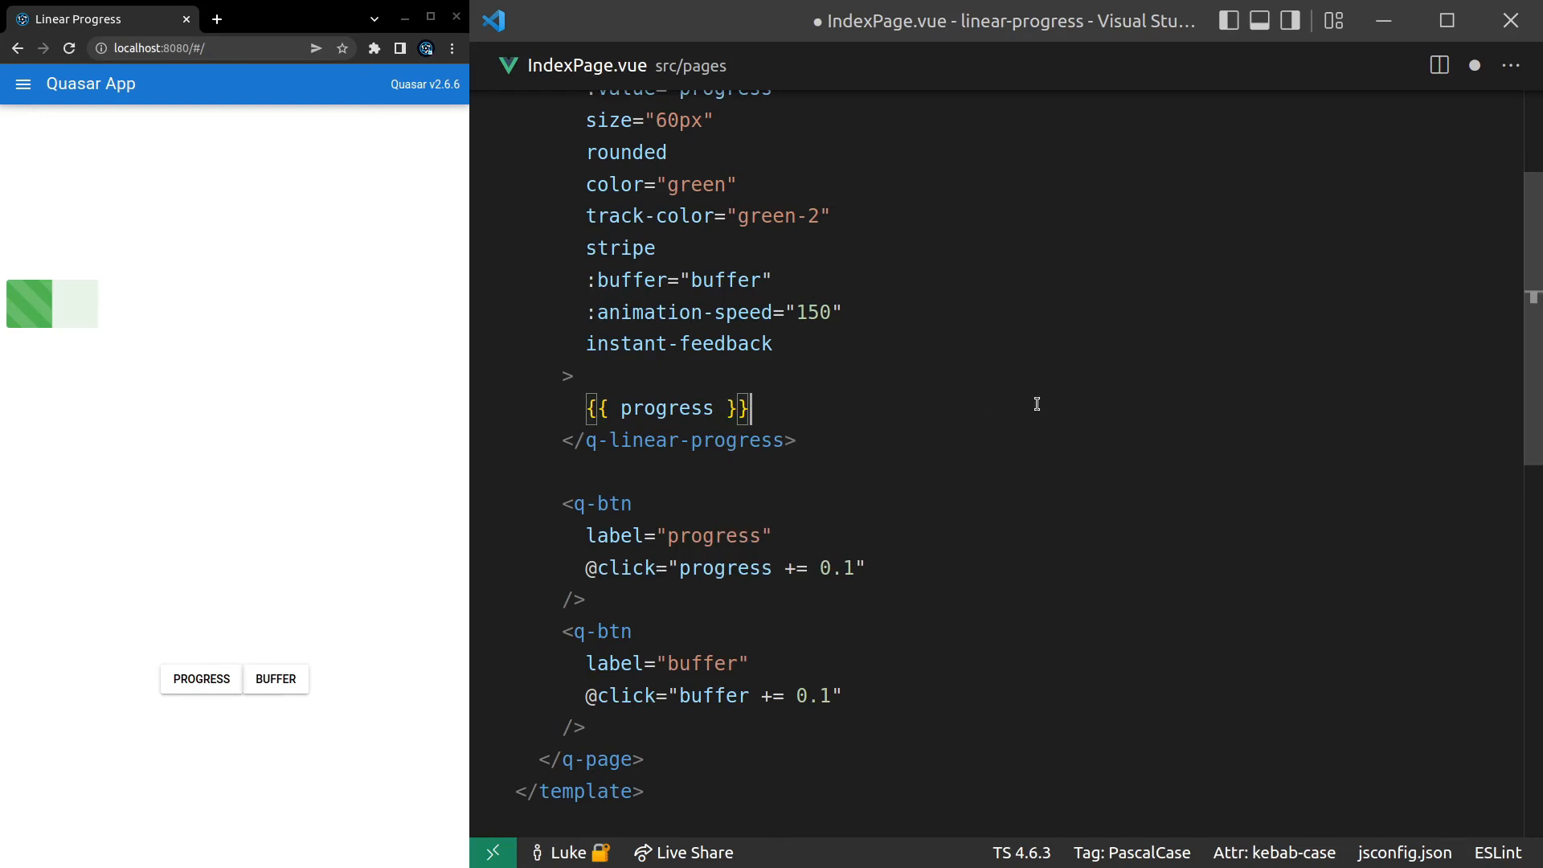
{"action": "type", "text": "%"}
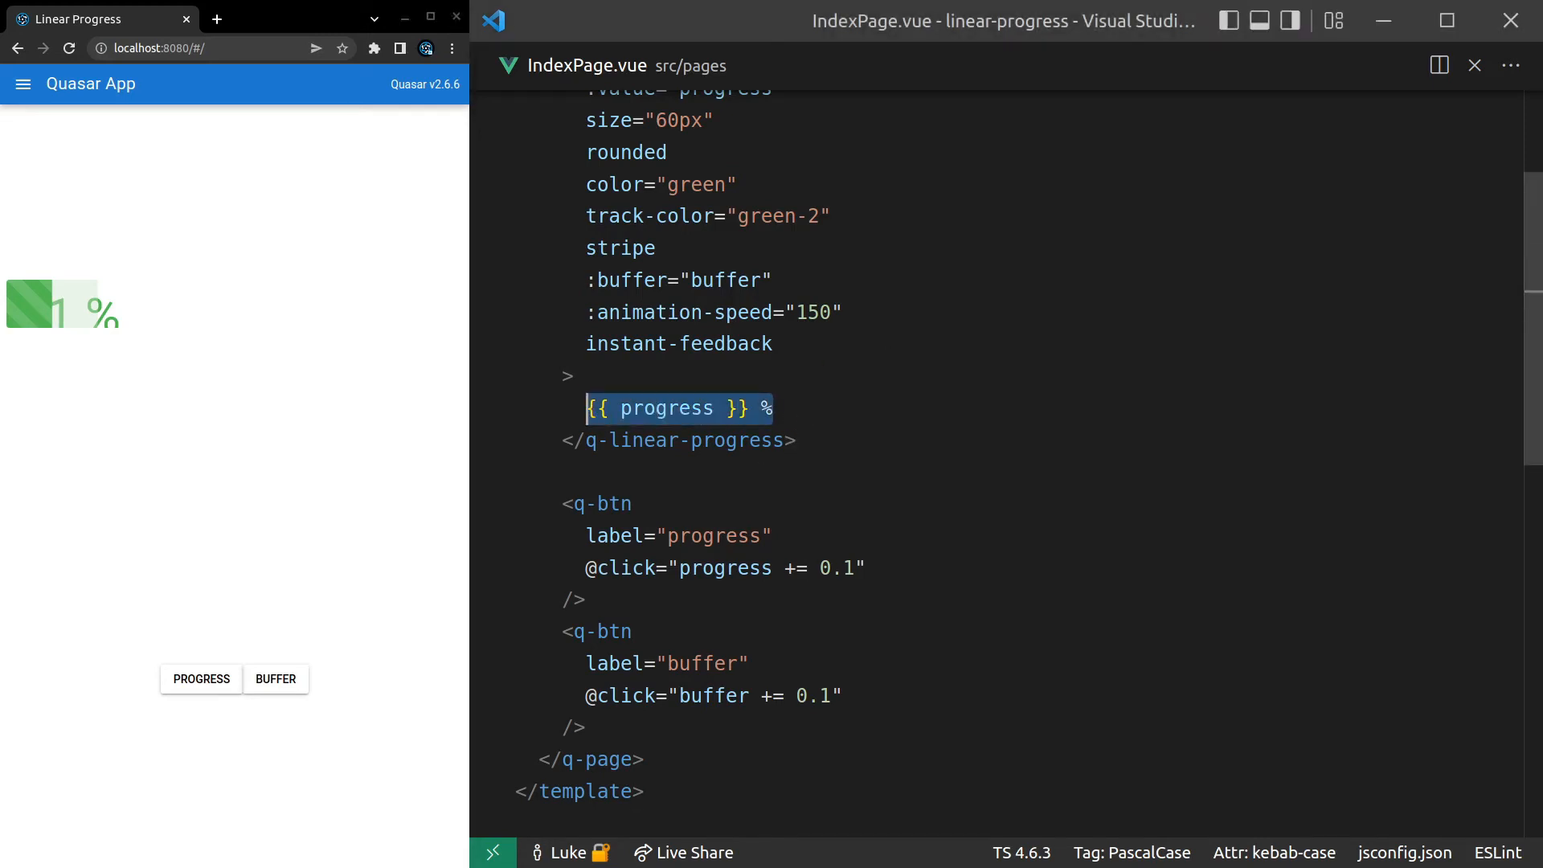
{"action": "type", "text": "q-chip>"}
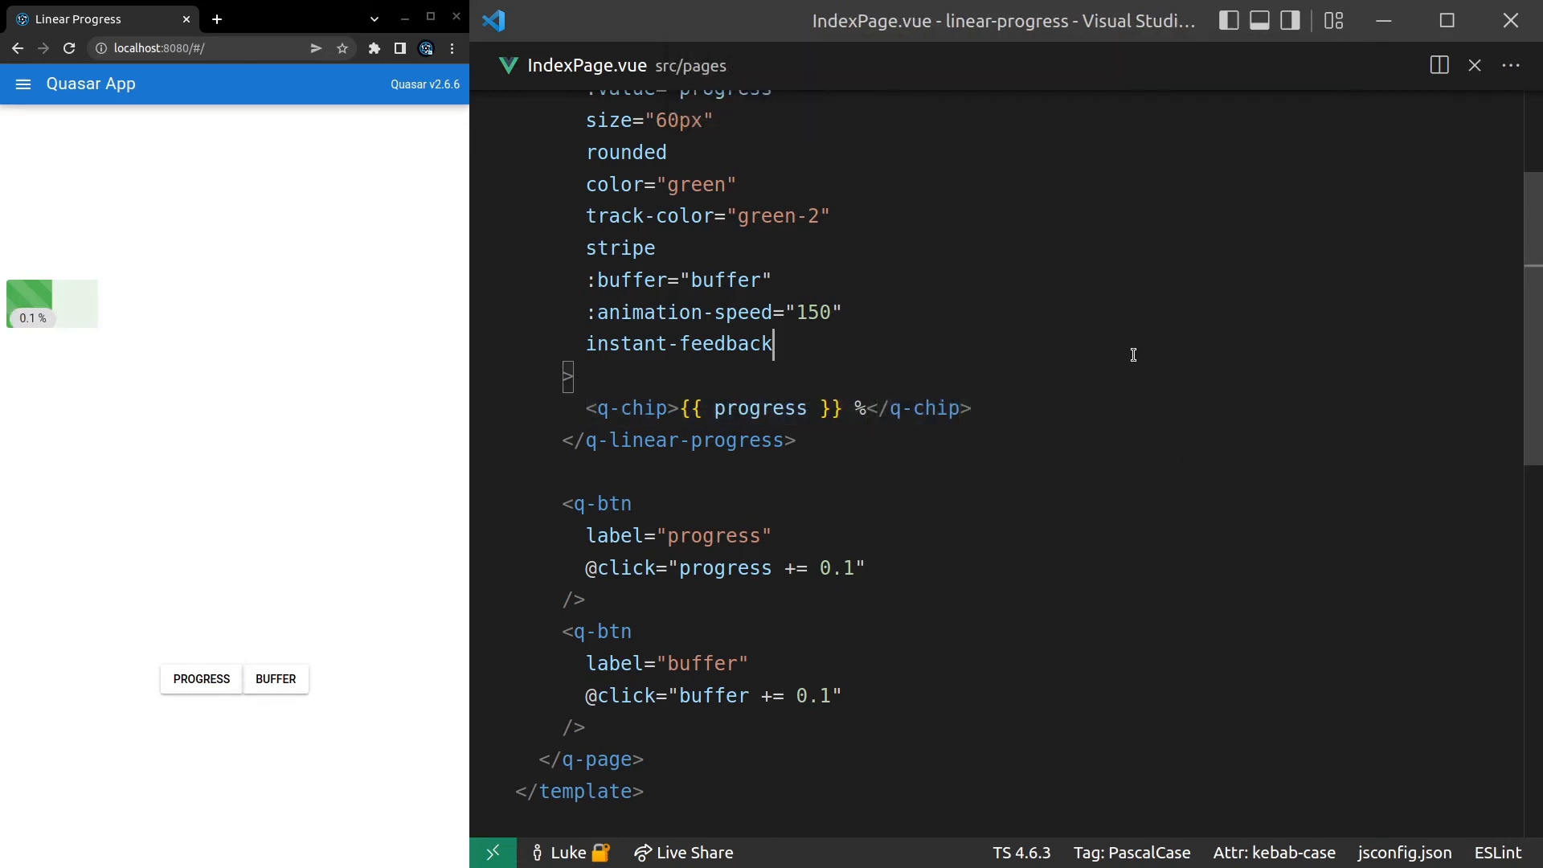
{"action": "double_click", "coordinate": [678, 344]}
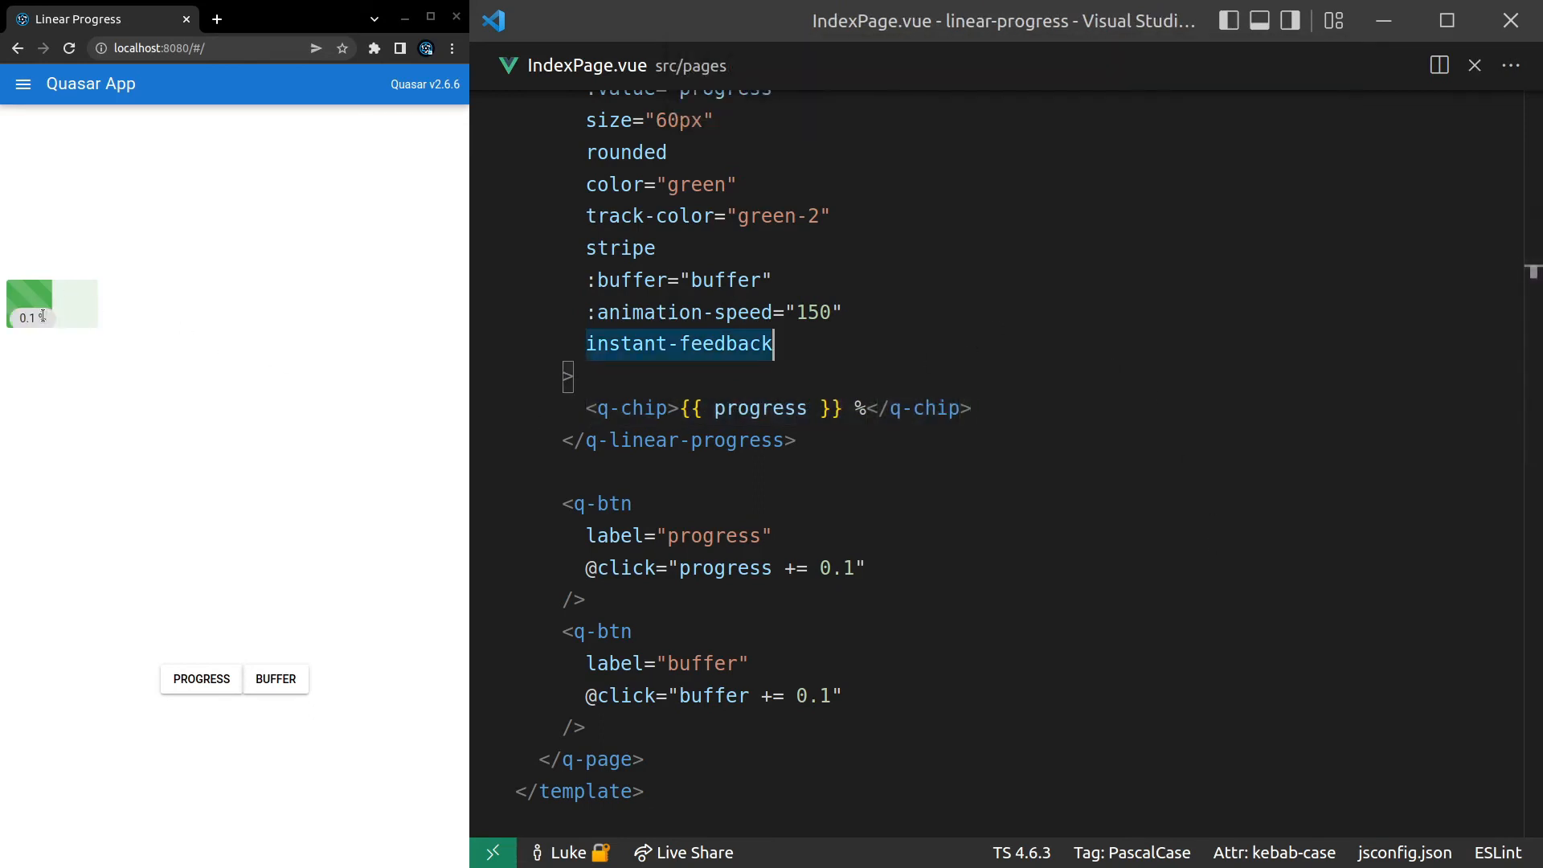
{"action": "mouse_move", "coordinate": [876, 384]}
{"action": "type", "text": "</div>"}
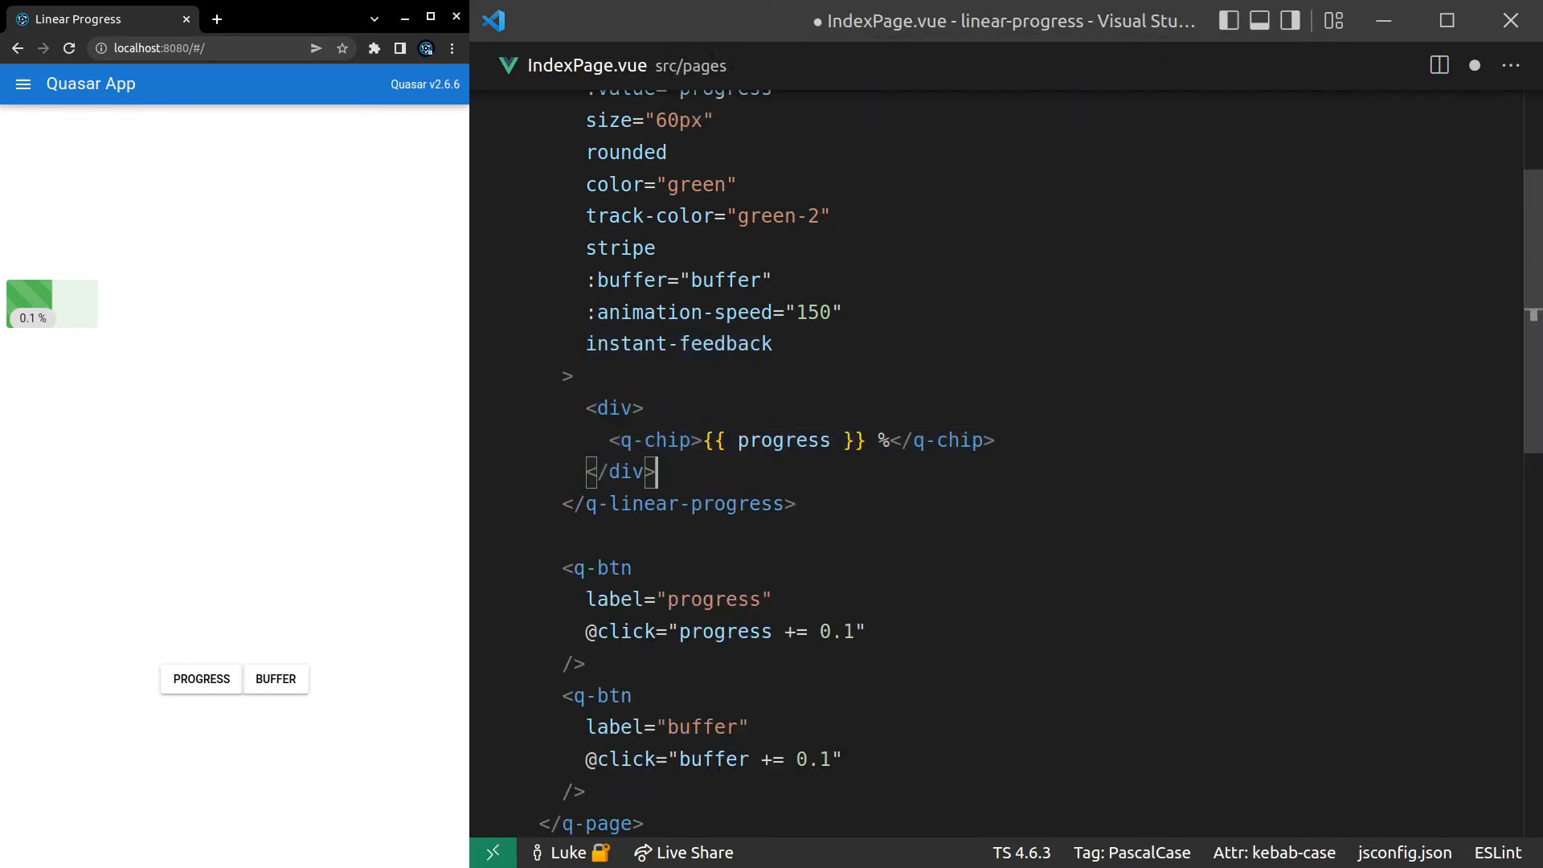
- Give the chip's wrapper div class="absolute-full flex flex-center"
{"action": "type", "text": "class=\"abso"}
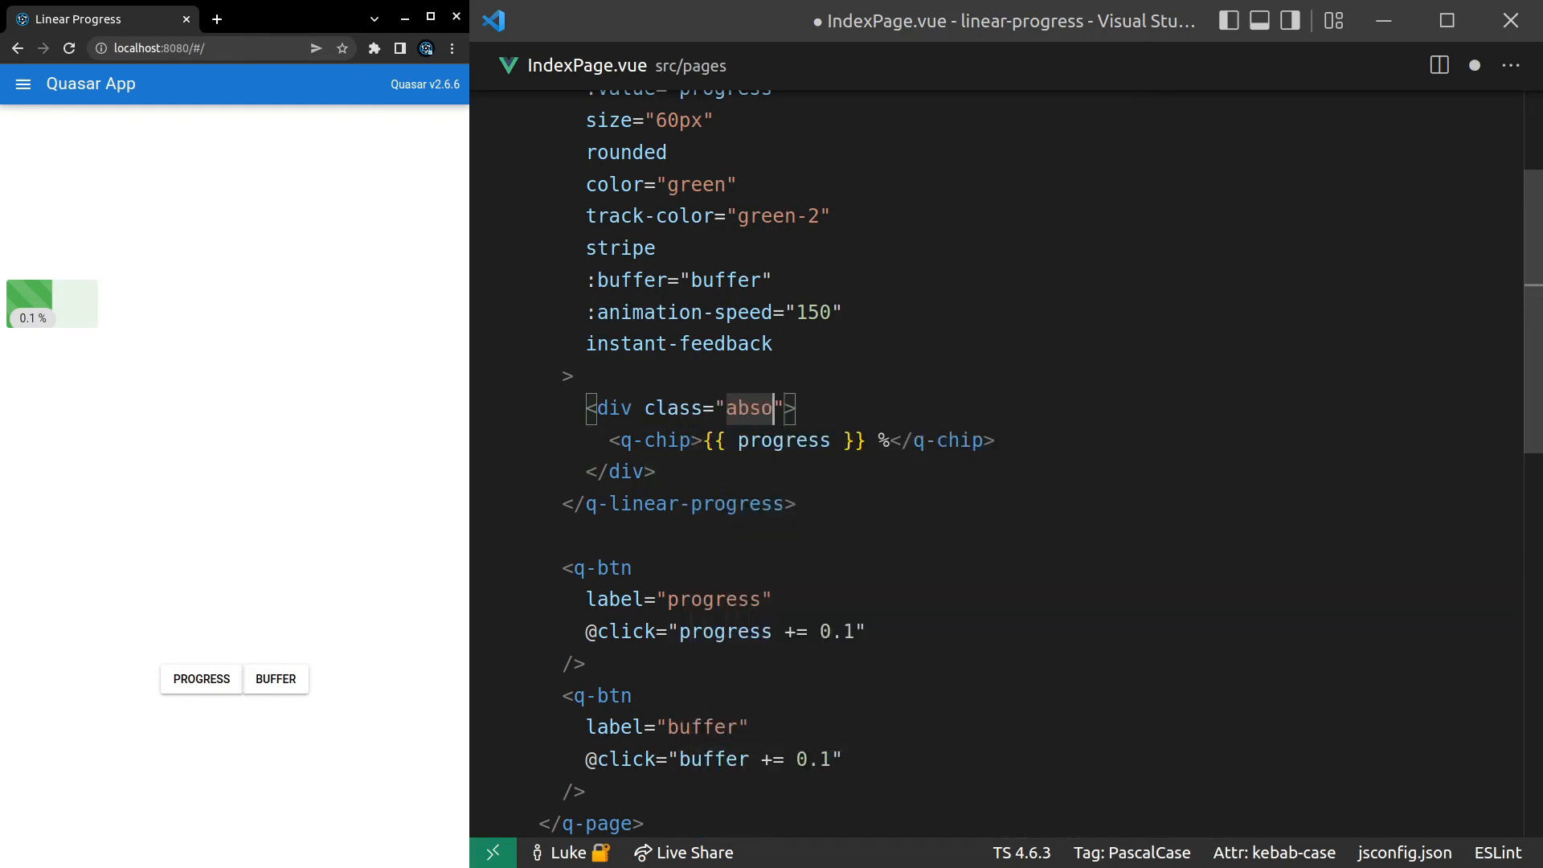
{"action": "type", "text": "lute-full"}
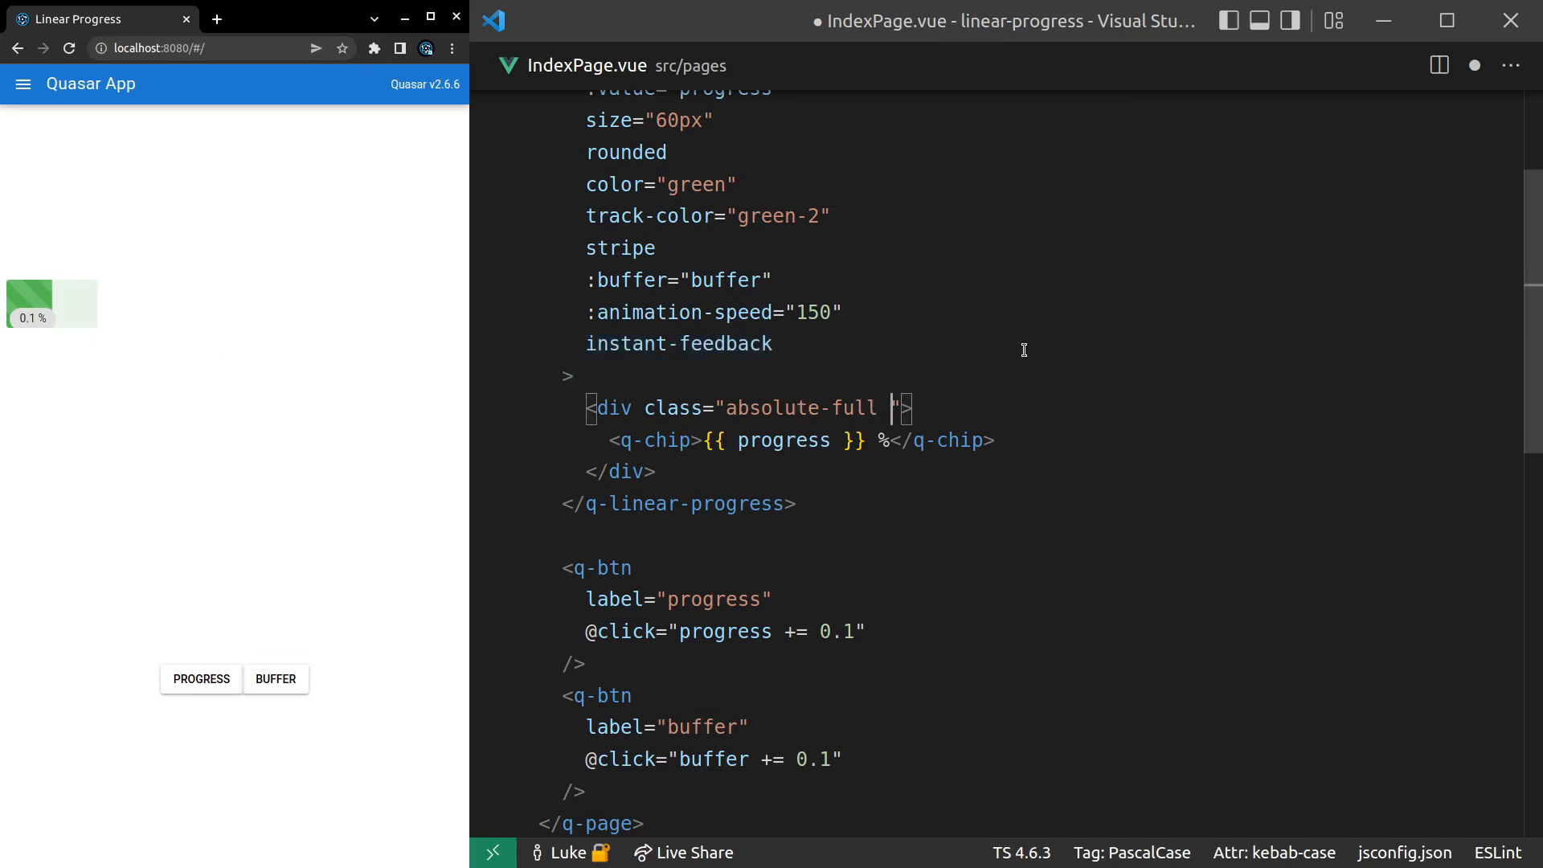
{"action": "type", "text": "flex flex-center"}
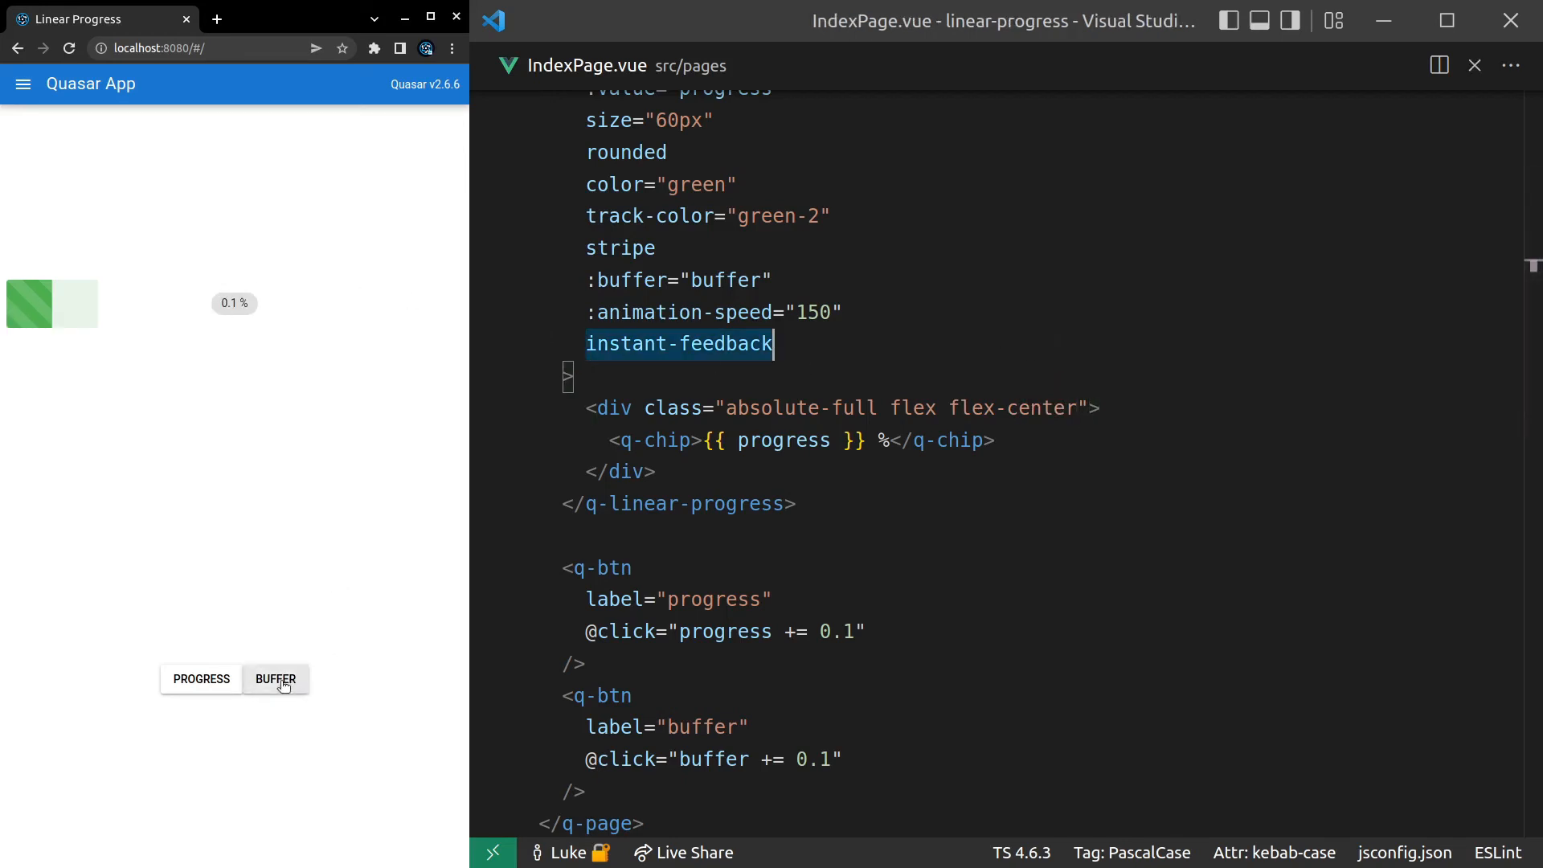
- Bump buffer and progress in the preview to confirm the centred chip reads 0.5 %
{"action": "left_click", "coordinate": [200, 678]}
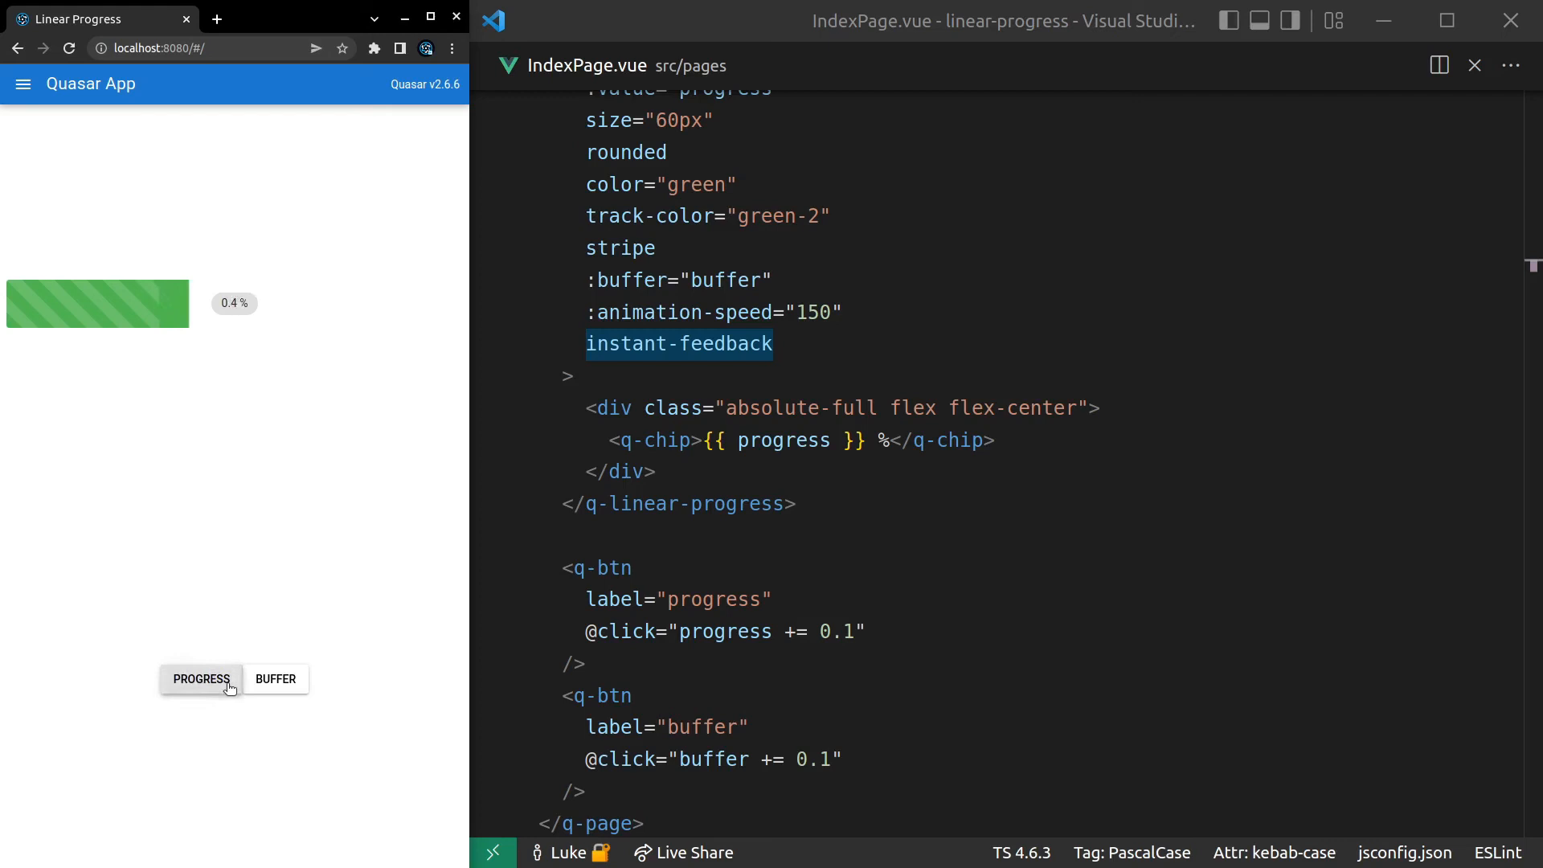
{"action": "left_click", "coordinate": [201, 678]}
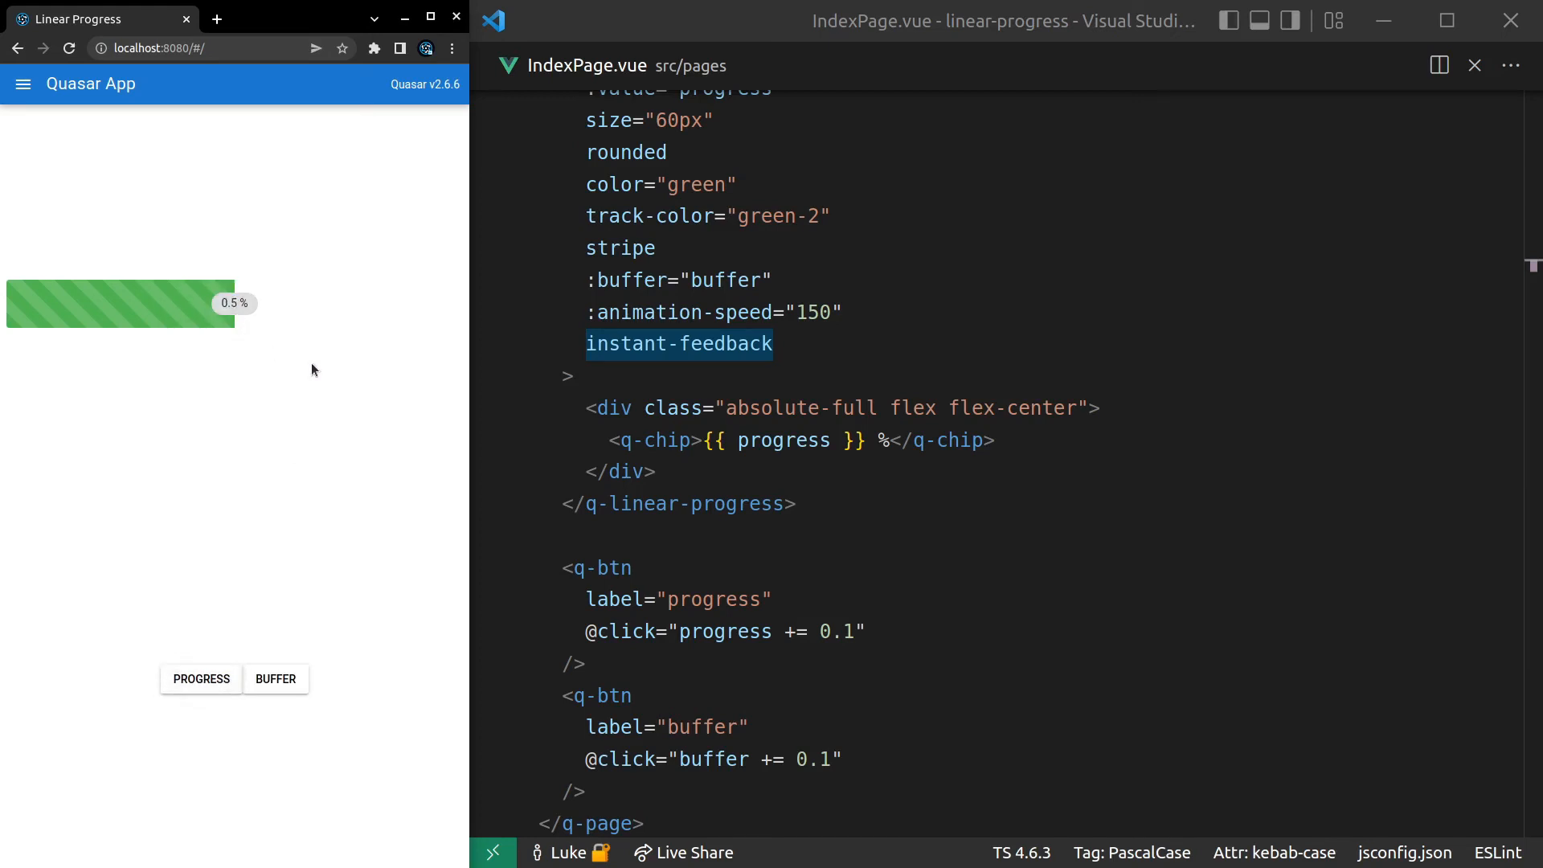
{"action": "double_click", "coordinate": [725, 630]}
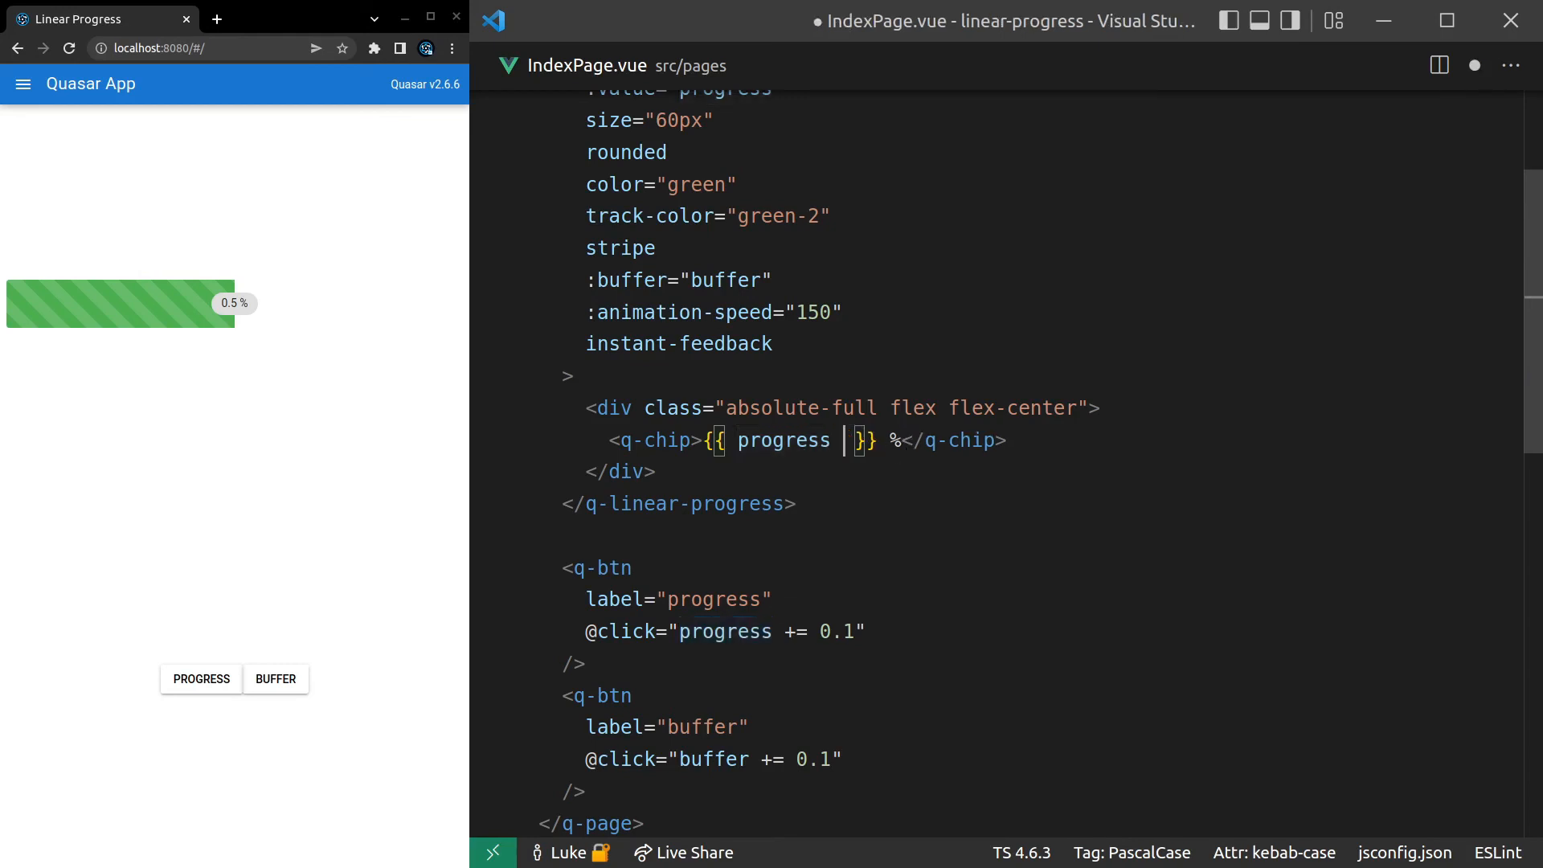
- Change the chip label to progress * 100 and check it in the preview
{"action": "type", "text": "* 100"}
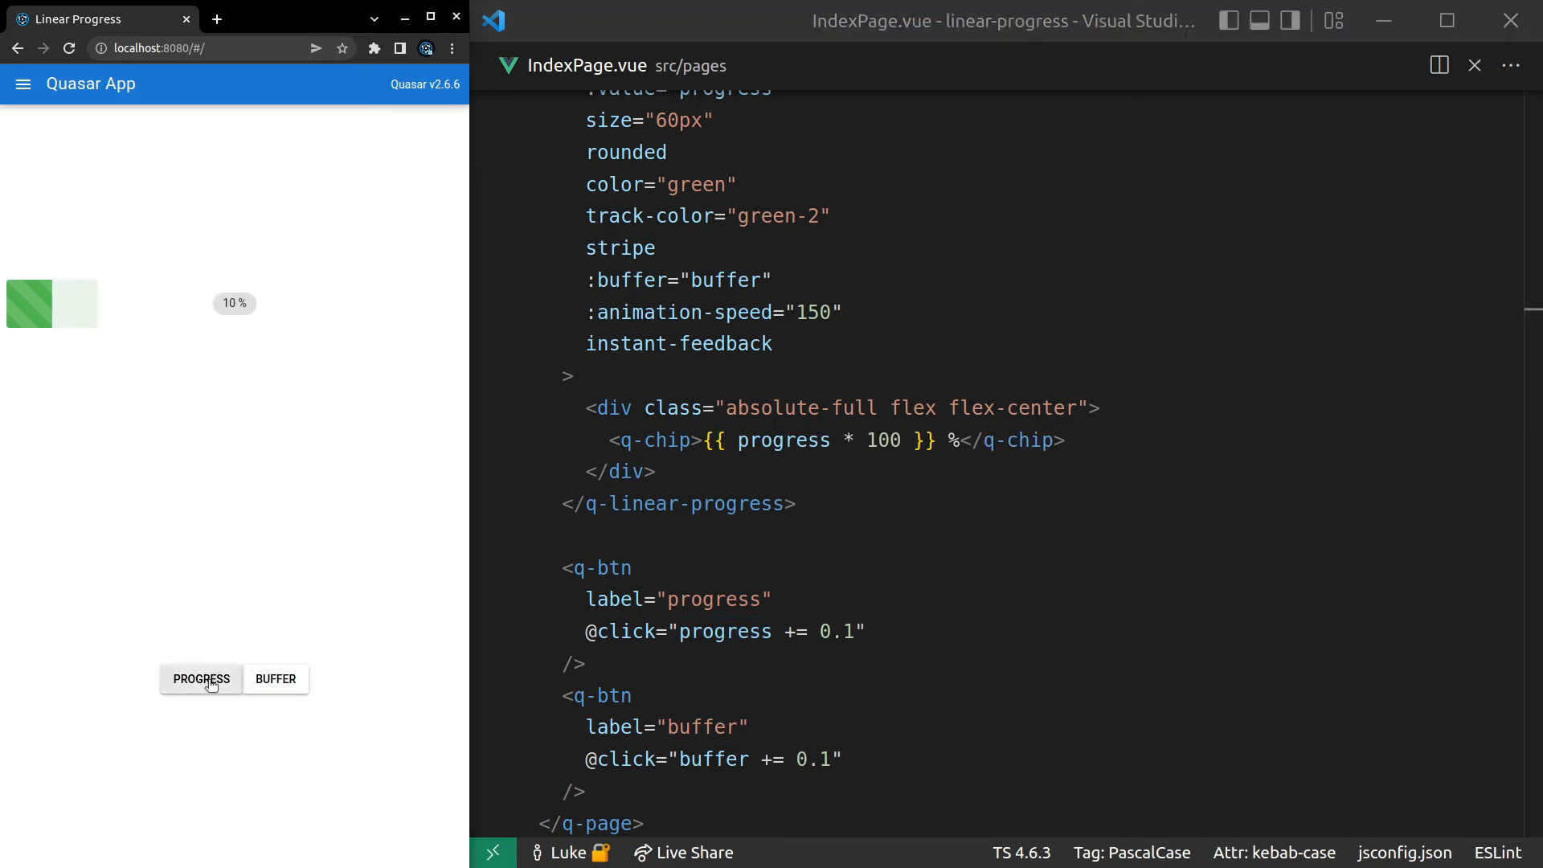
{"action": "left_click", "coordinate": [200, 678]}
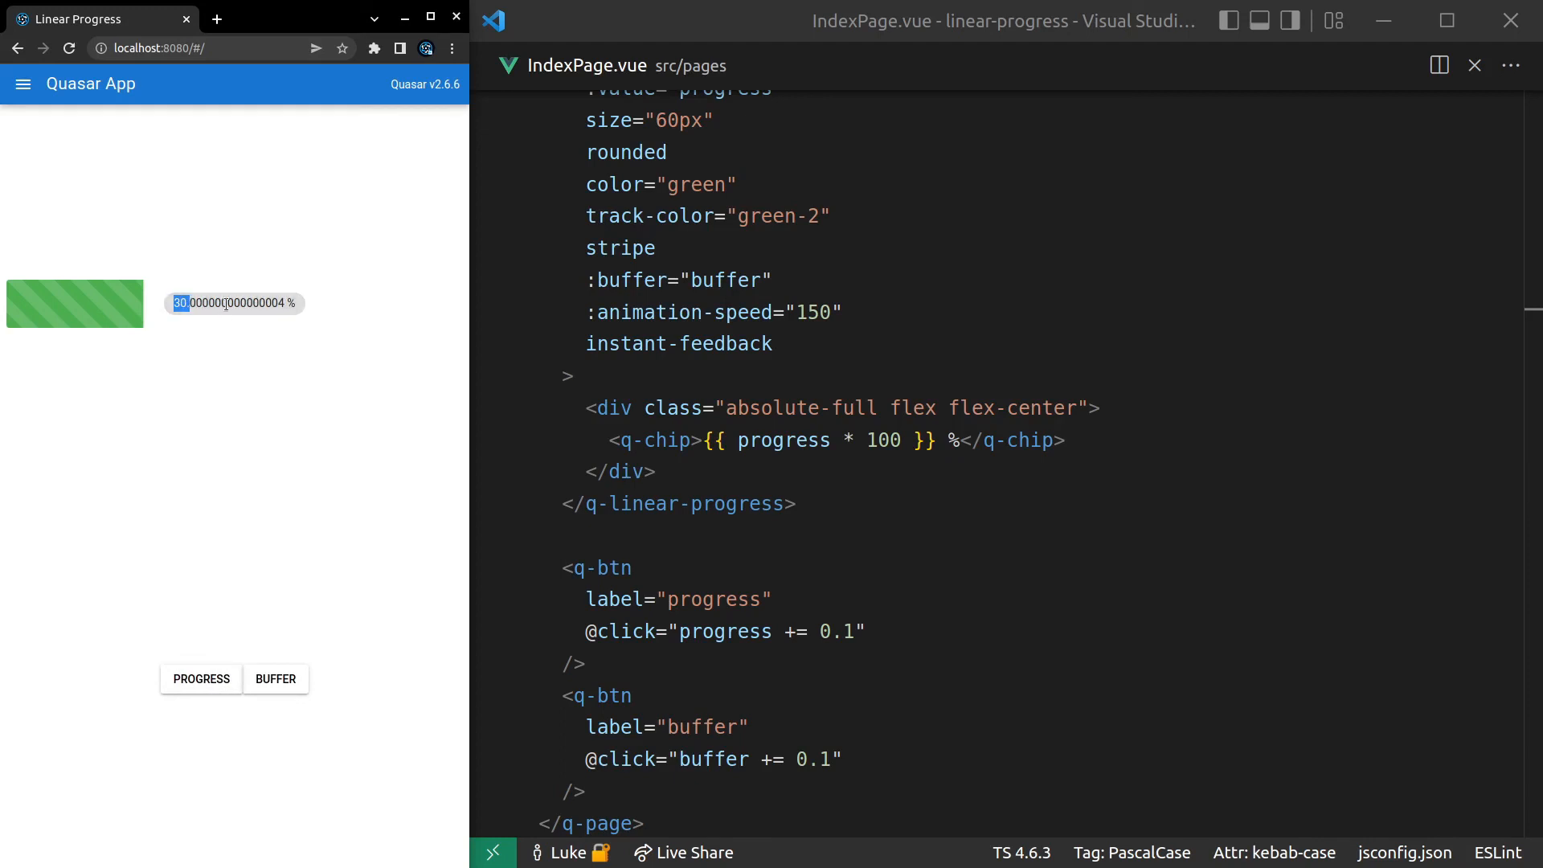
{"action": "mouse_move", "coordinate": [265, 368]}
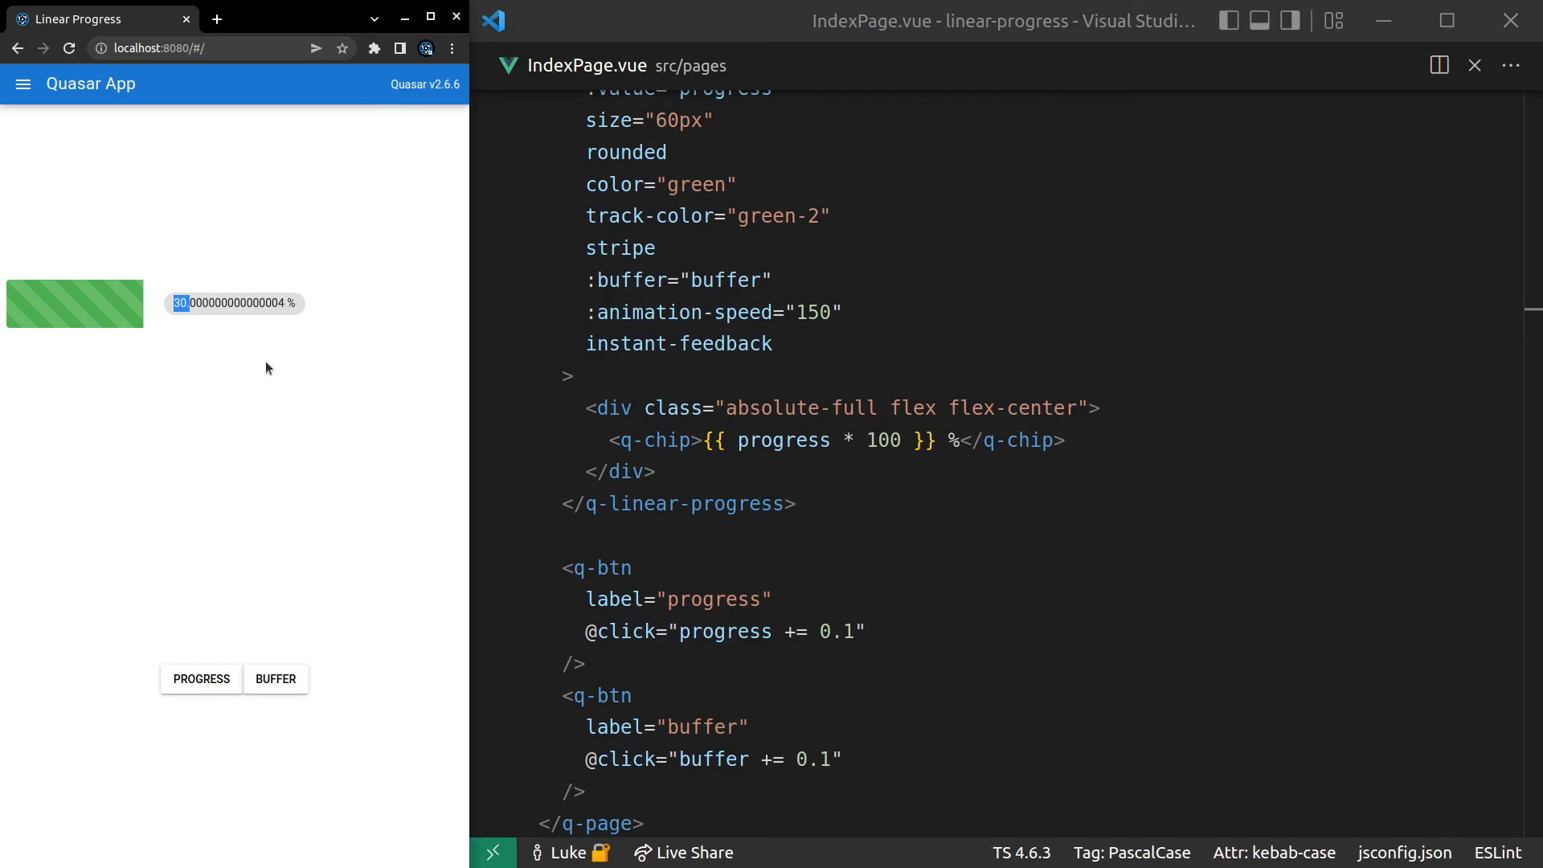
- Wrap the label in Math.floor(progress * 100) and verify the preview shows 60 %
{"action": "double_click", "coordinate": [725, 630]}
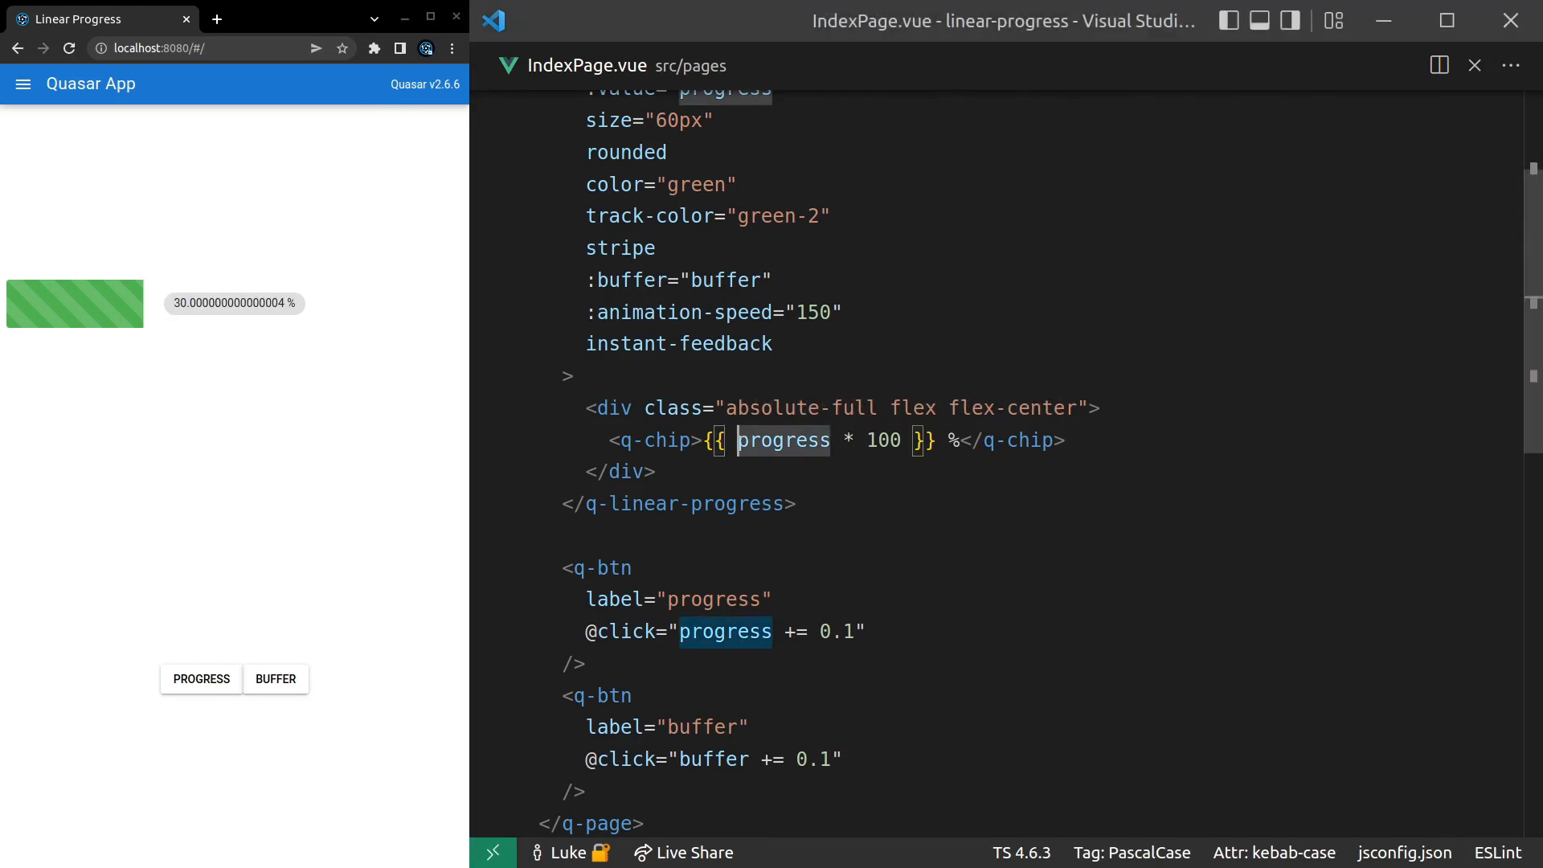
{"action": "type", "text": "Math.floor"}
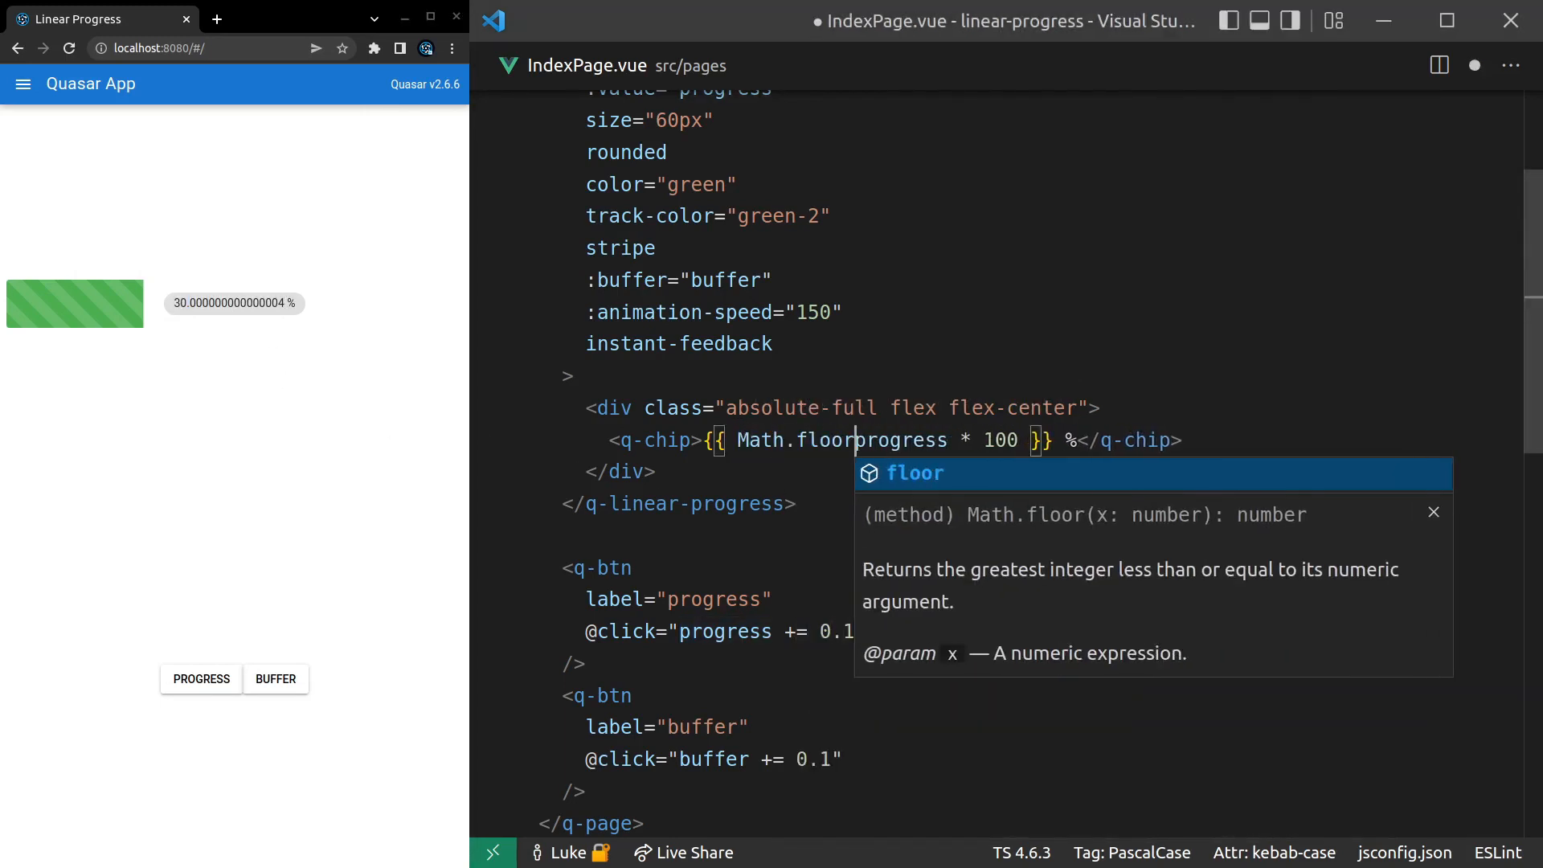
{"action": "type", "text": "("}
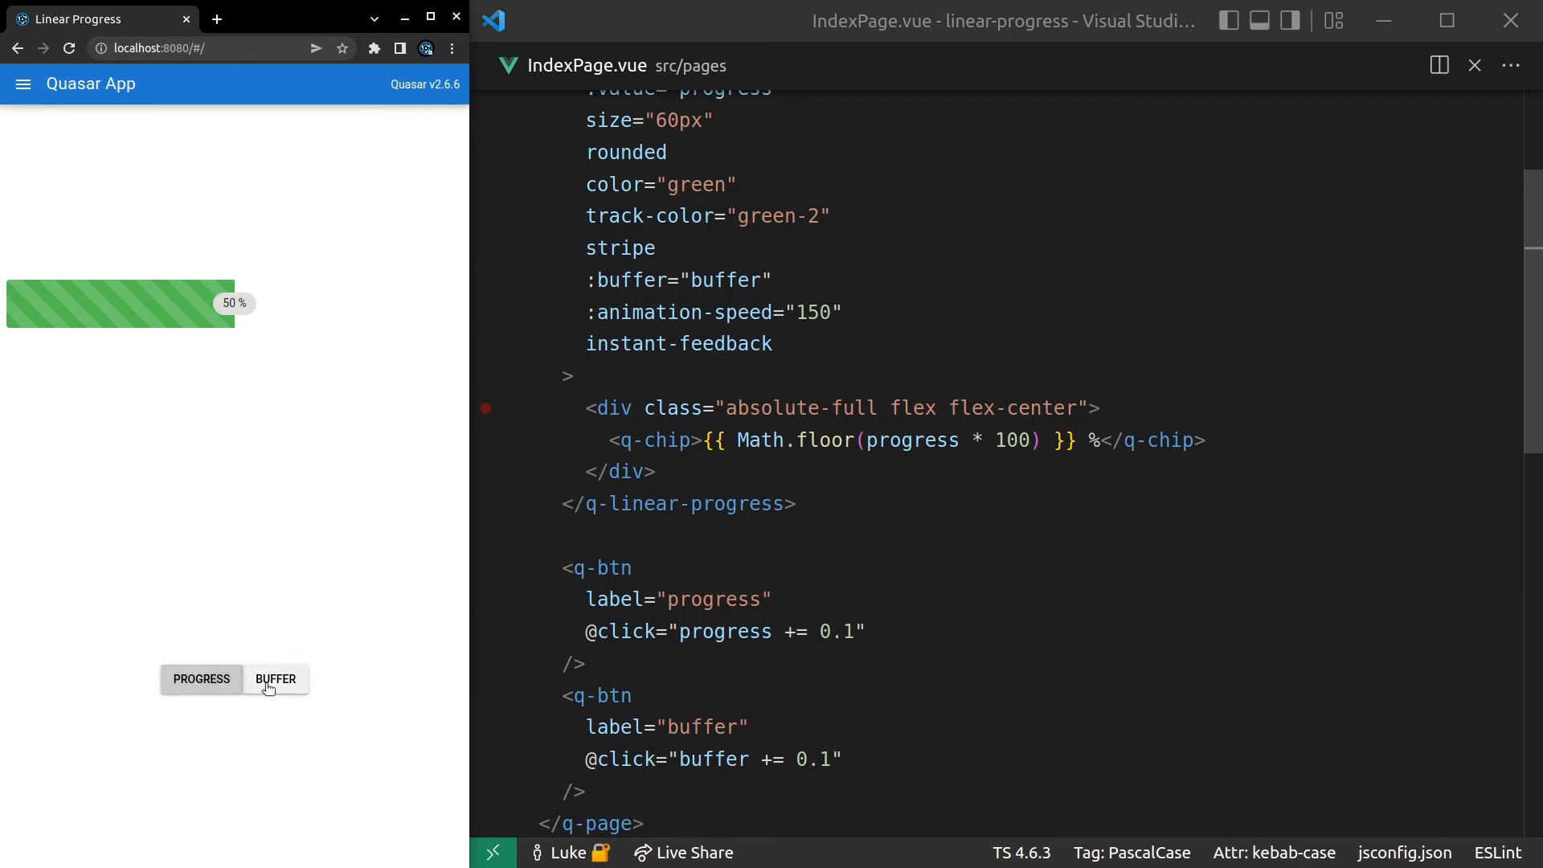
{"action": "left_click", "coordinate": [275, 678]}
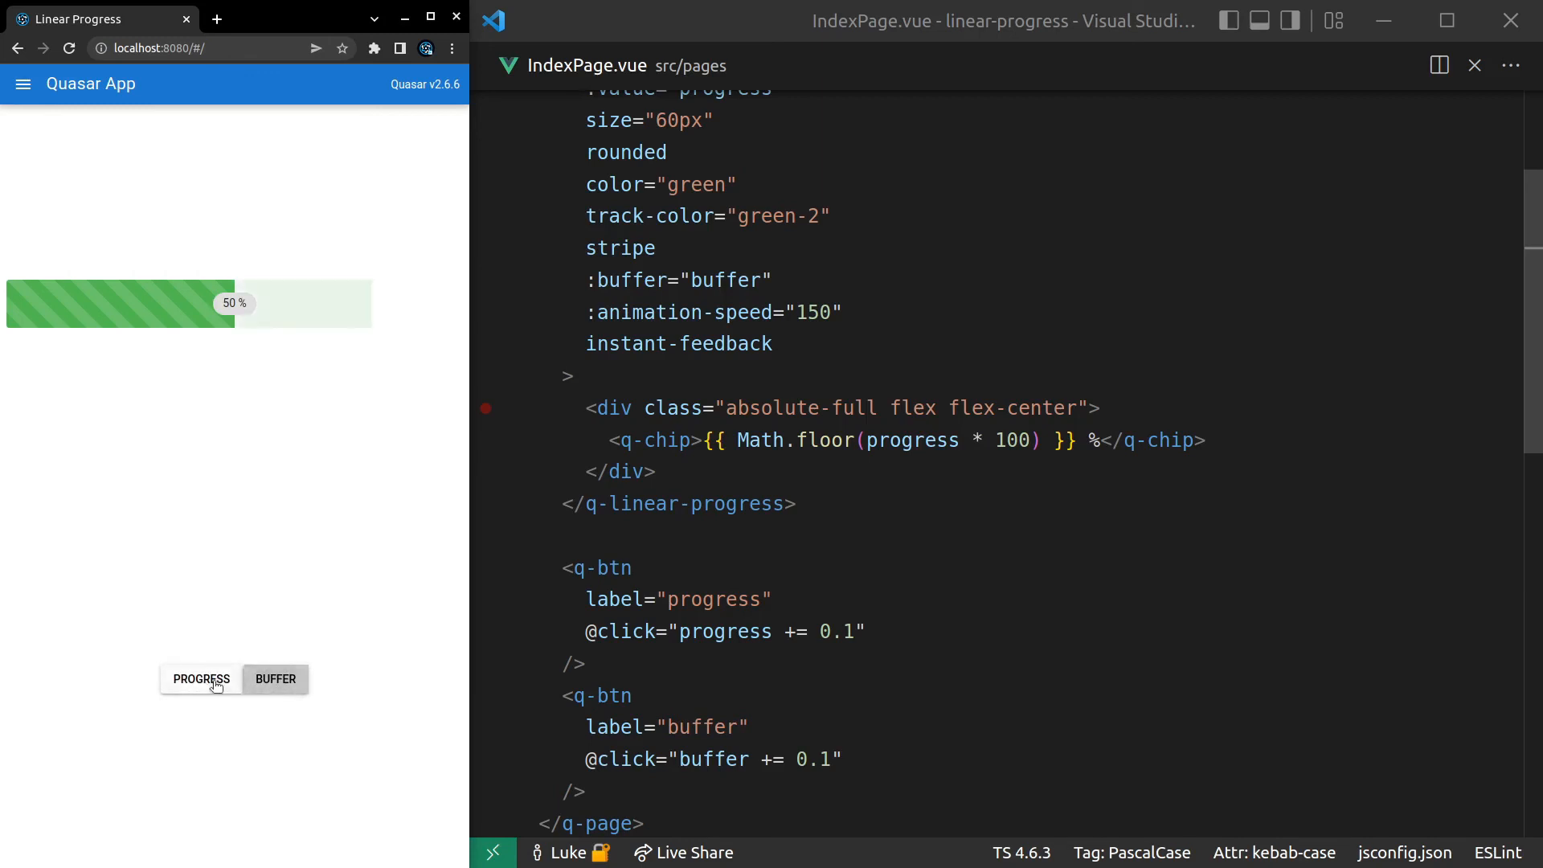
{"action": "left_click", "coordinate": [201, 678]}
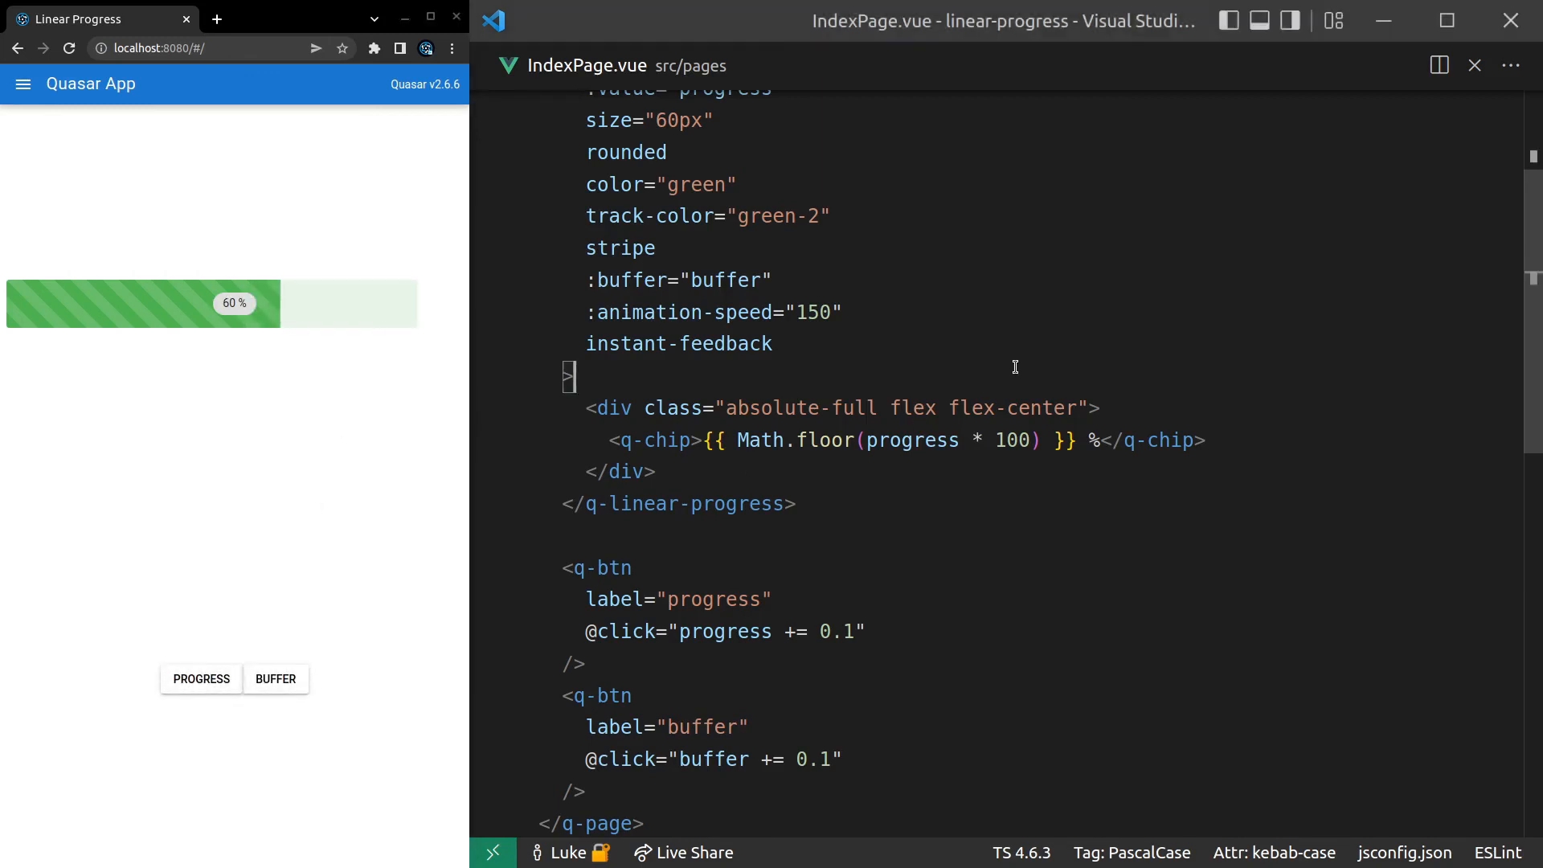